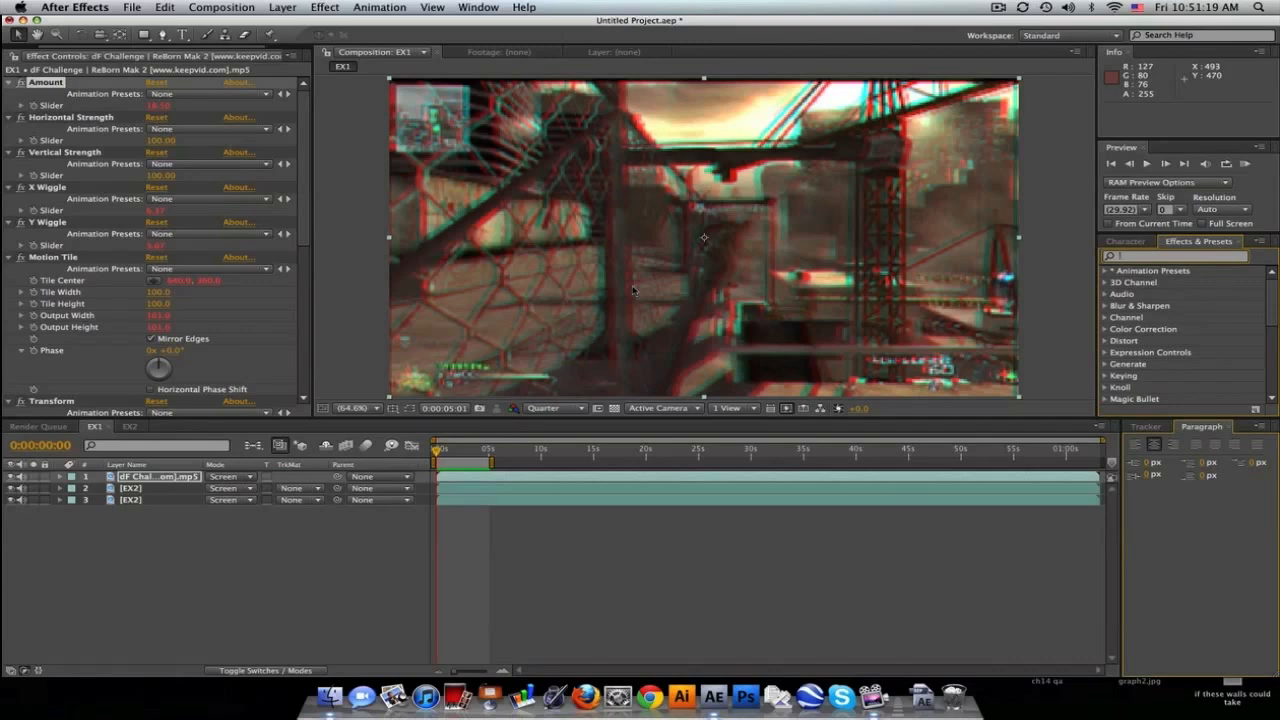
pyautogui.moveTo(624, 364)
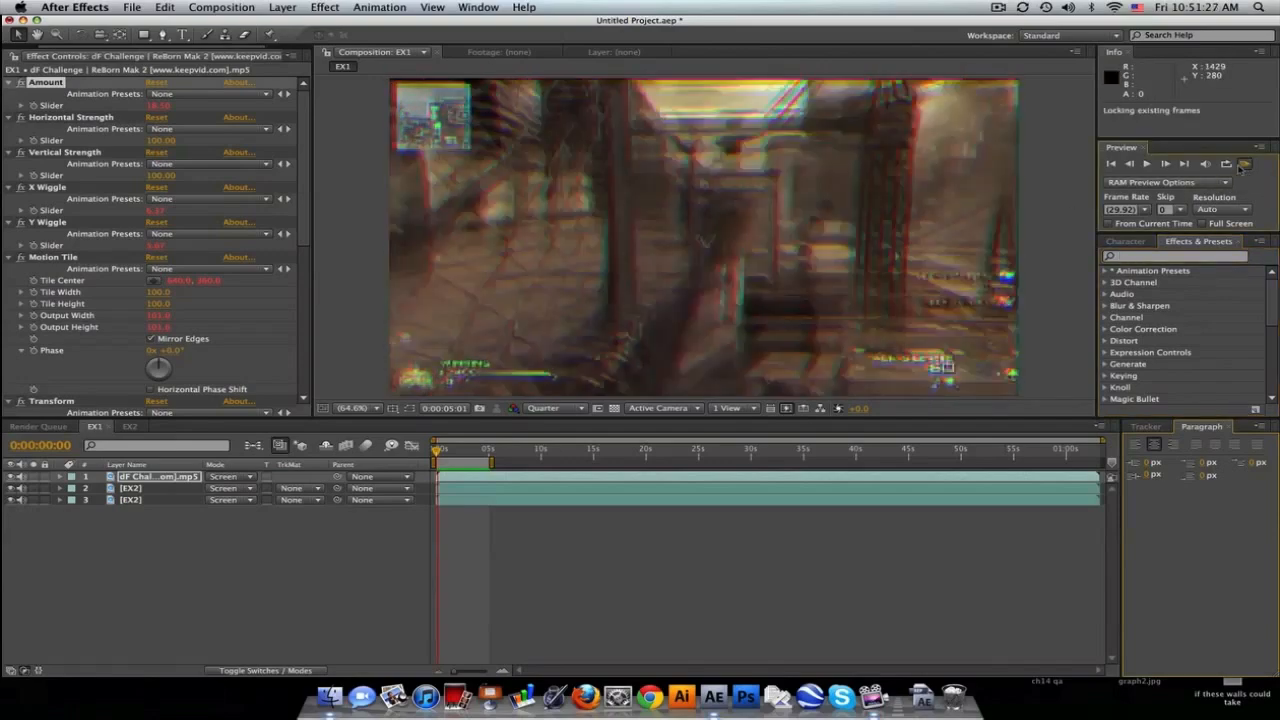
# - Preview EX1 with the RGB split preset, then switch to the EX2 composition
pyautogui.click(1244, 164)
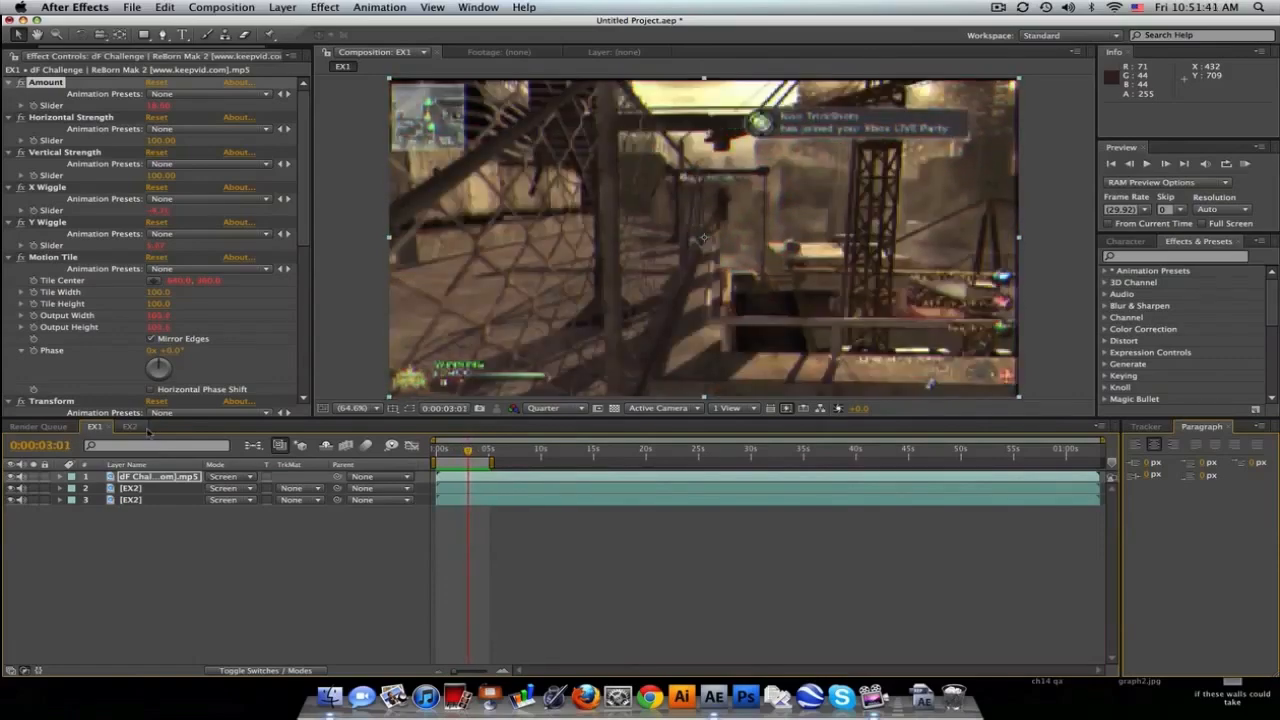
pyautogui.click(128, 426)
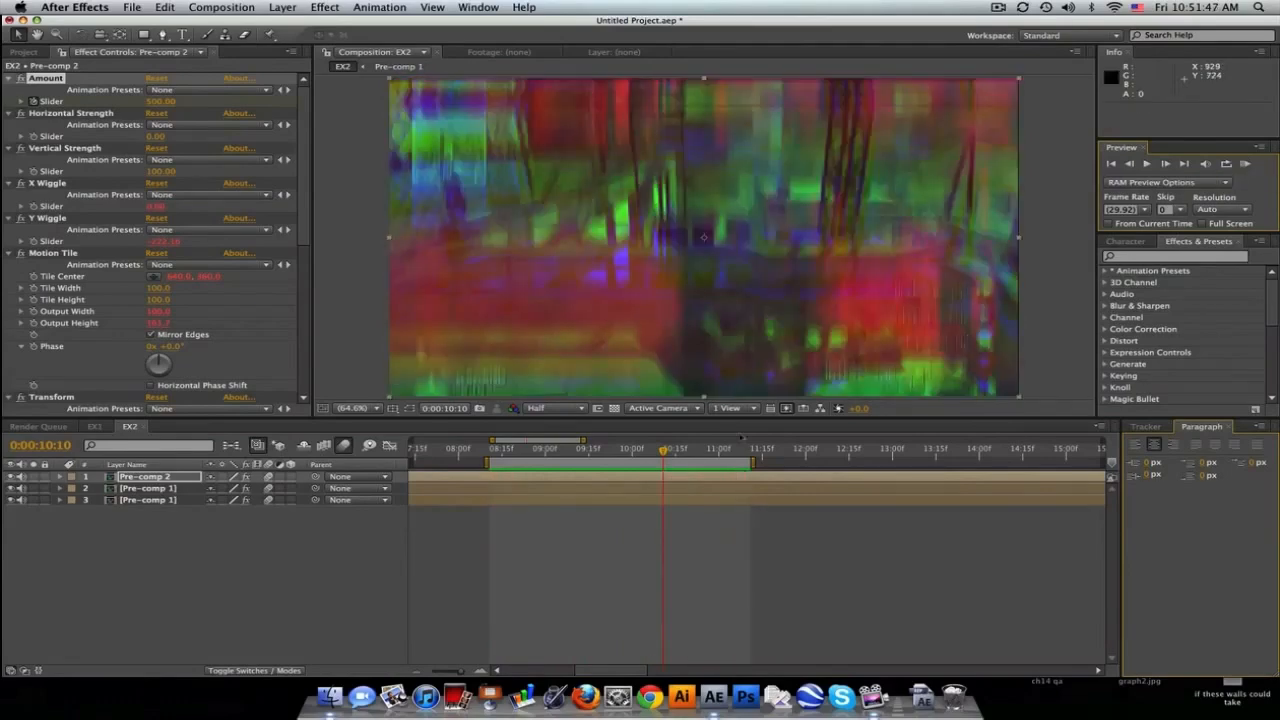
# - Scrub the EX2 time ruler to review the glitch burst resolving into clean footage
pyautogui.click(600, 448)
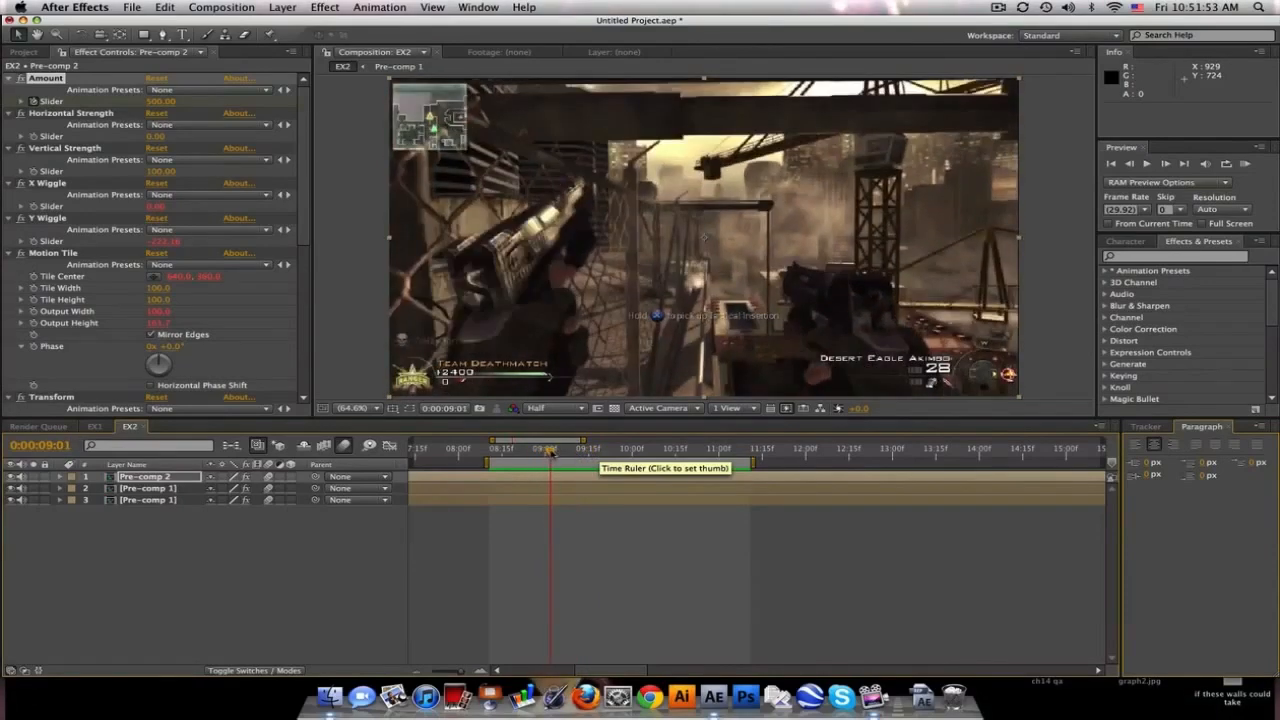
pyautogui.click(562, 448)
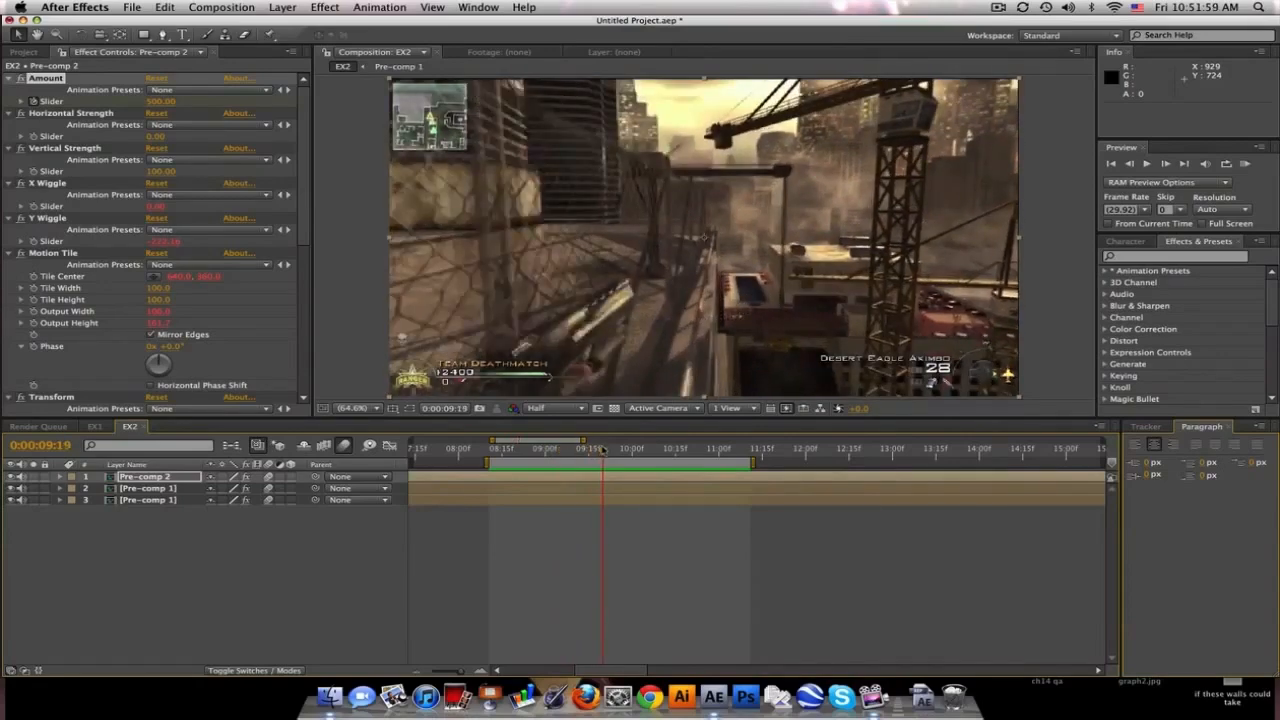
pyautogui.moveTo(324, 444)
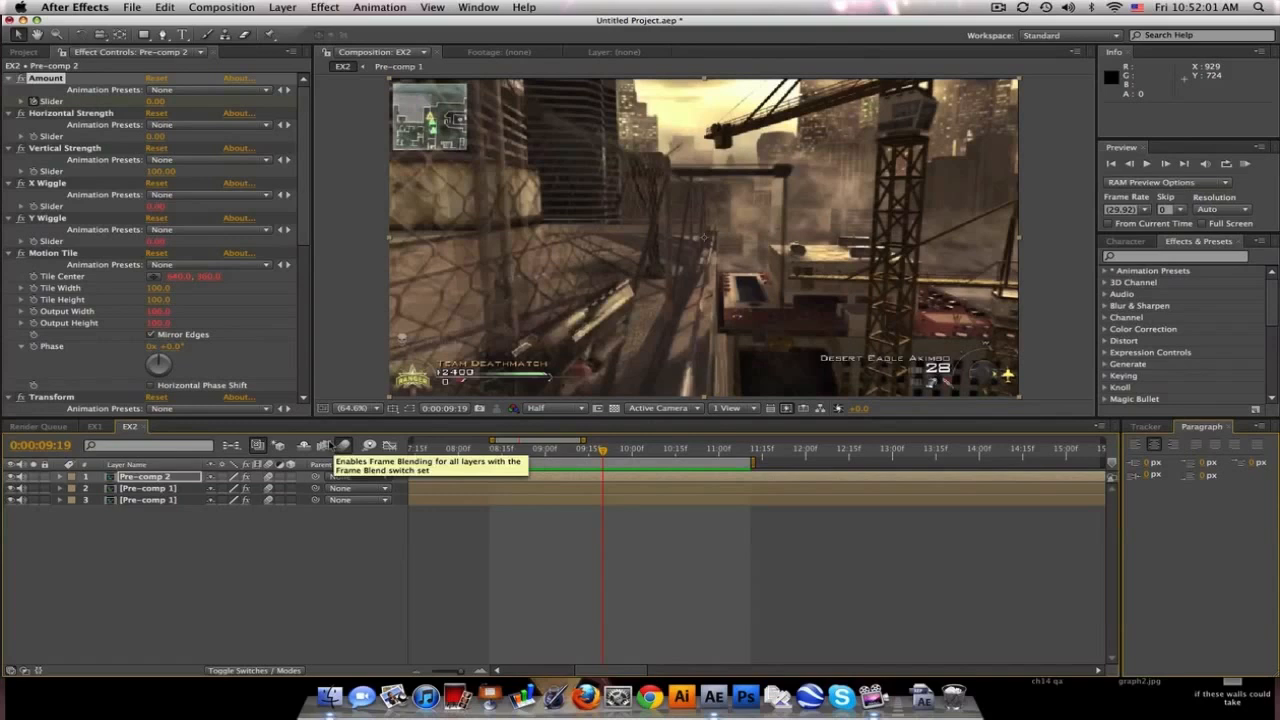
pyautogui.moveTo(310, 258)
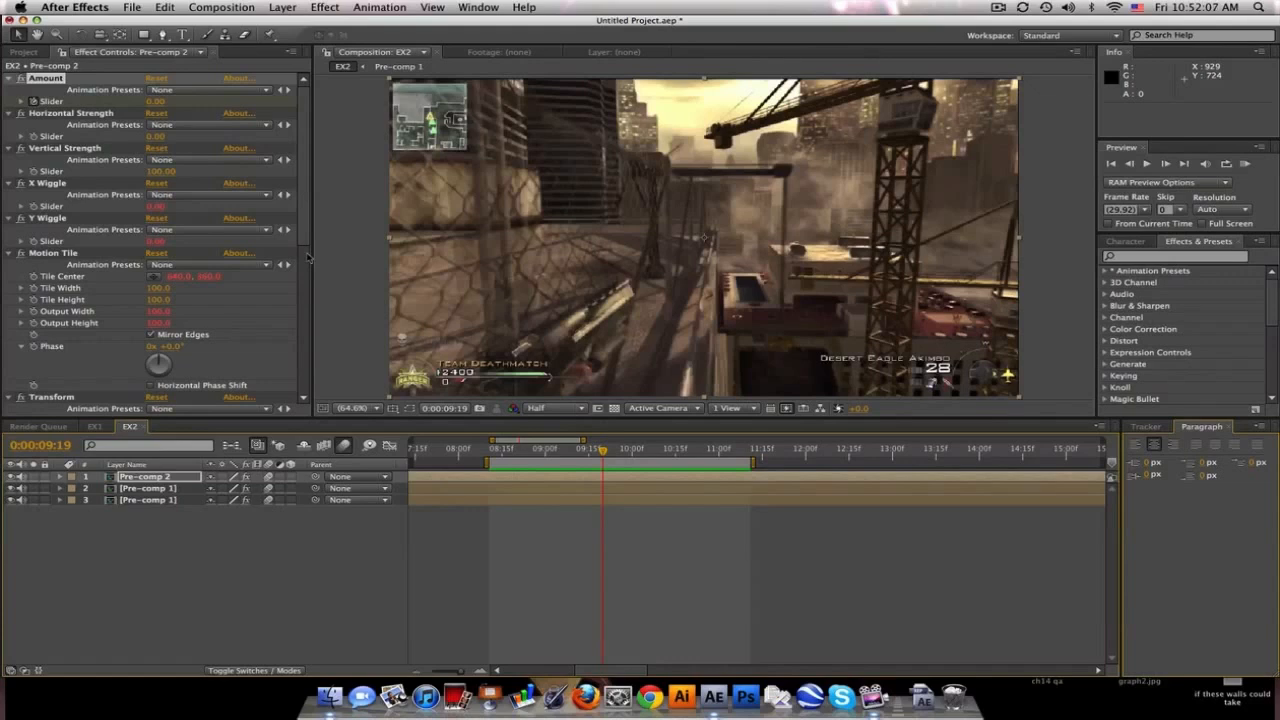
pyautogui.moveTo(262, 336)
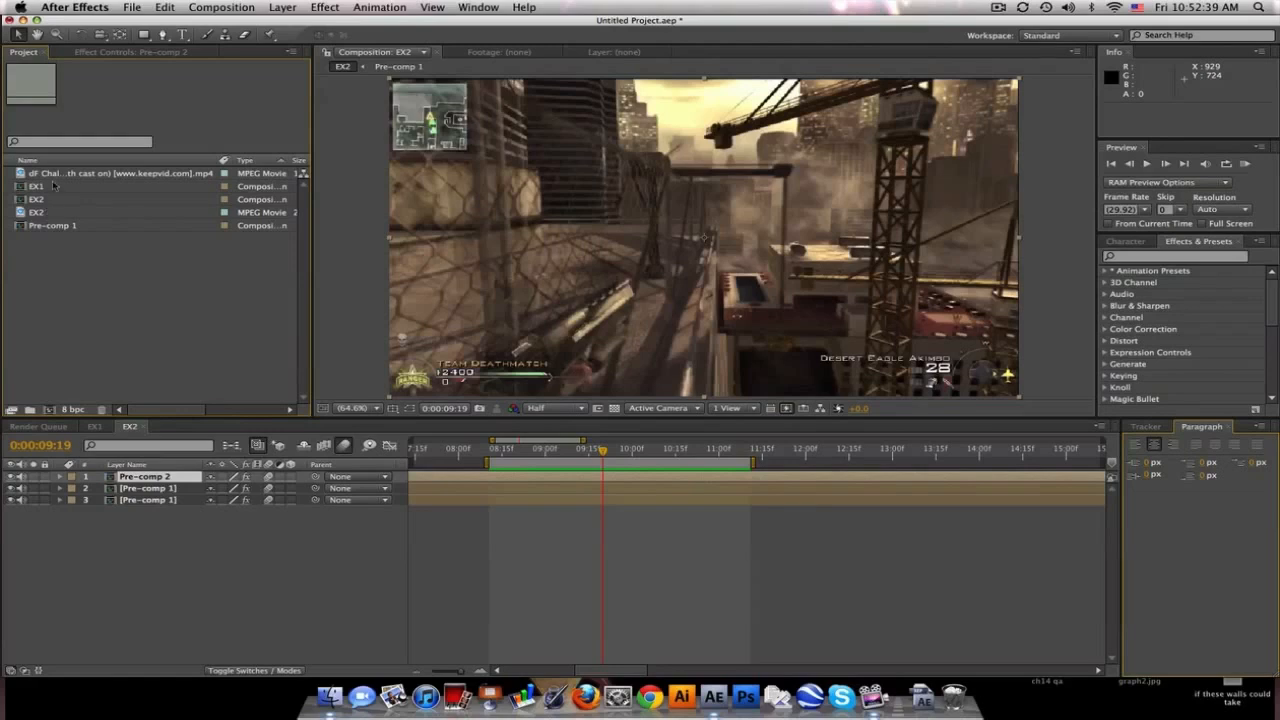
# - Create a dF Challenge composition with three clip copies carrying the RGB split effects
pyautogui.click(120, 172)
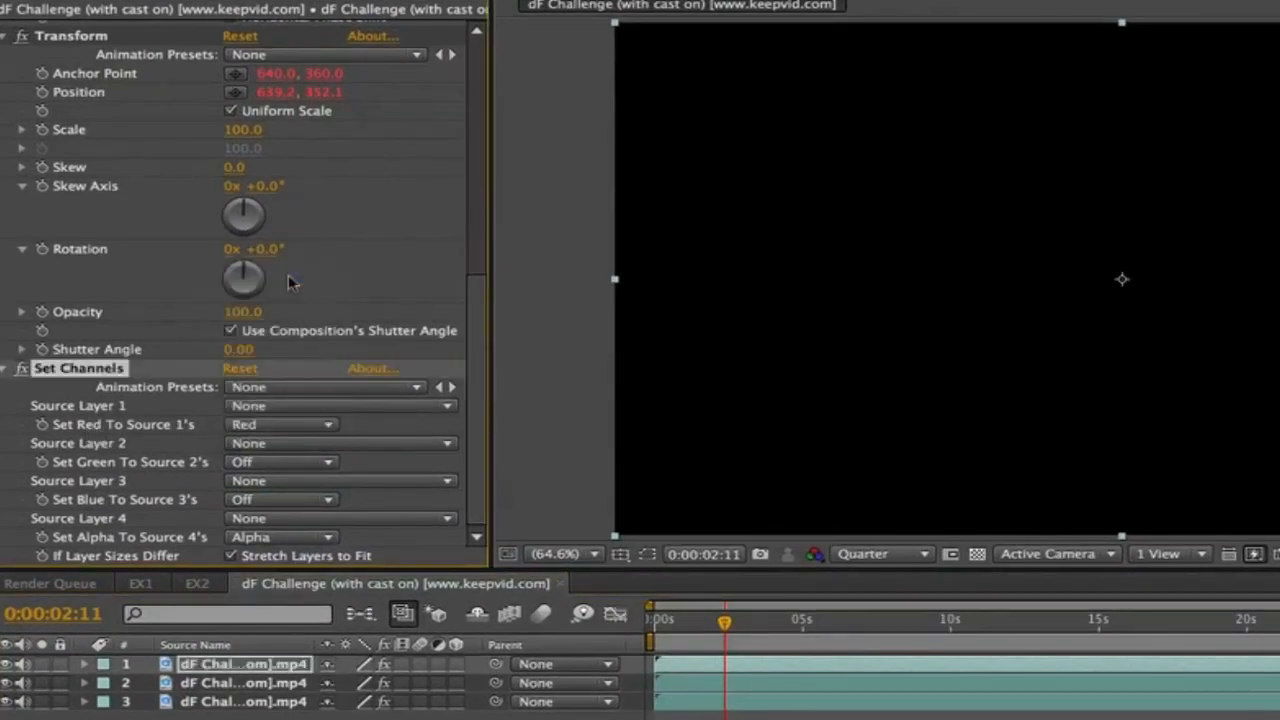
# - Set each clip layer's Set Channels output and switch the three layers to Screen blending
pyautogui.click(244, 682)
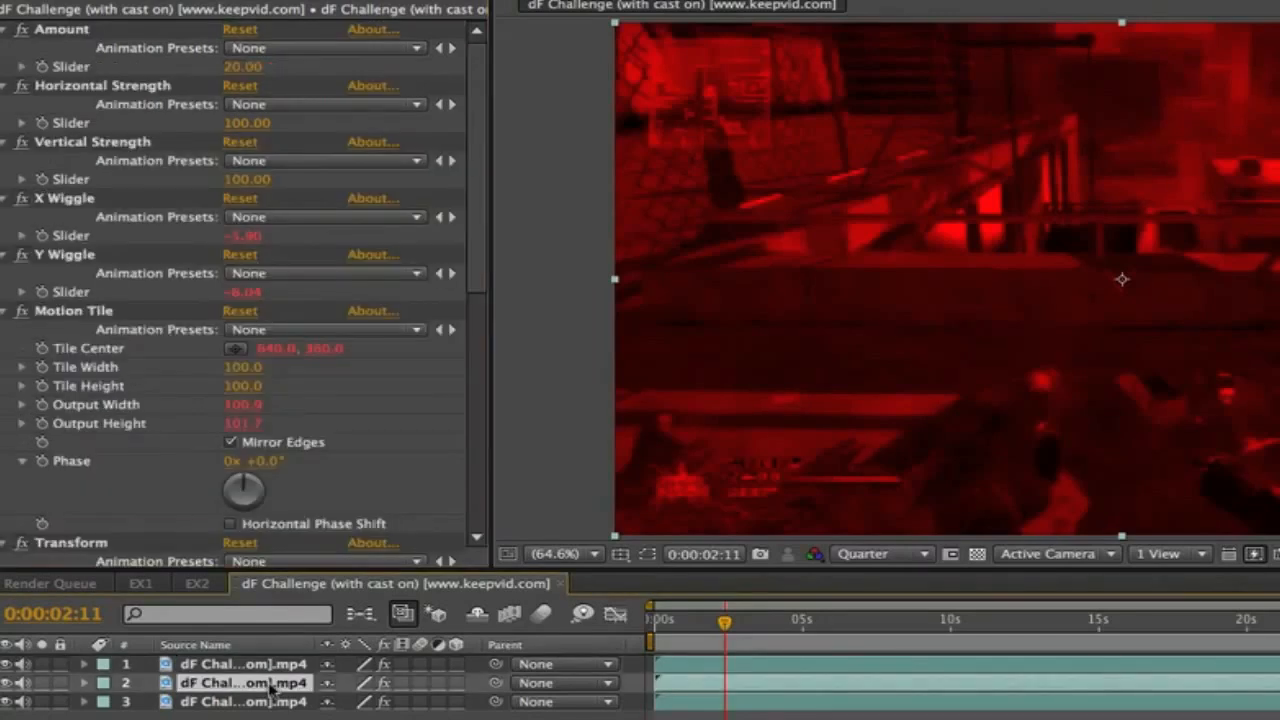
pyautogui.scroll(-3)
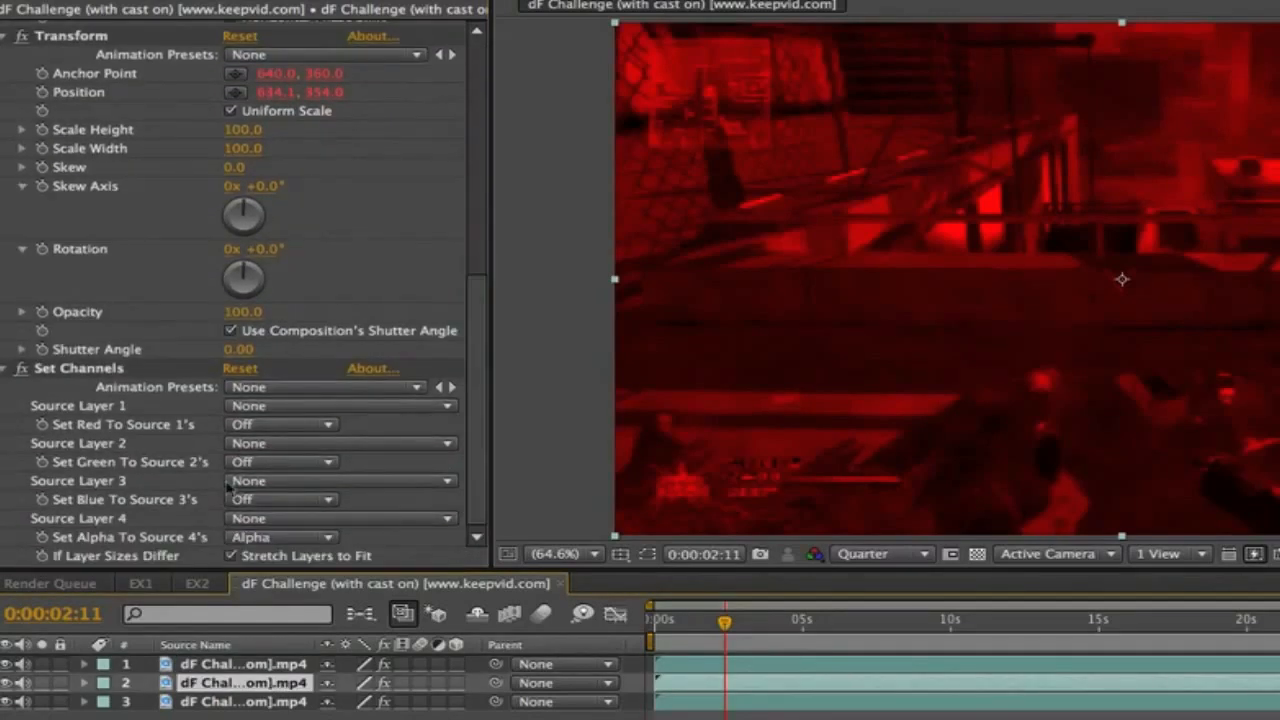
pyautogui.click(280, 424)
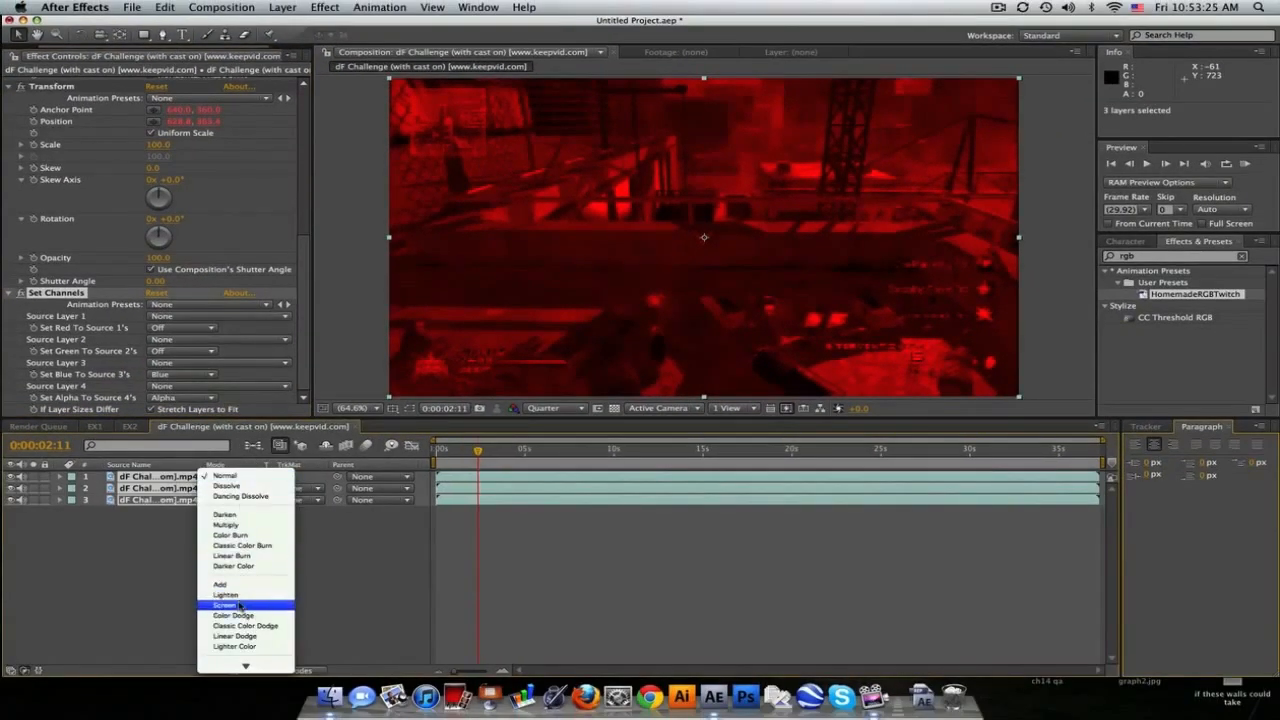
pyautogui.click(224, 604)
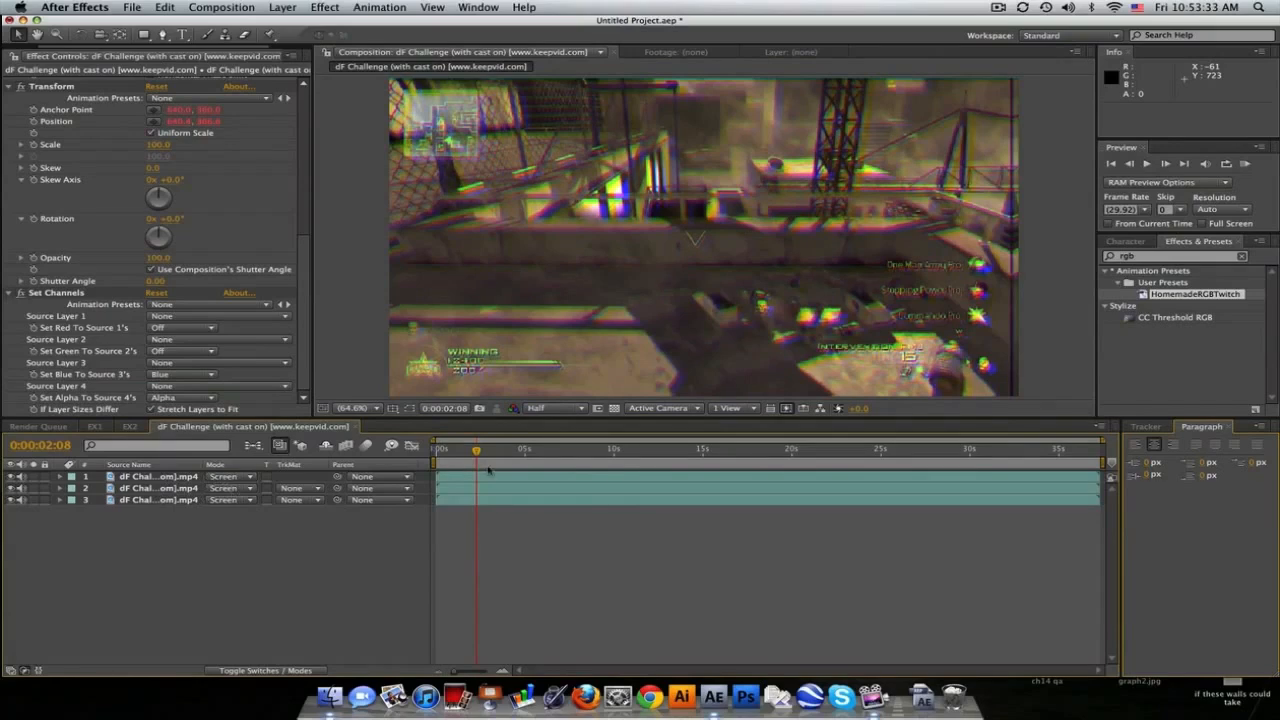
pyautogui.moveTo(476, 448)
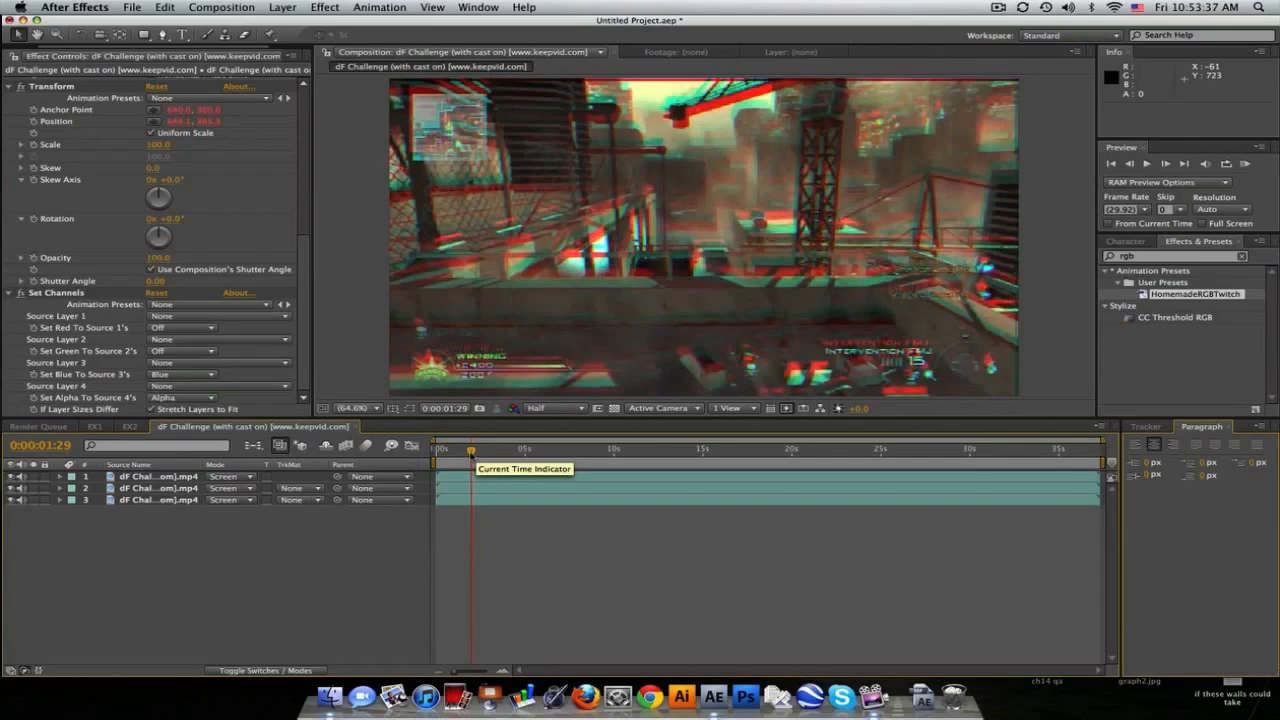
pyautogui.moveTo(480, 464)
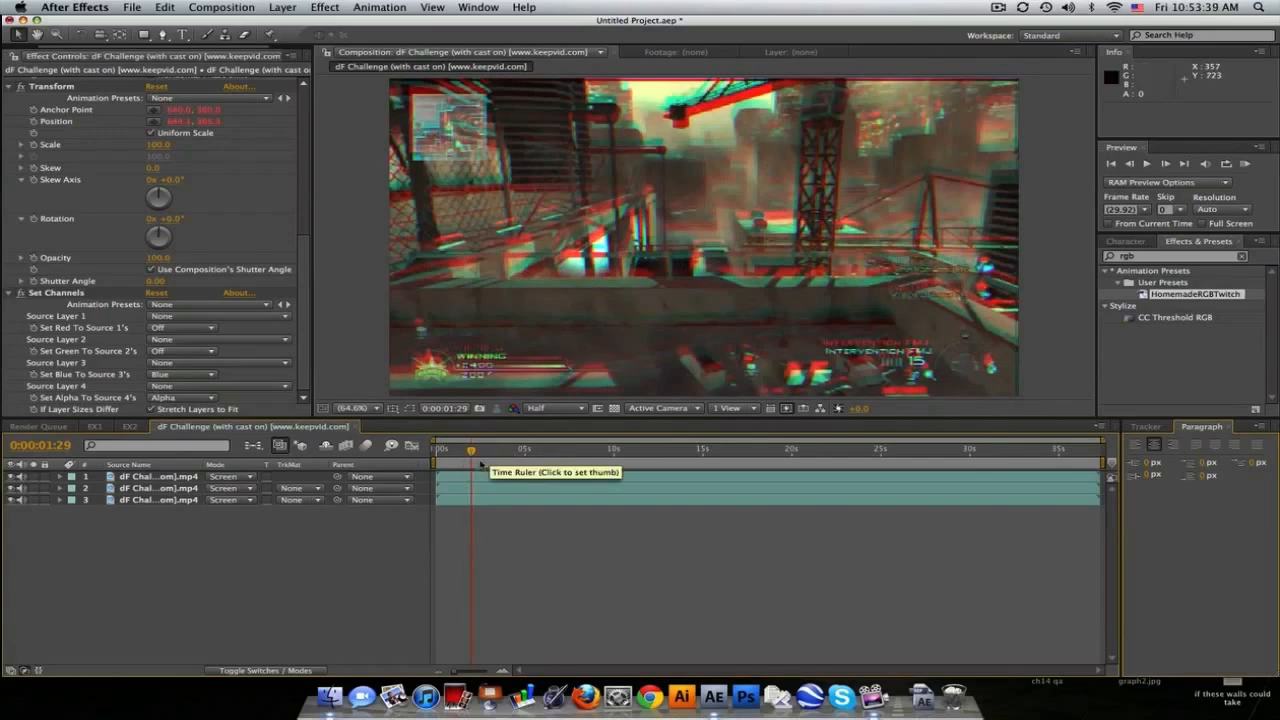
pyautogui.click(492, 448)
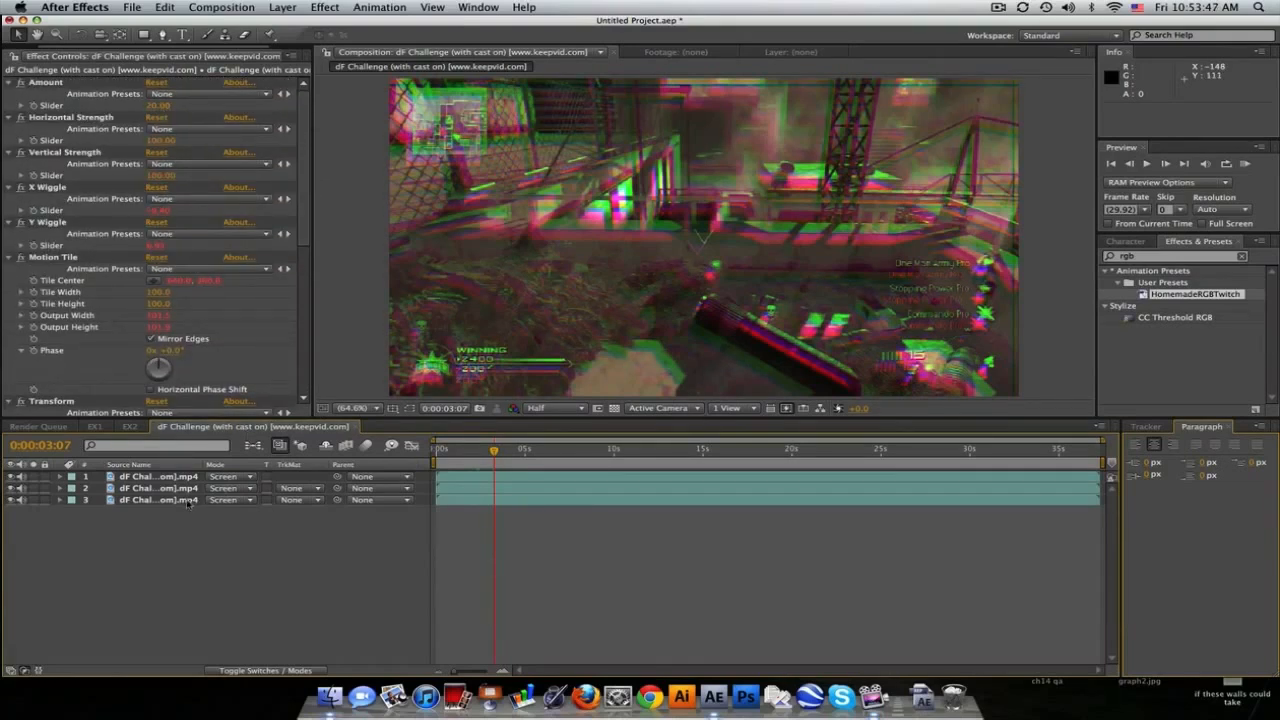
# - Link the Amount sliders on layers 2 and 3 to layer 1's Amount slider via pick-whip expressions
pyautogui.click(156, 476)
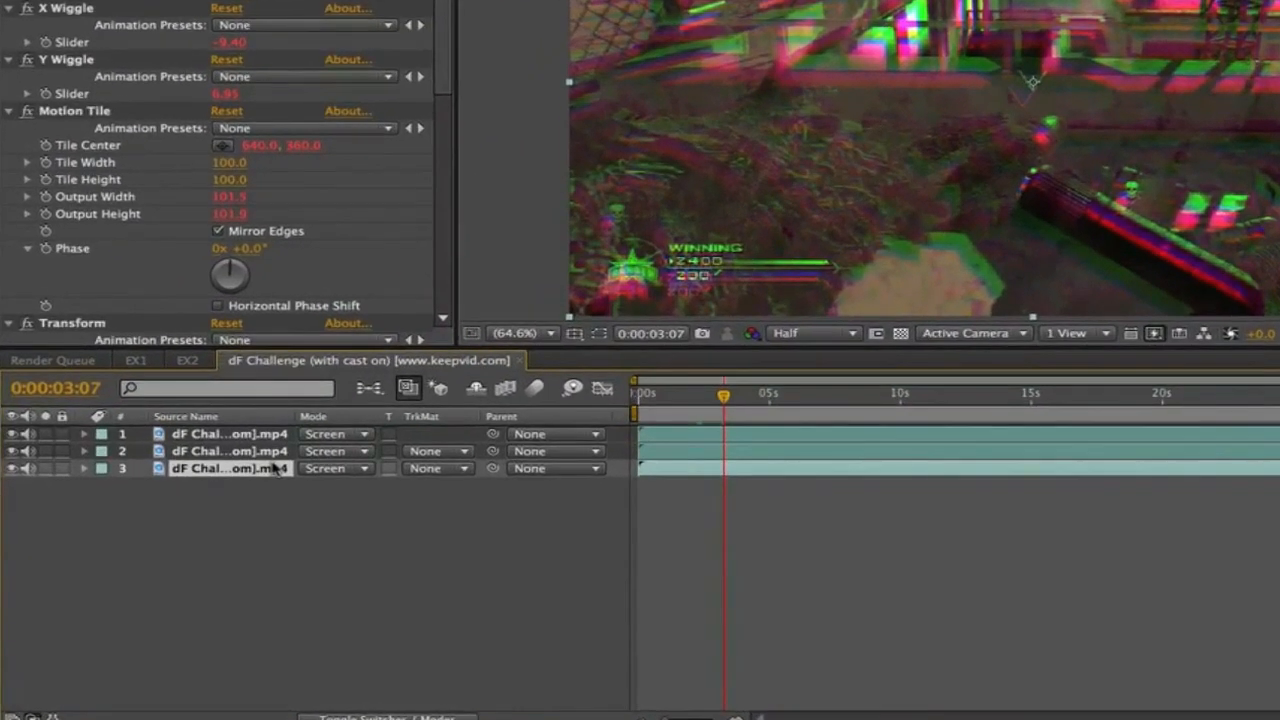
pyautogui.click(70, 468)
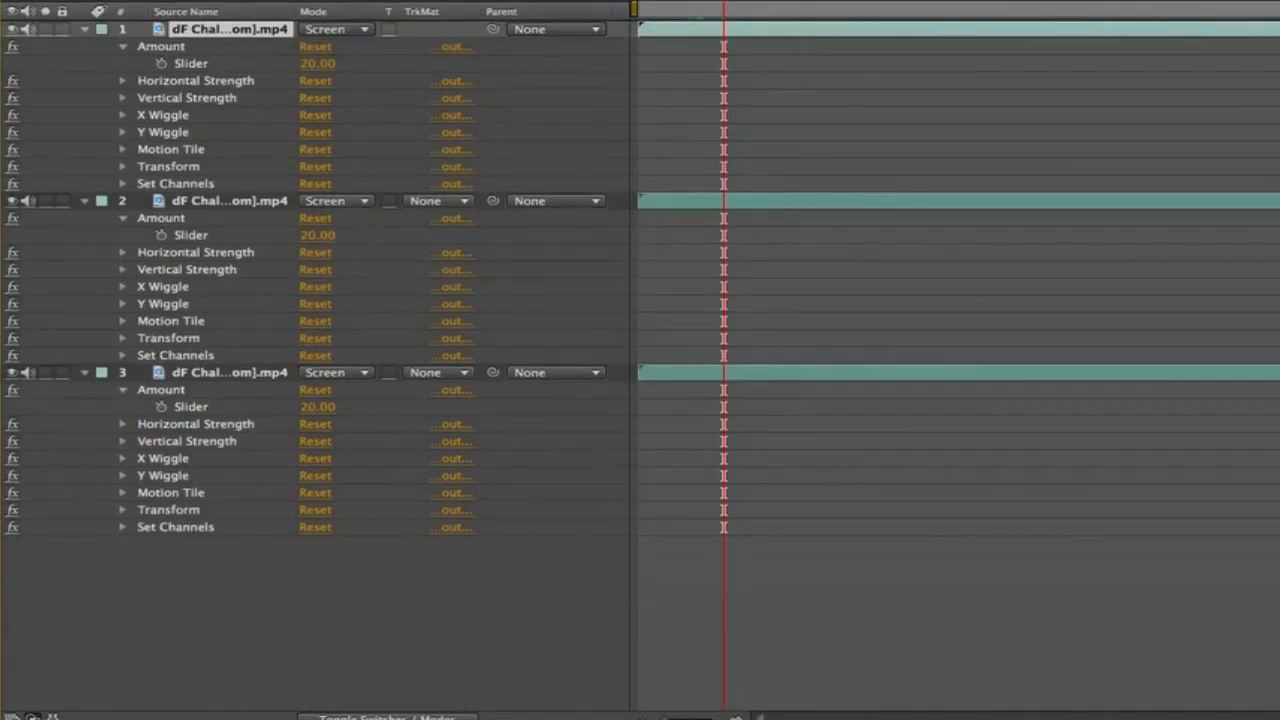
pyautogui.moveTo(160, 406)
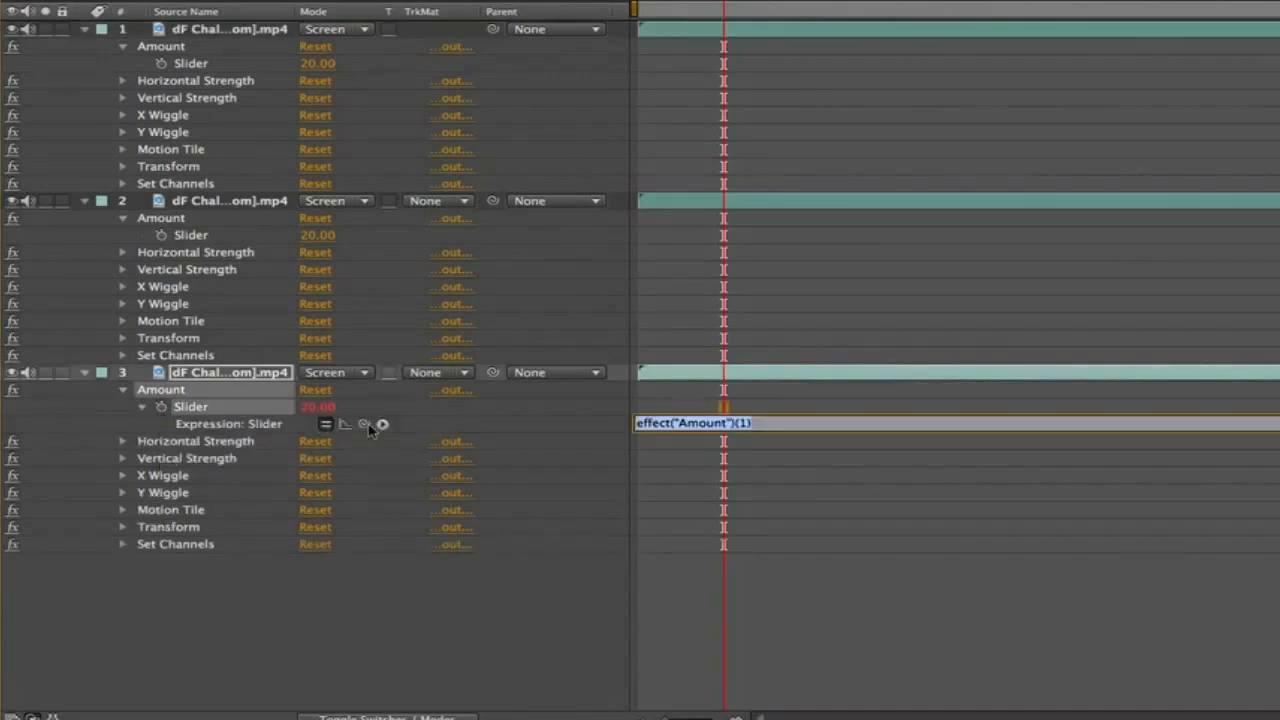
pyautogui.moveTo(364, 424); pyautogui.dragTo(230, 62)
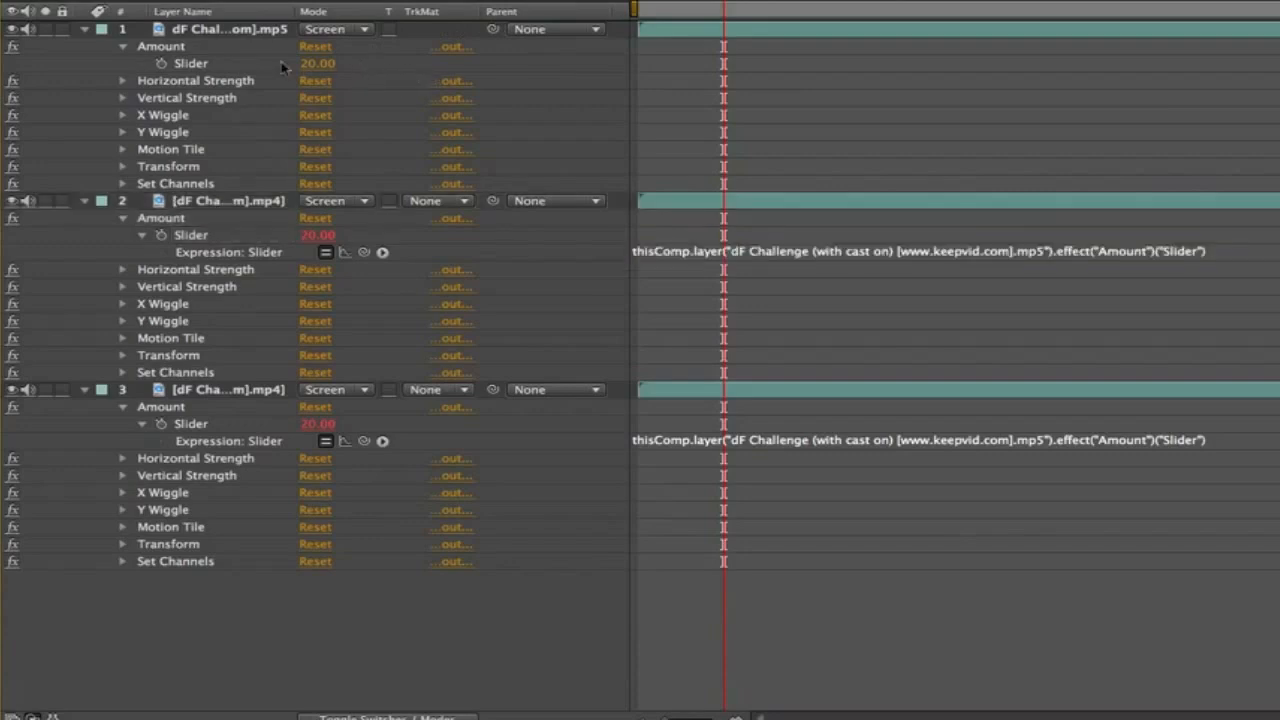
pyautogui.moveTo(944, 152)
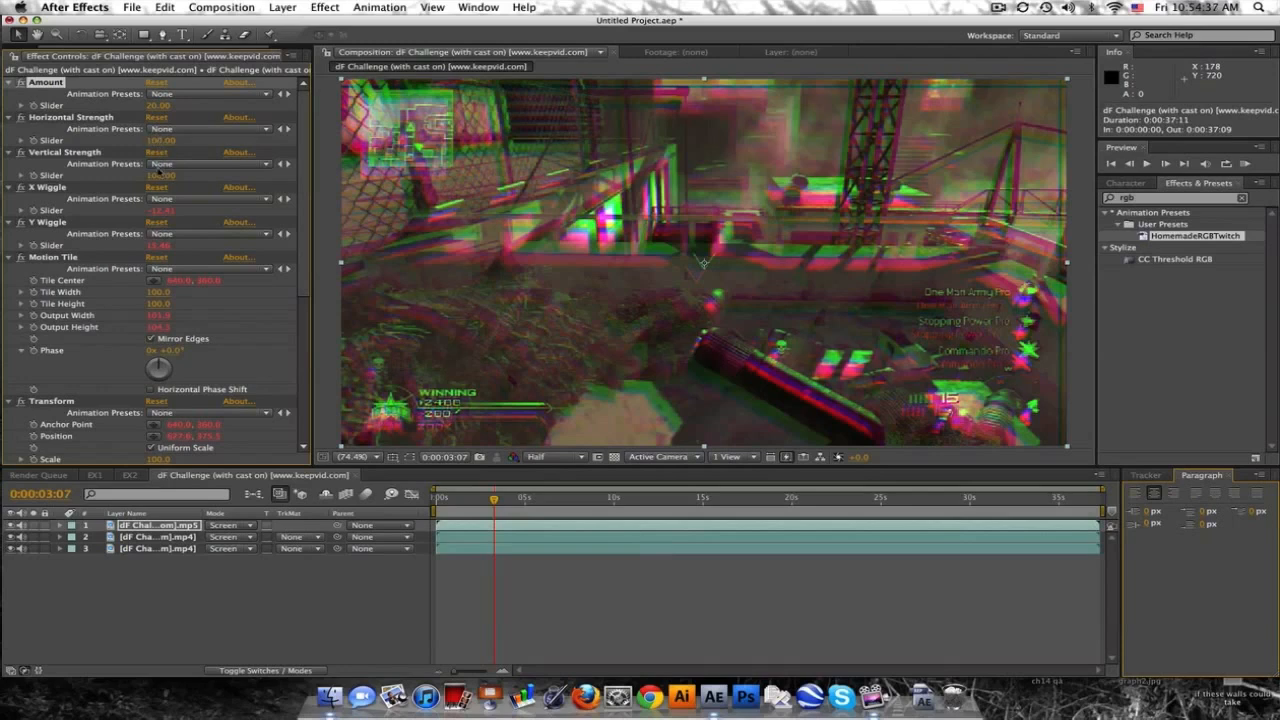
pyautogui.moveTo(668, 270)
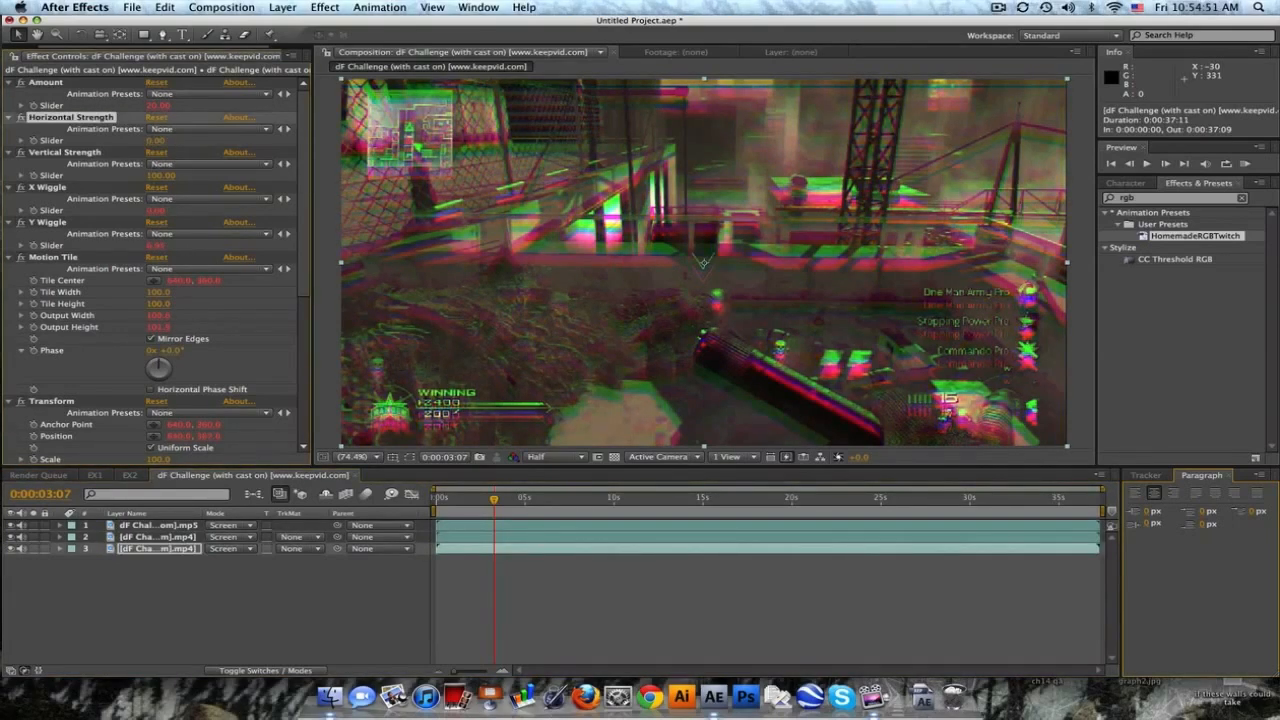
# - Apply the Homemade RGB Twitch preset and scrub around four seconds to check the wiggle-driven split
pyautogui.click(452, 496)
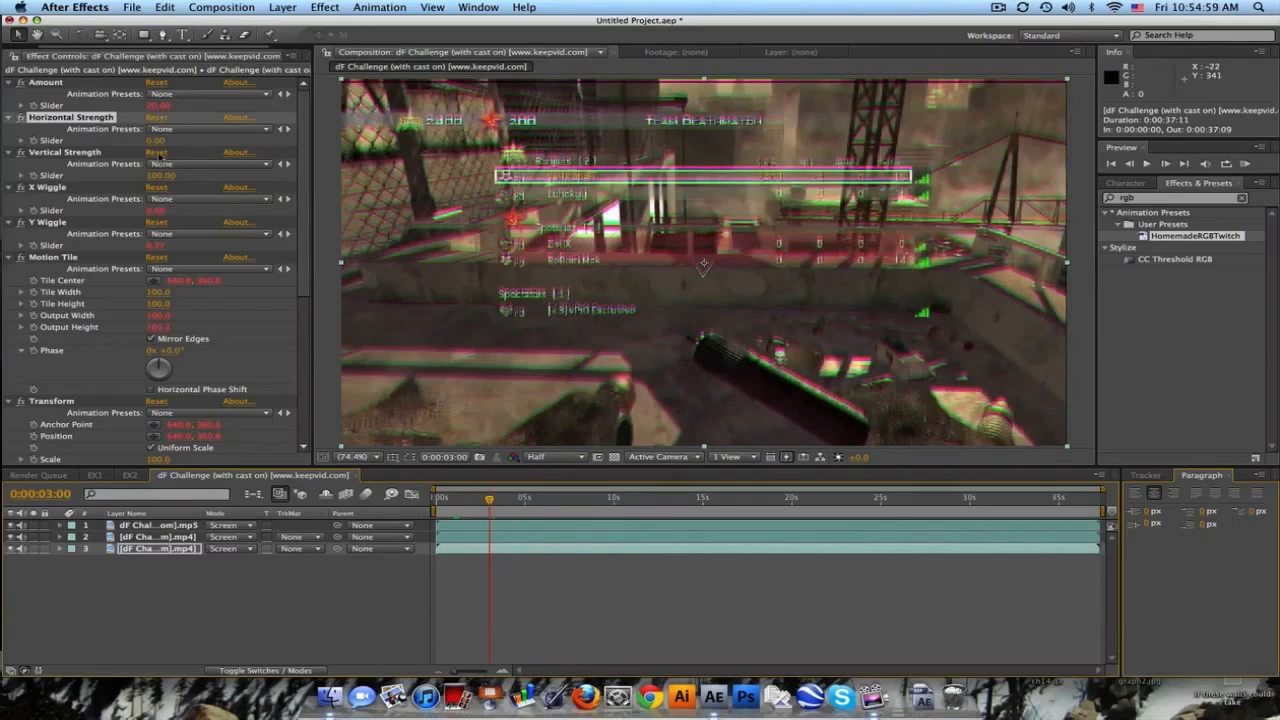
pyautogui.doubleClick(160, 140)
pyautogui.write('15')
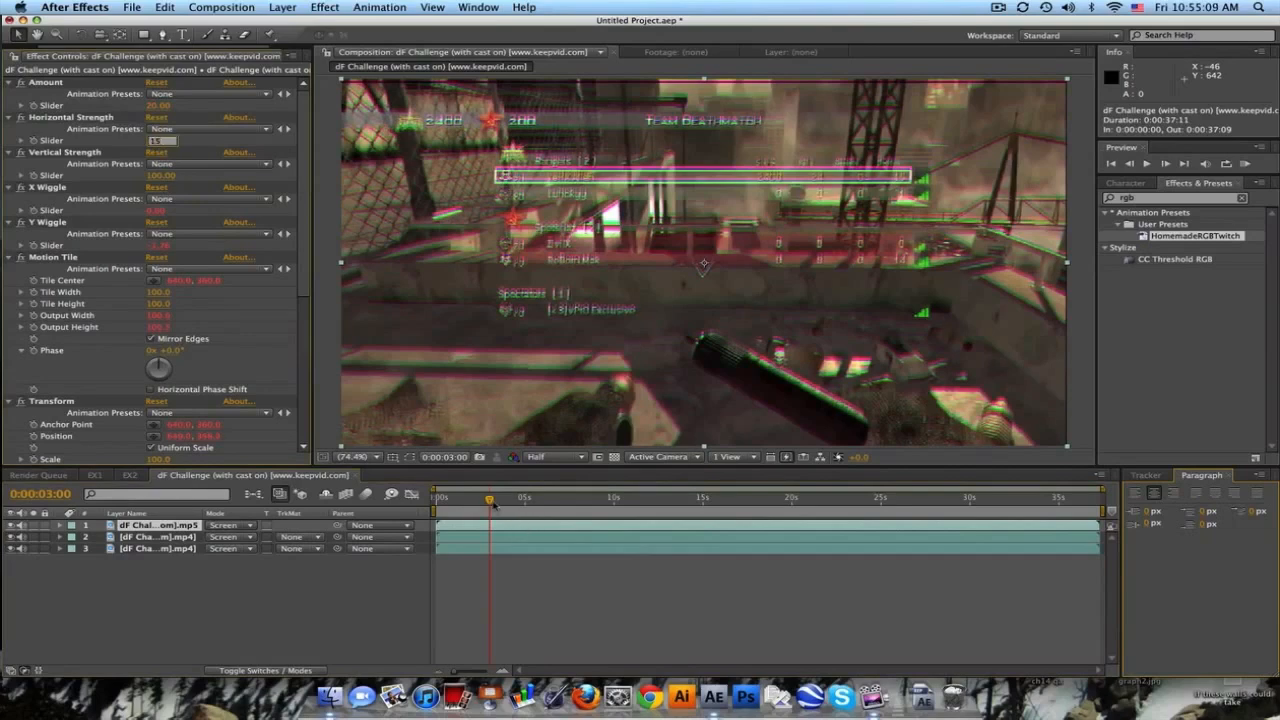
pyautogui.moveTo(490, 498); pyautogui.dragTo(508, 498)
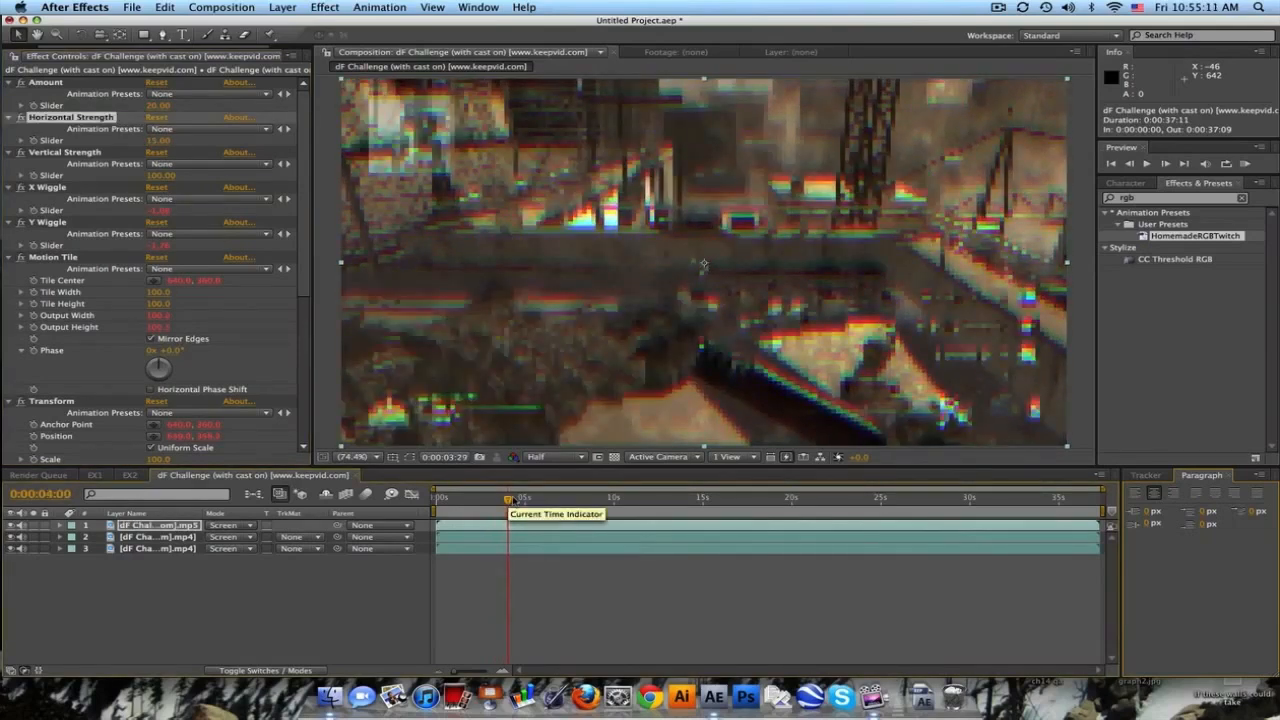
pyautogui.moveTo(508, 496); pyautogui.dragTo(510, 496)
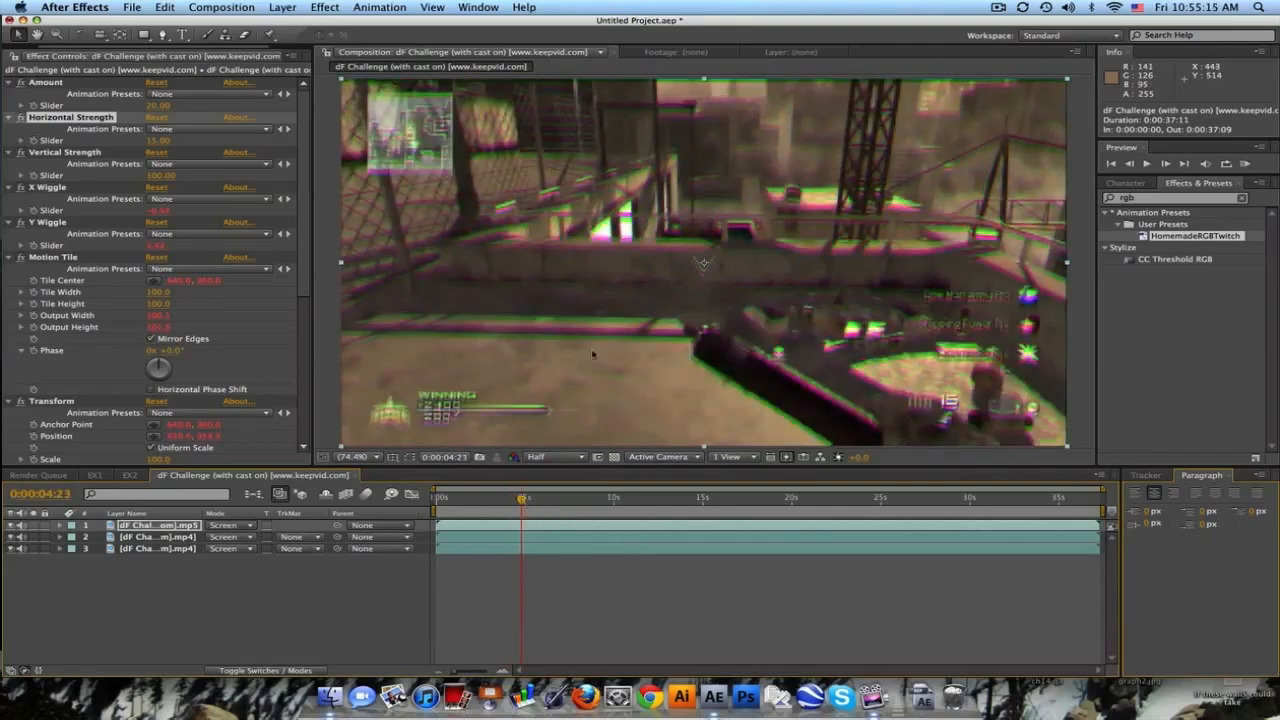
pyautogui.moveTo(520, 496); pyautogui.dragTo(528, 496)
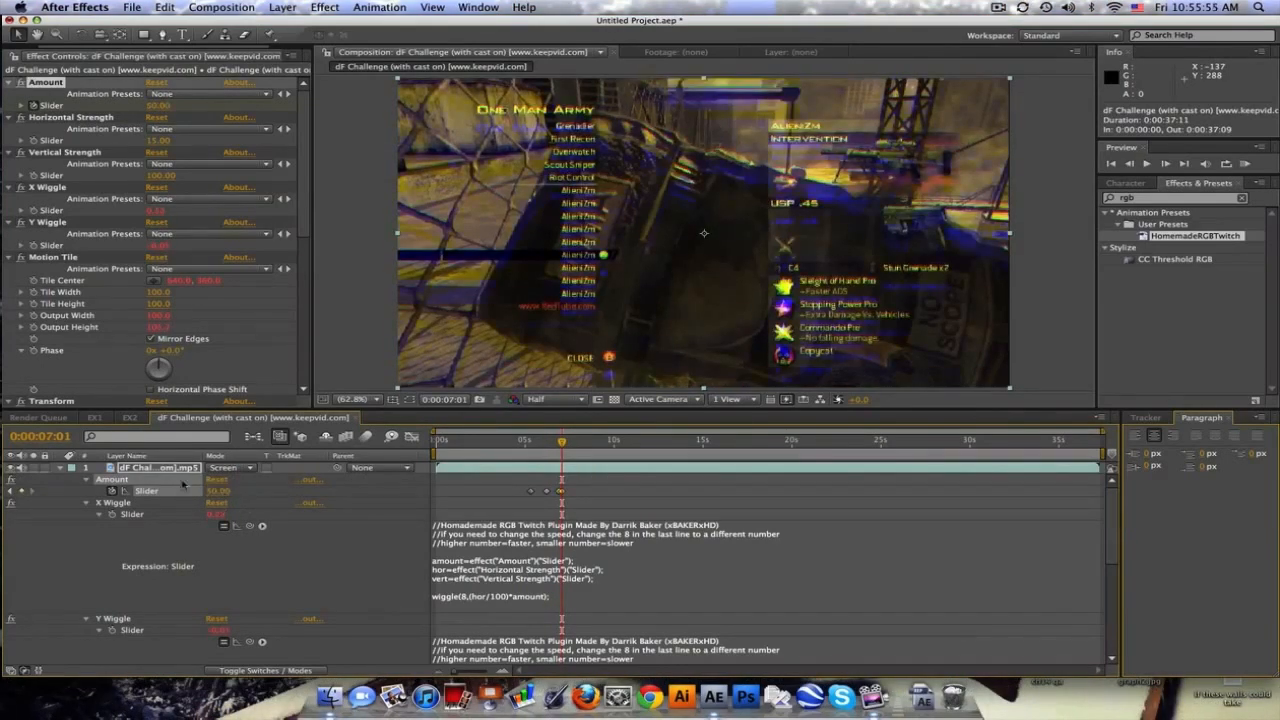
# - Keyframe layer 1's Amount slider so the glitch switches between distorted and clean frames, then preview
pyautogui.click(1164, 164)
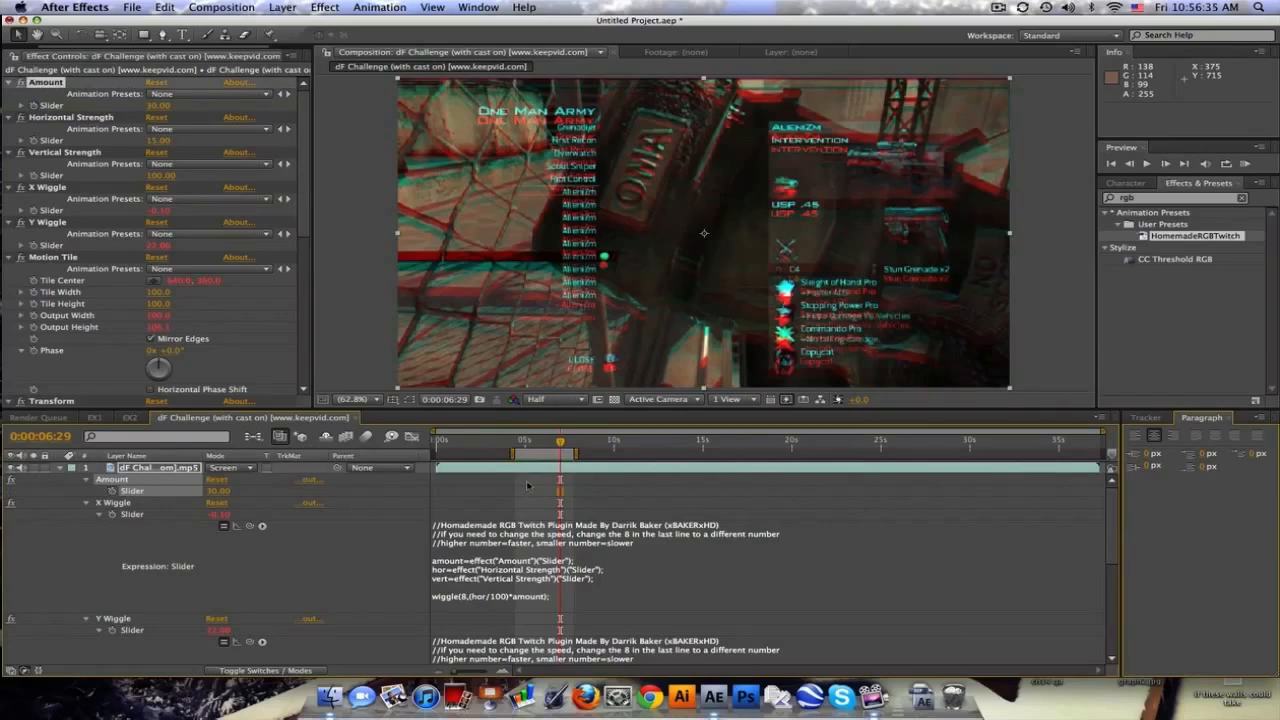
pyautogui.click(544, 440)
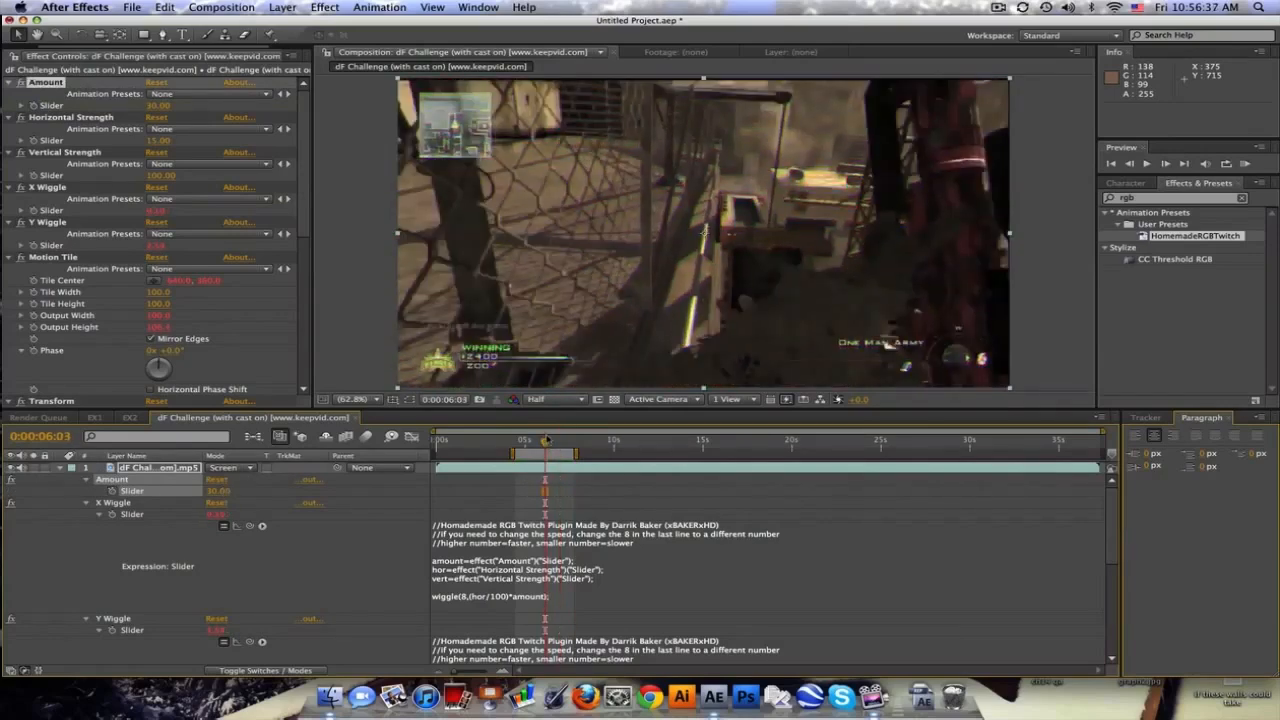
# - Give layer 1's X Wiggle slider its own wiggle expression, keeping the red-cyan split visible
pyautogui.click(552, 440)
pyautogui.write('wiggle(8,30)')
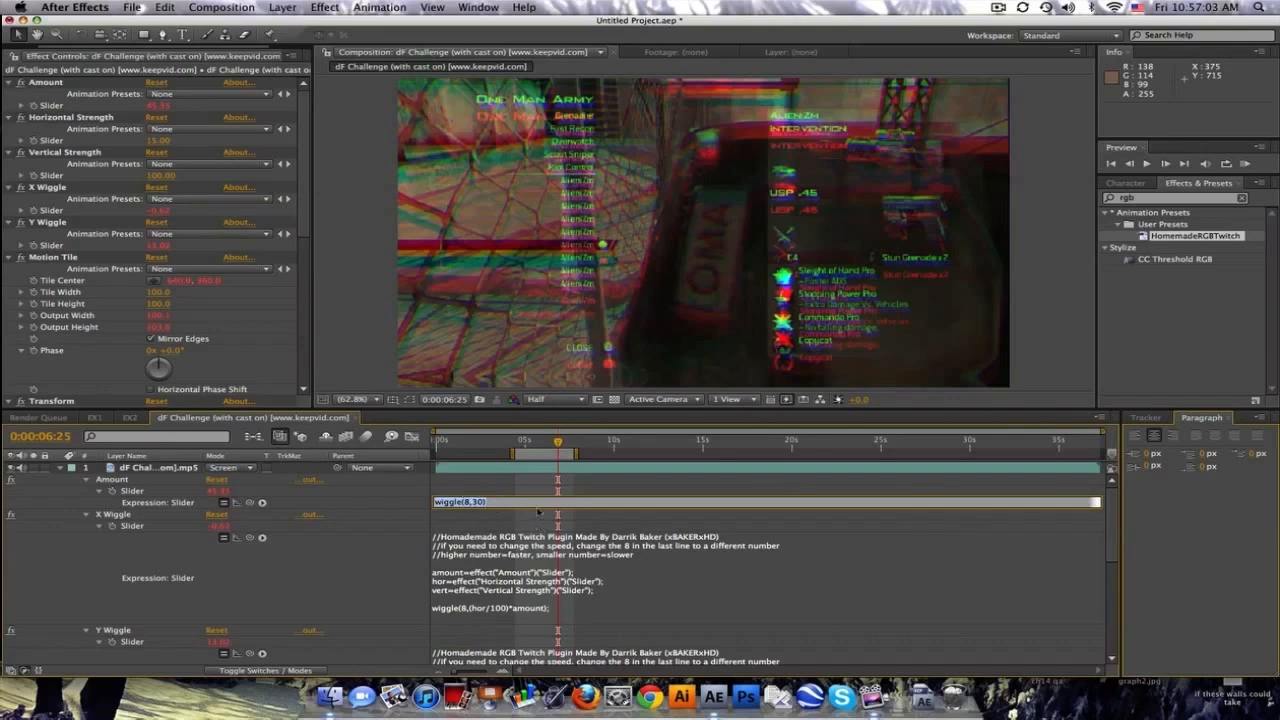
pyautogui.moveTo(500, 500)
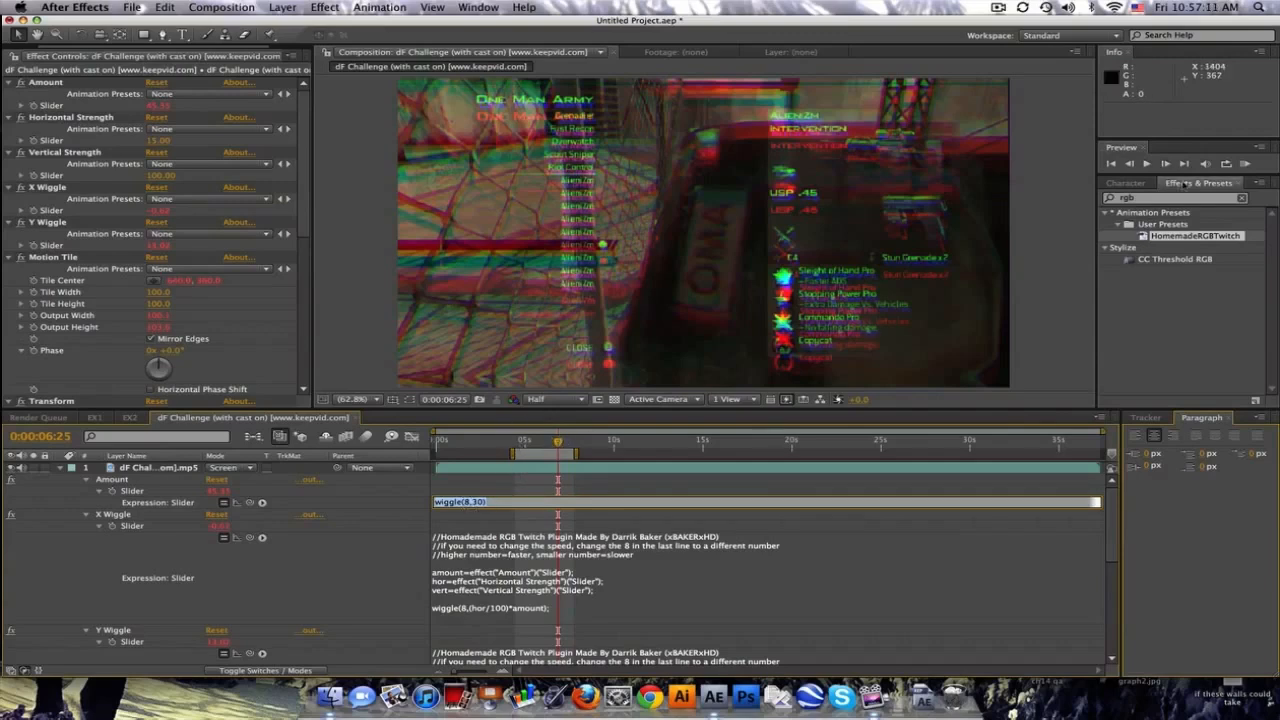
pyautogui.click(1244, 164)
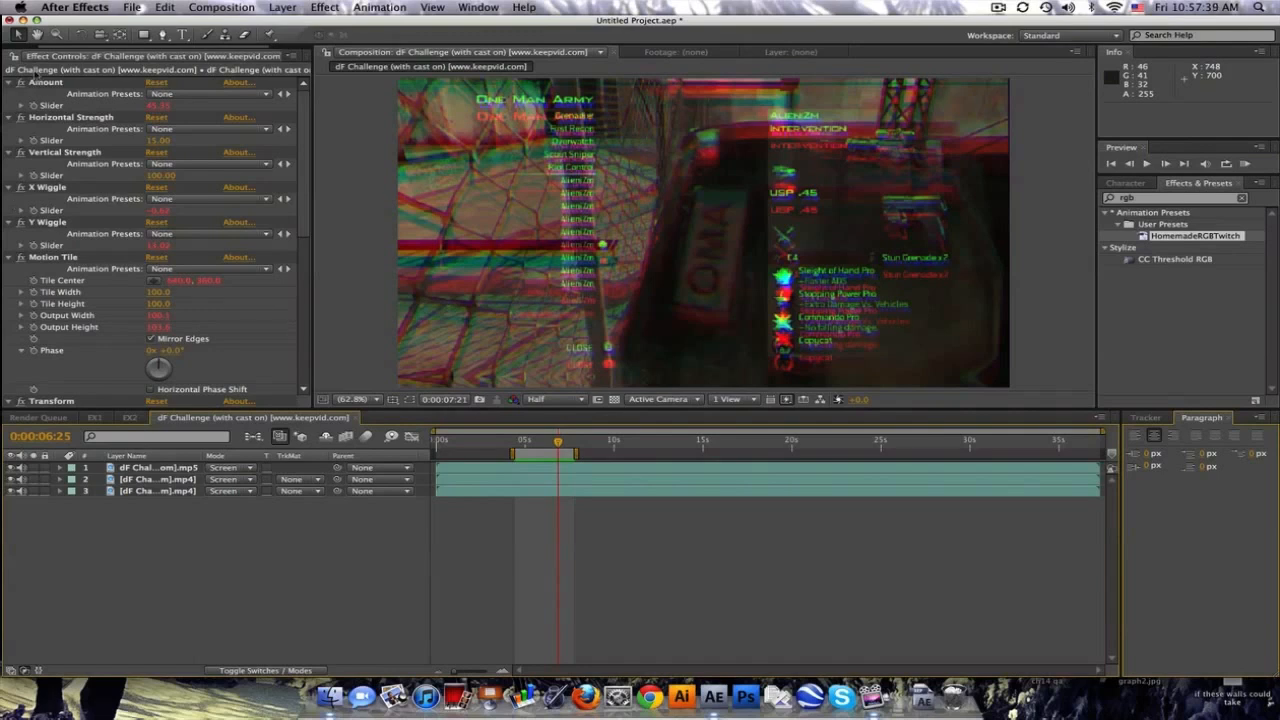
# - Pre-compose the clip and EK2 layers of composition 2 into a new nested composition
pyautogui.click(24, 56)
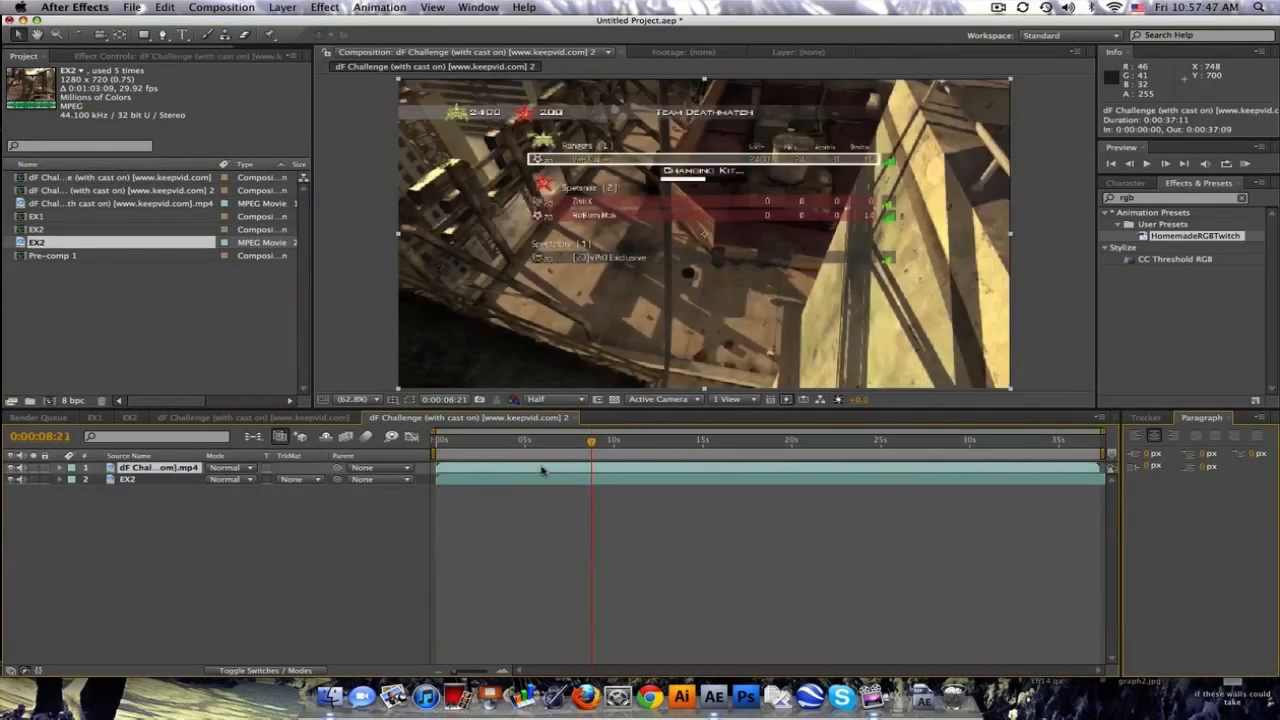
pyautogui.click(150, 468)
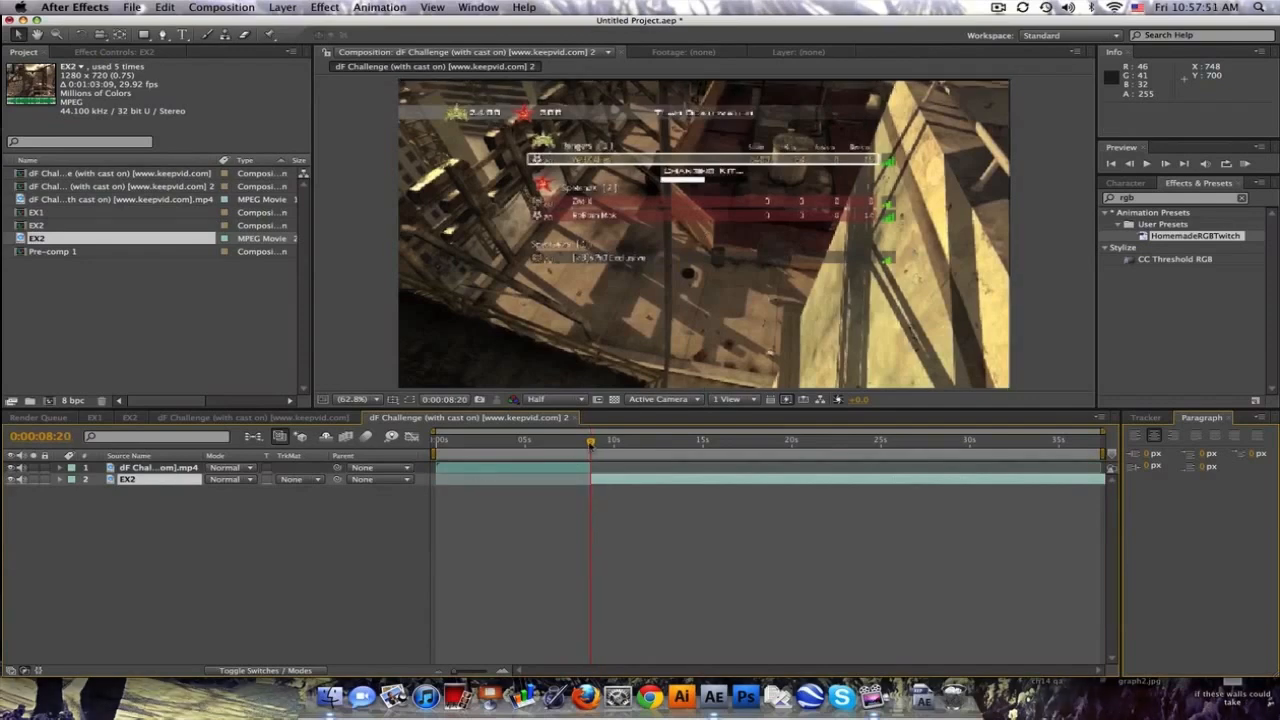
pyautogui.moveTo(592, 440)
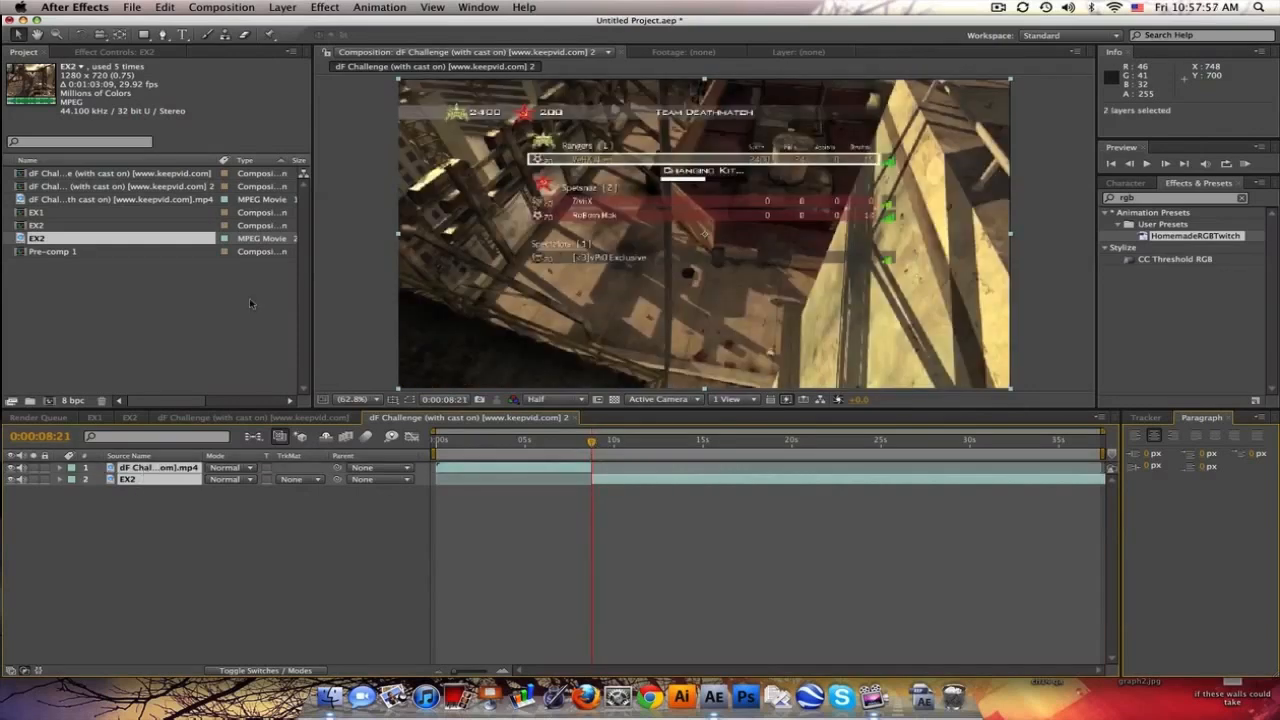
pyautogui.click(282, 8)
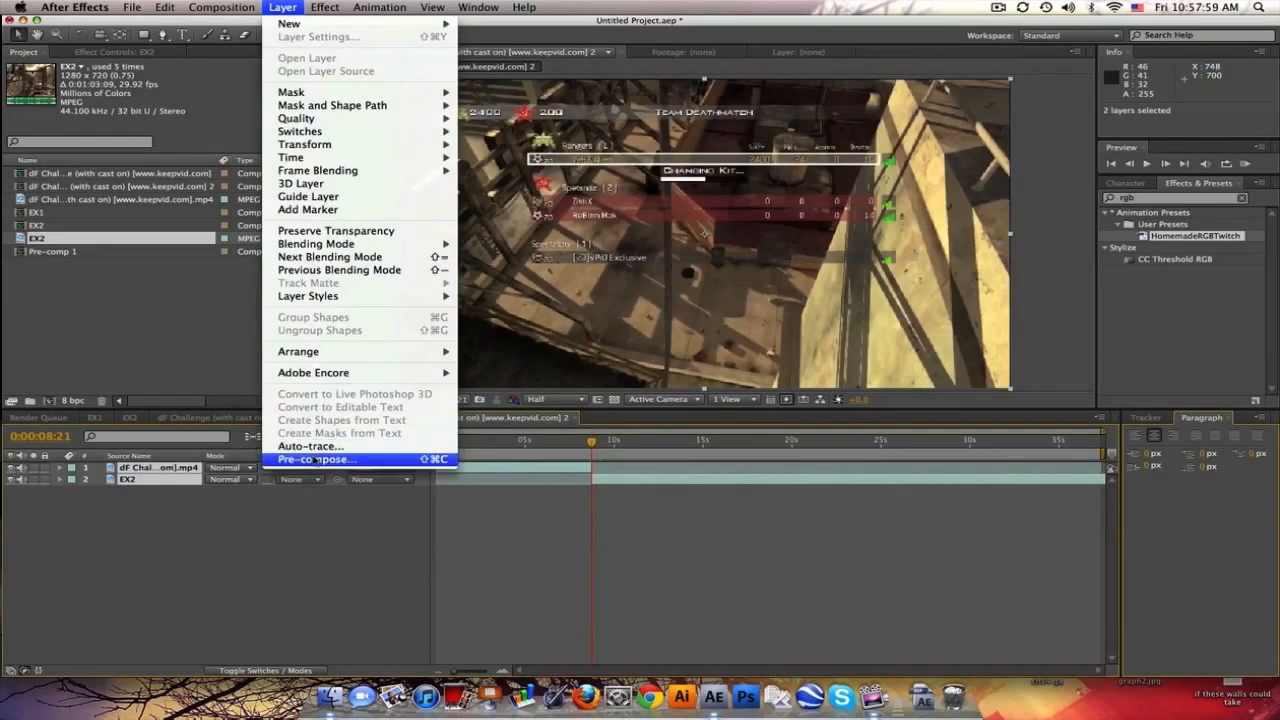
pyautogui.click(316, 458)
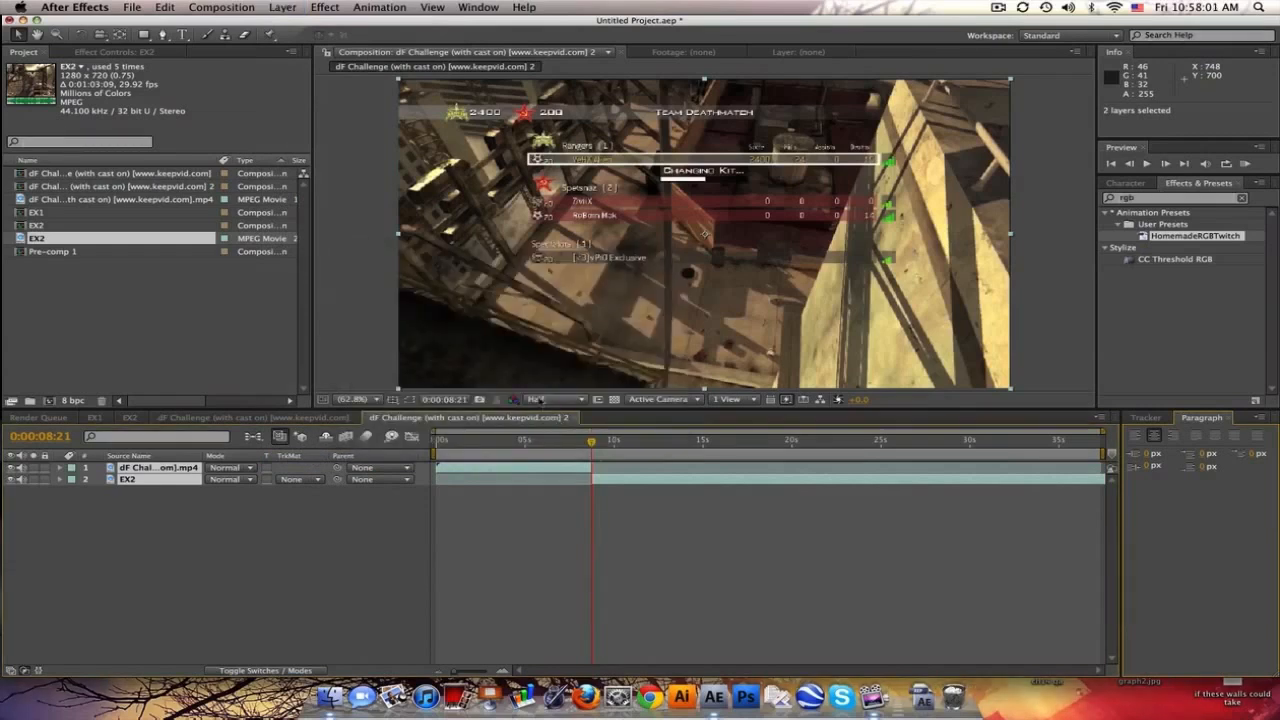
pyautogui.moveTo(520, 498)
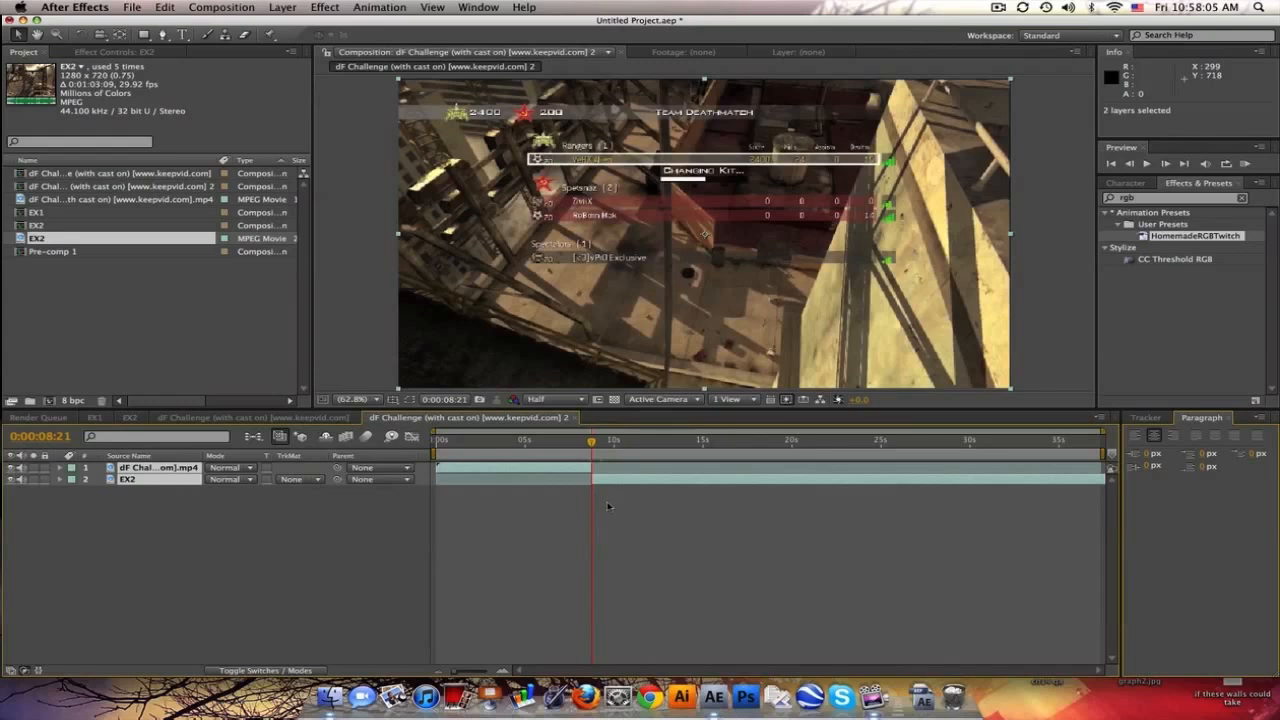
pyautogui.moveTo(632, 524)
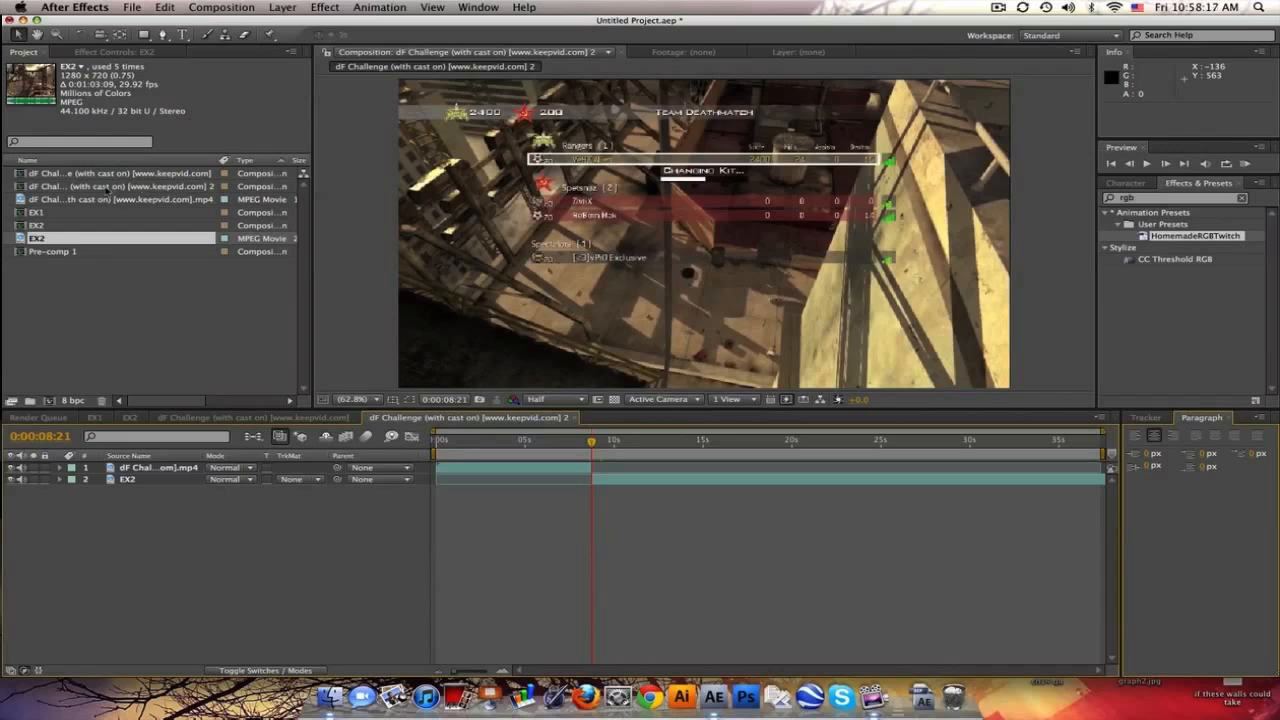
pyautogui.click(120, 186)
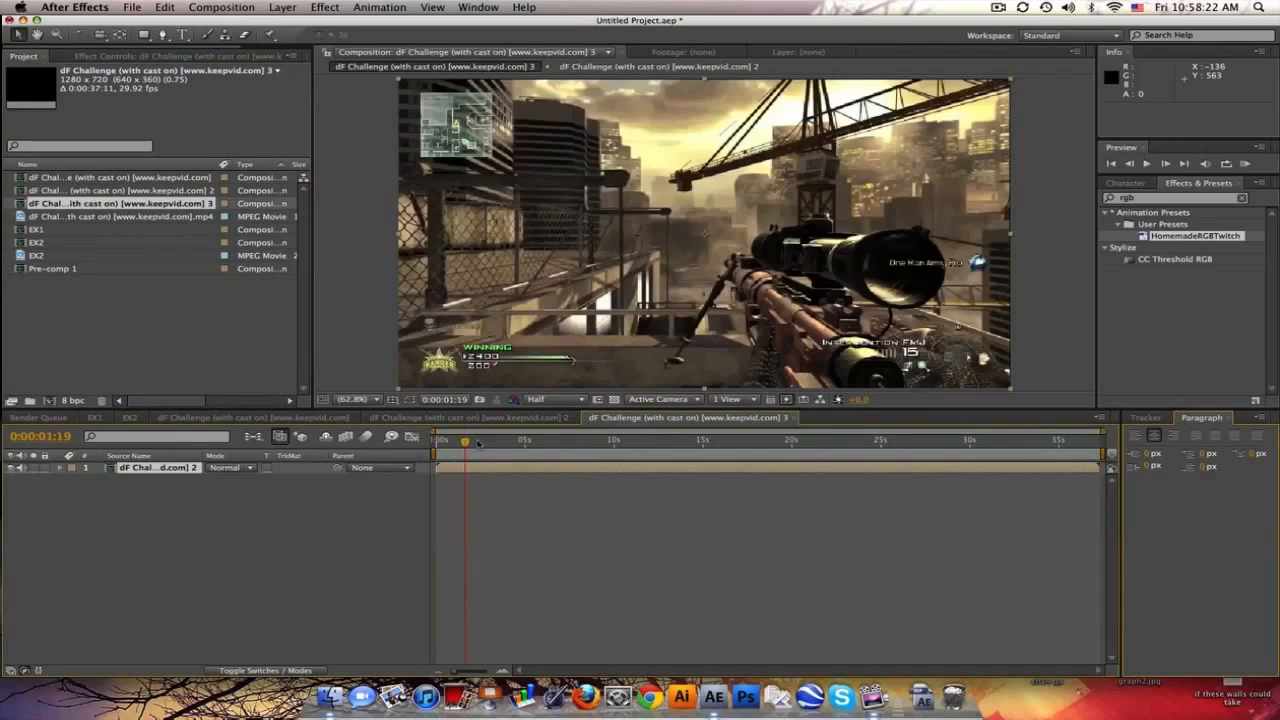
# - Duplicate the nested layer into three copies with the RGB twitch effect stack and reveal their effects
pyautogui.click(508, 440)
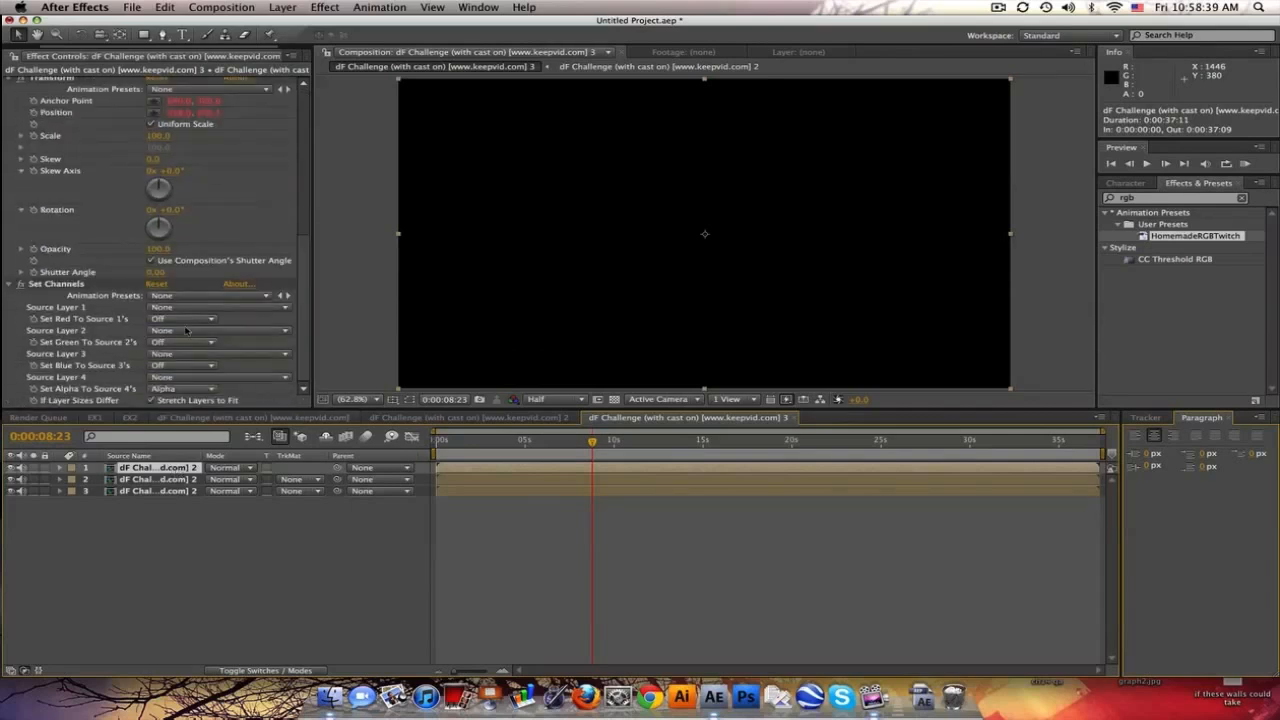
pyautogui.click(182, 318)
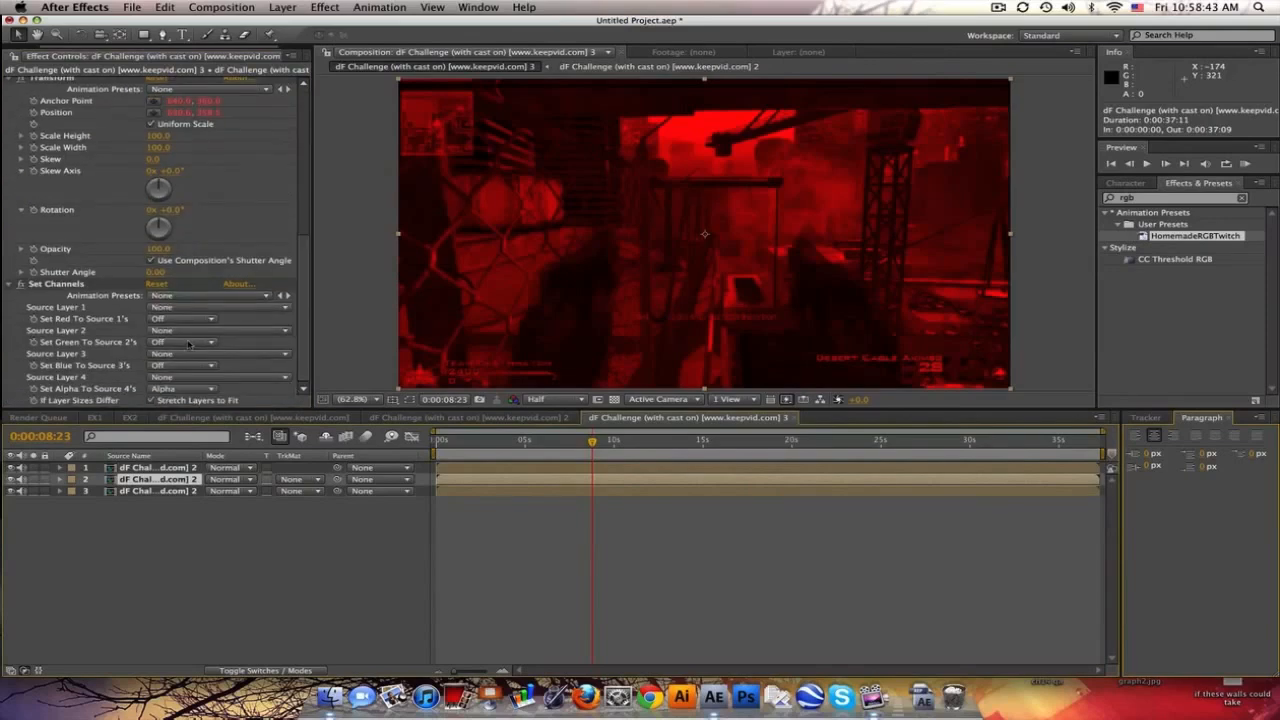
pyautogui.click(180, 342)
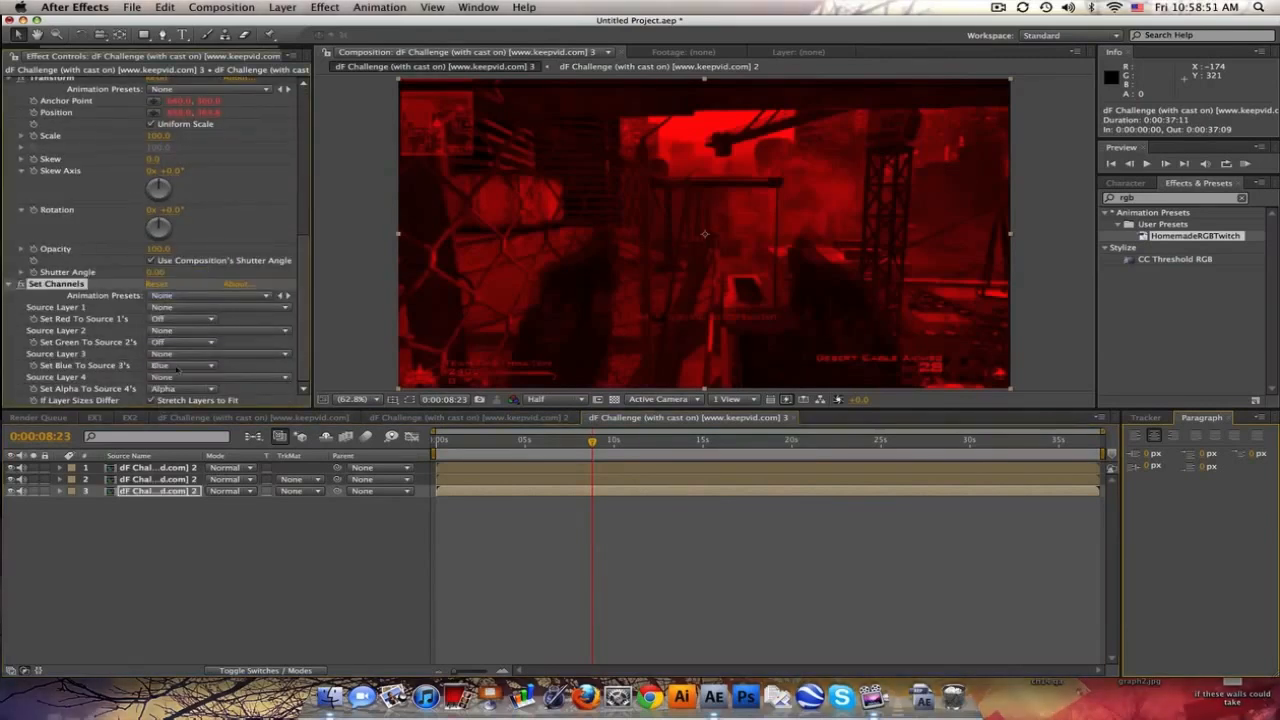
pyautogui.click(60, 468)
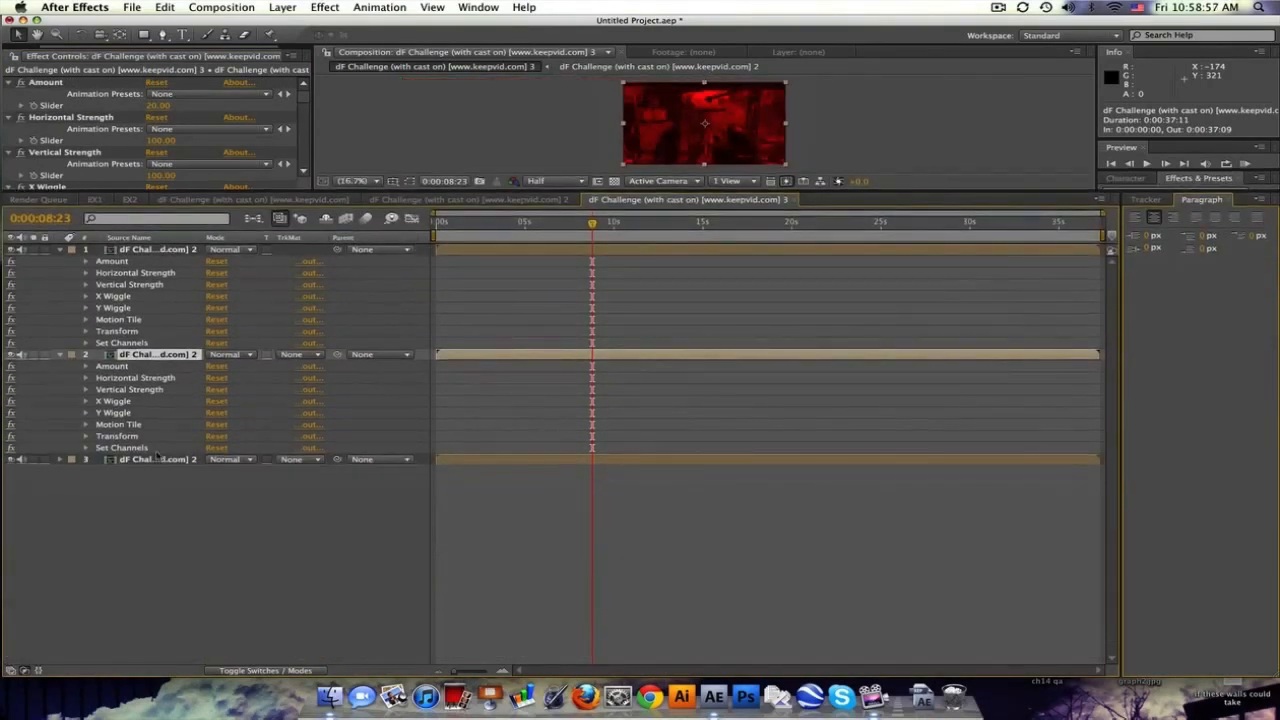
# - Expression-link the second and third nested copies' Amount sliders to the first layer's slider
pyautogui.click(60, 458)
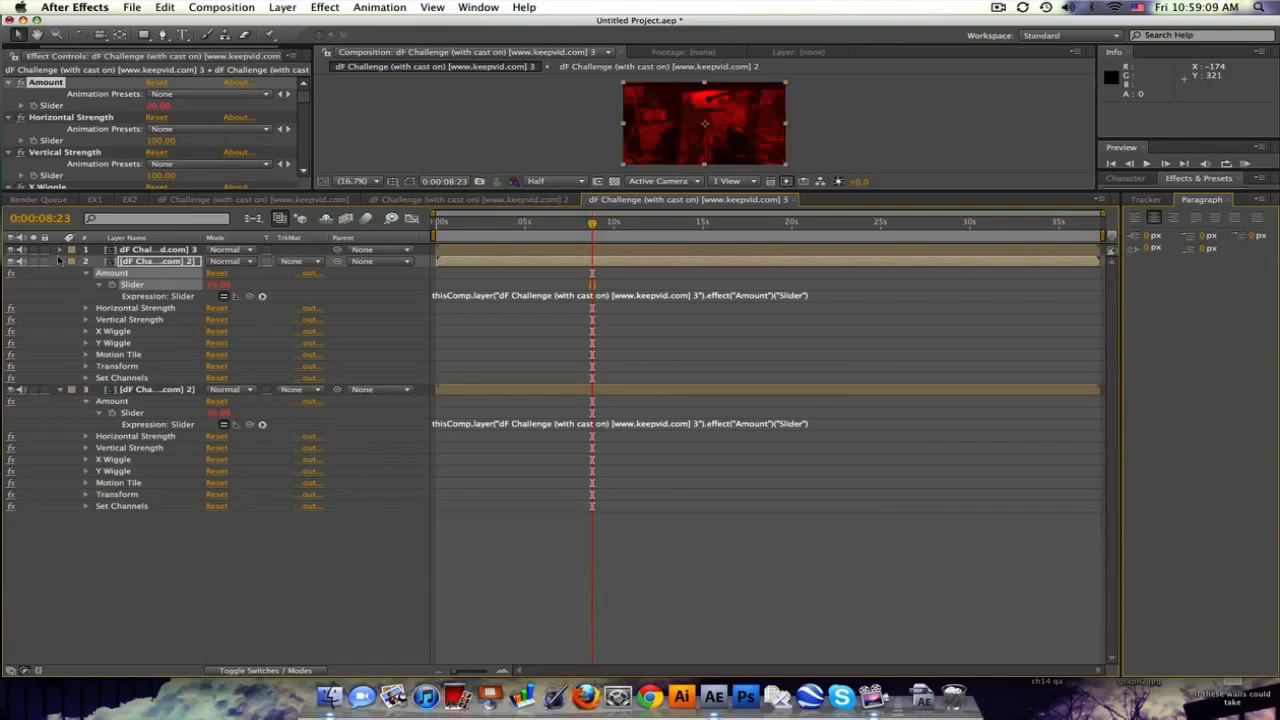
pyautogui.click(58, 260)
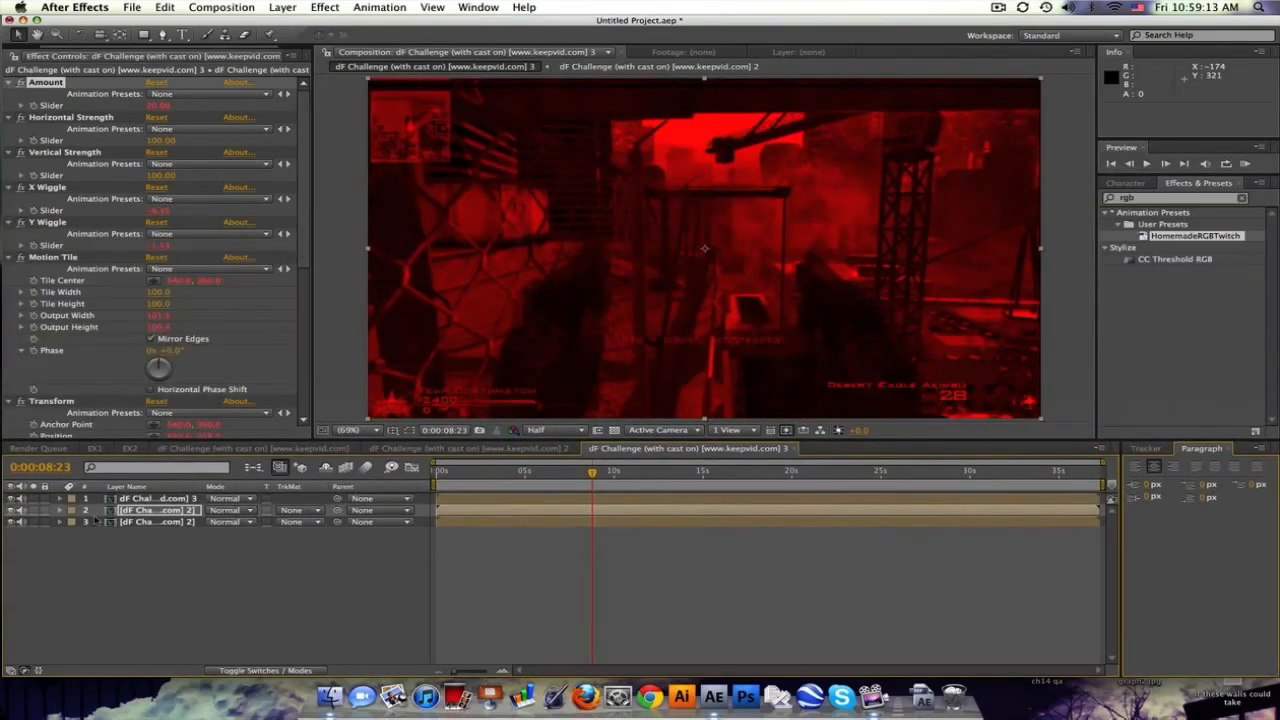
# - Set the remaining nested layer's blending mode to Screen for a full-colour RGB split
pyautogui.click(230, 498)
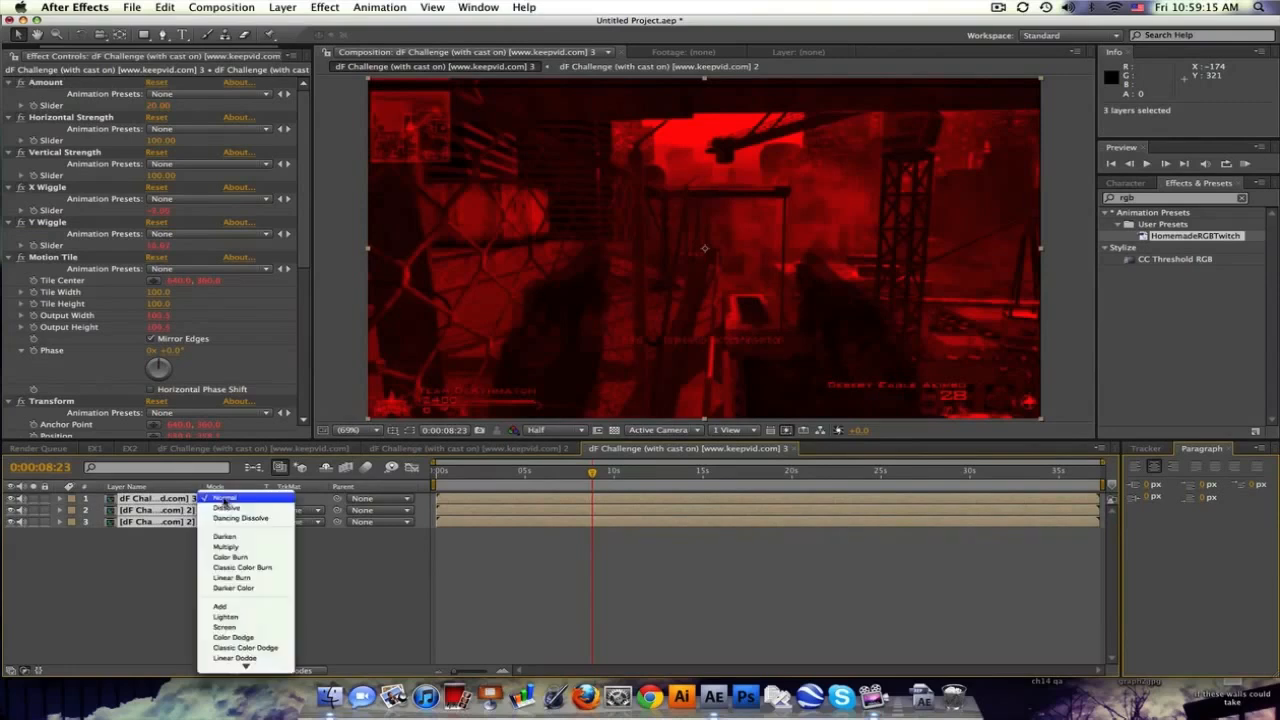
pyautogui.click(224, 626)
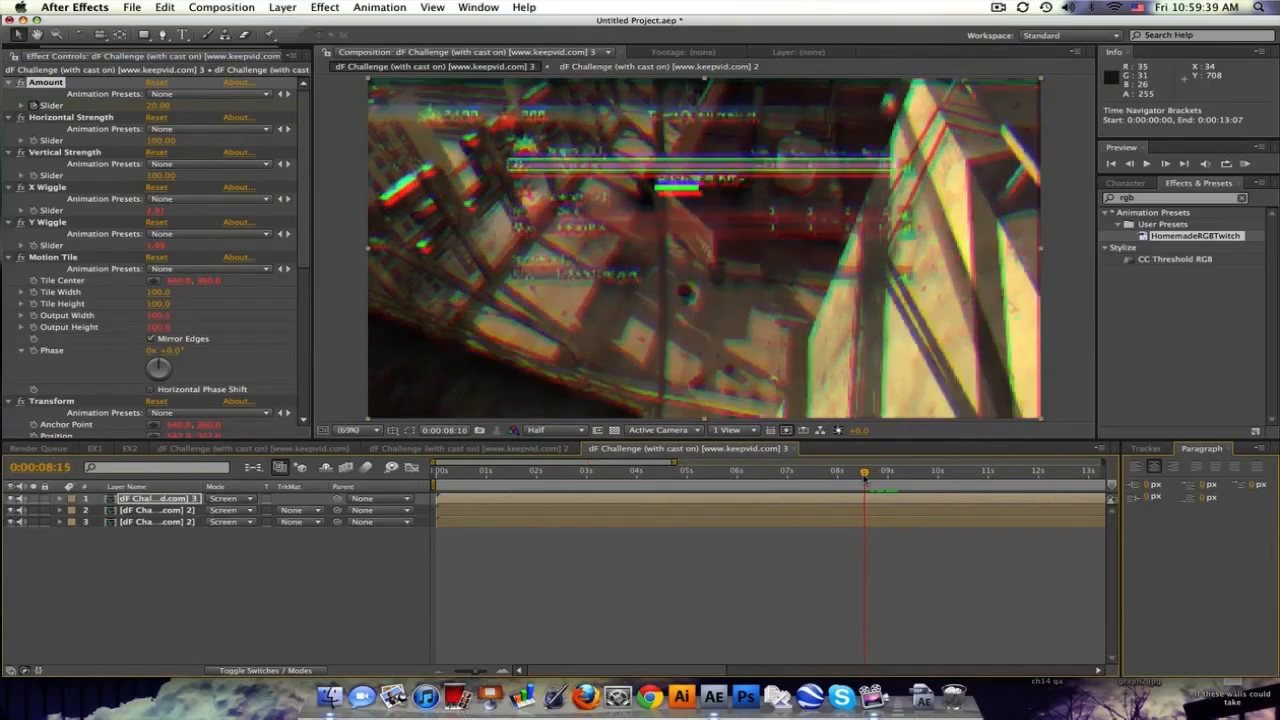
# - Step through several frames of the composition to watch the RGB twitch transition play
pyautogui.click(856, 470)
pyautogui.write('0')
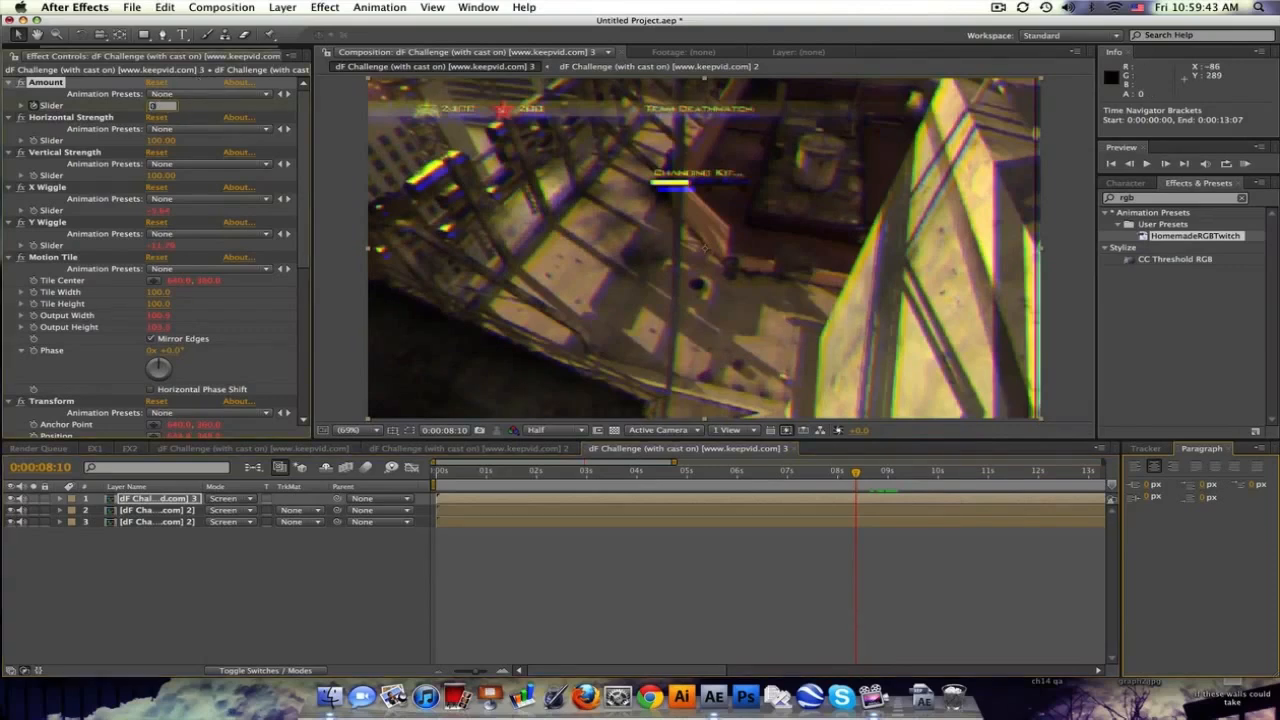
pyautogui.click(872, 470)
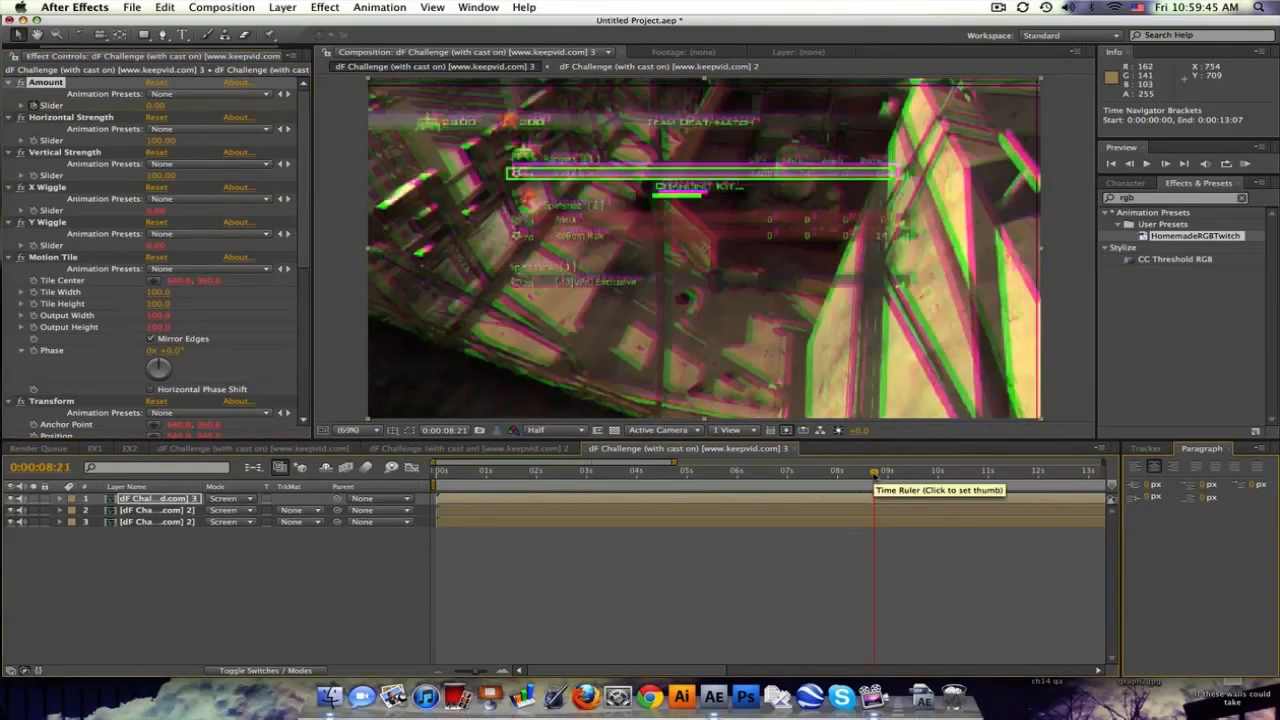
pyautogui.click(888, 470)
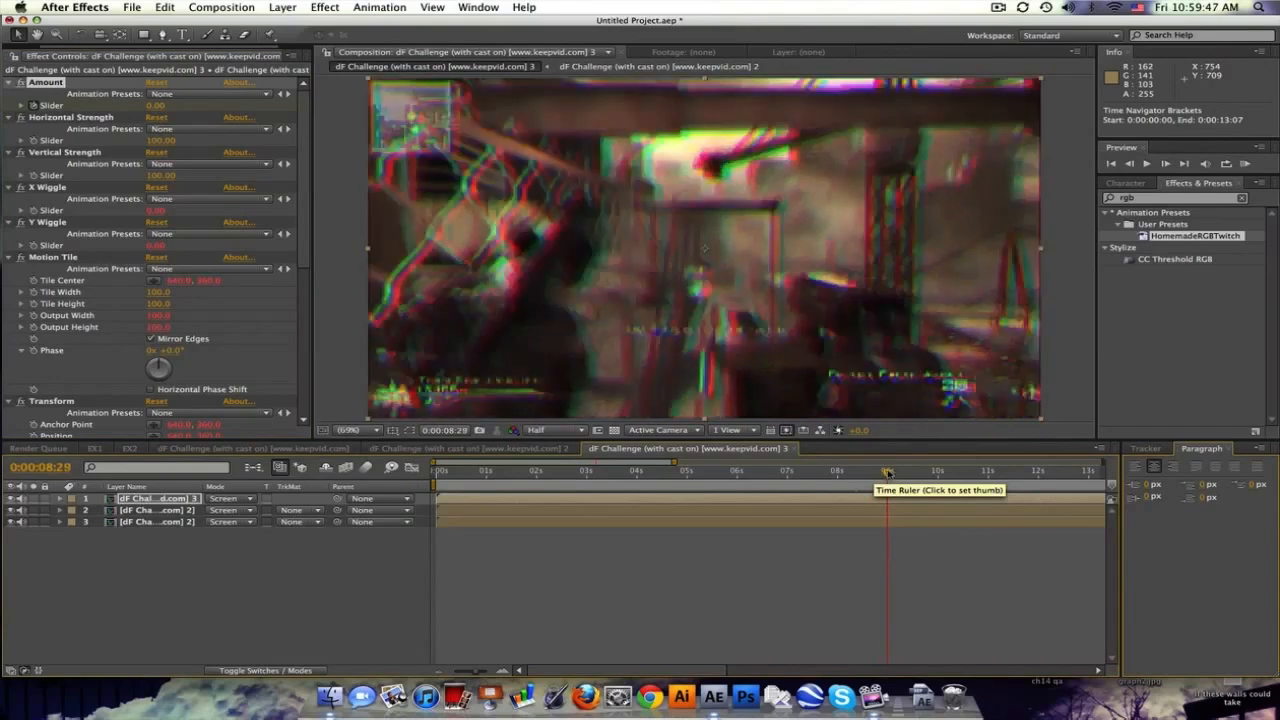
pyautogui.click(888, 470)
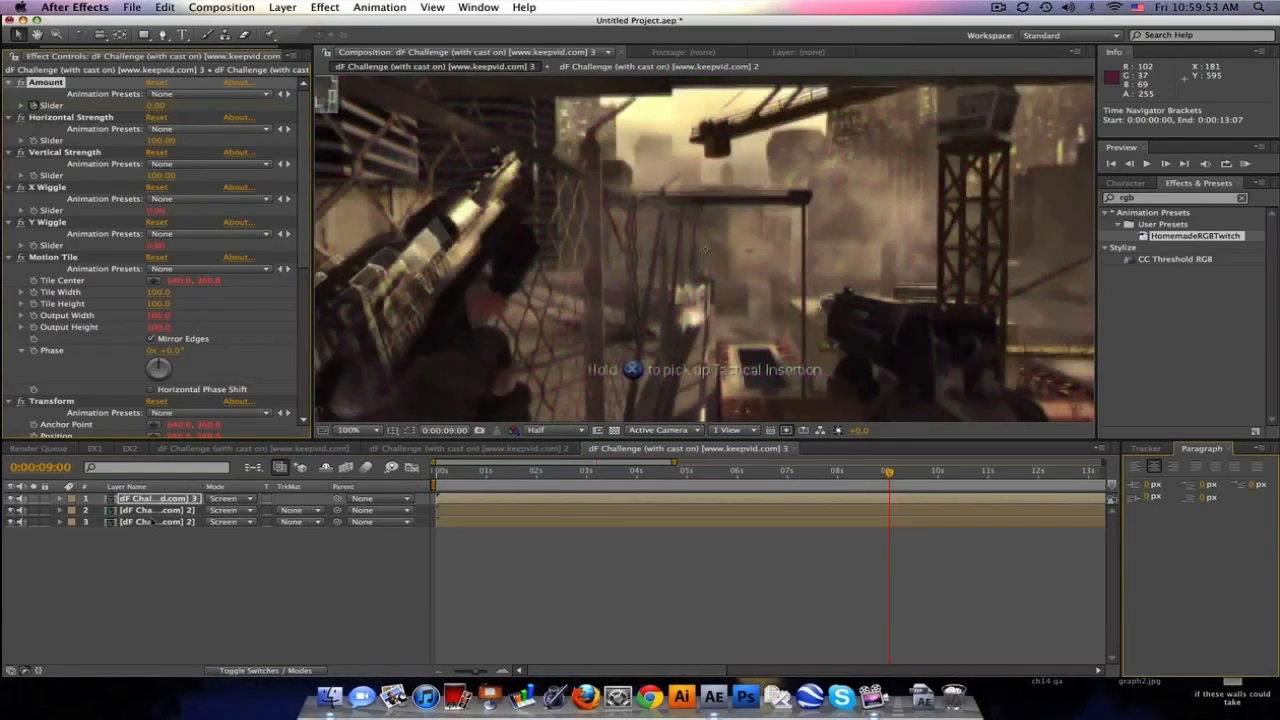
pyautogui.click(808, 470)
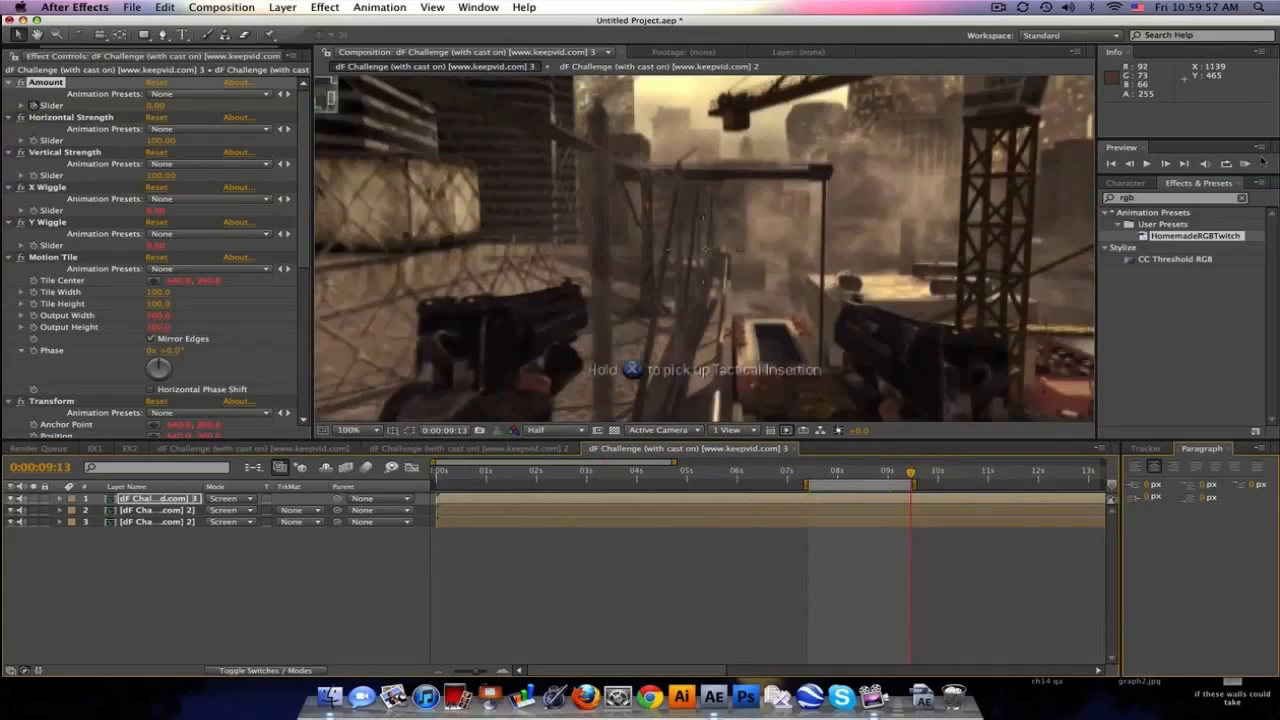
pyautogui.click(1244, 164)
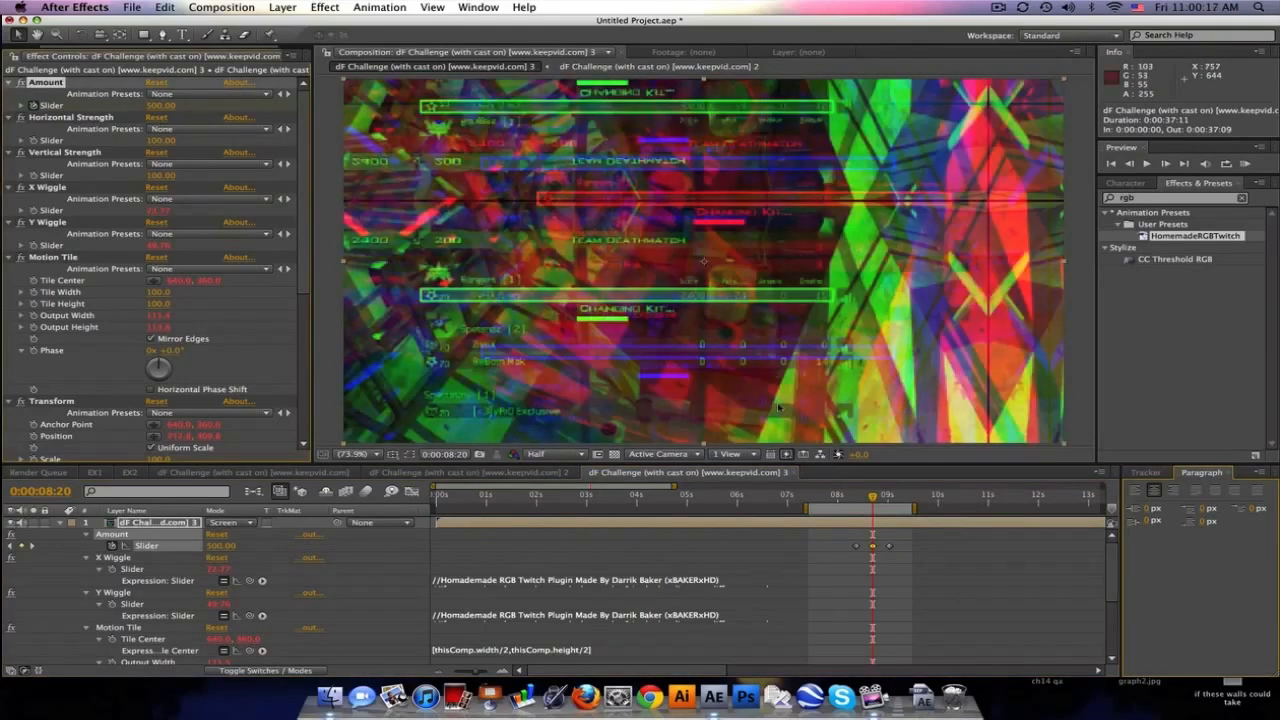
pyautogui.moveTo(656, 196)
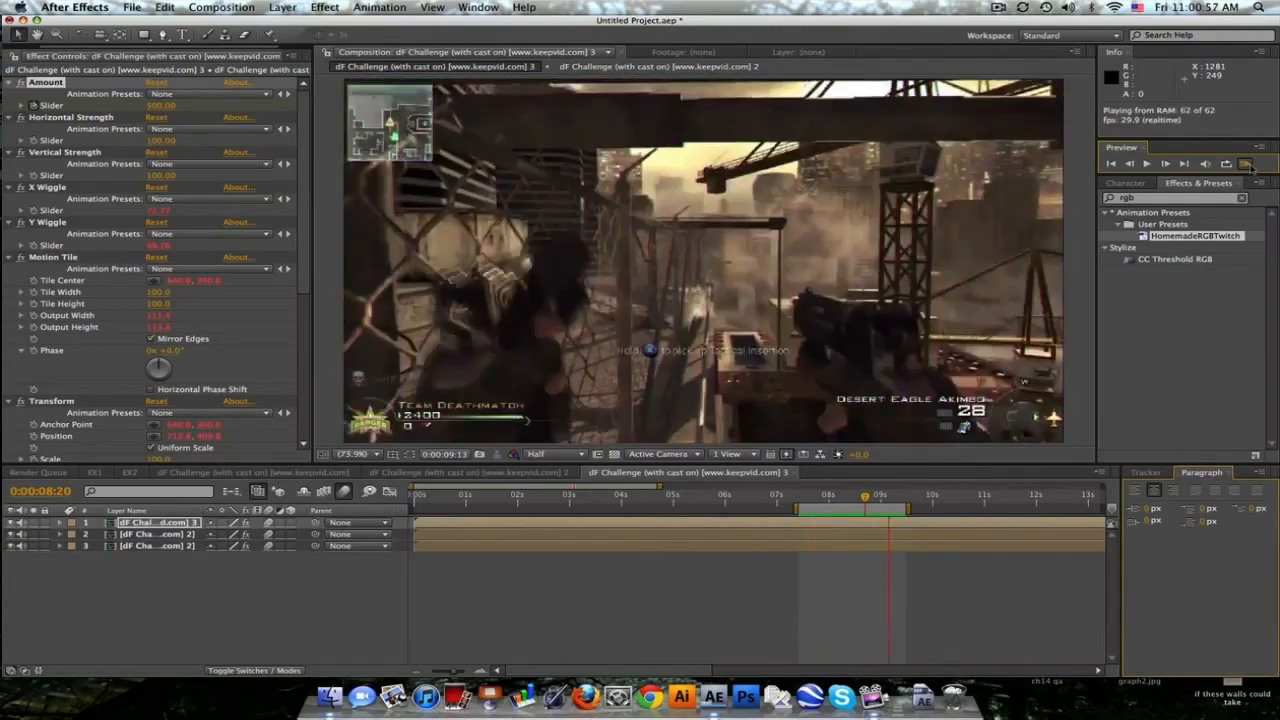
# - Review the effect controls so the composition is left with a single gameplay clip layer
pyautogui.click(1244, 164)
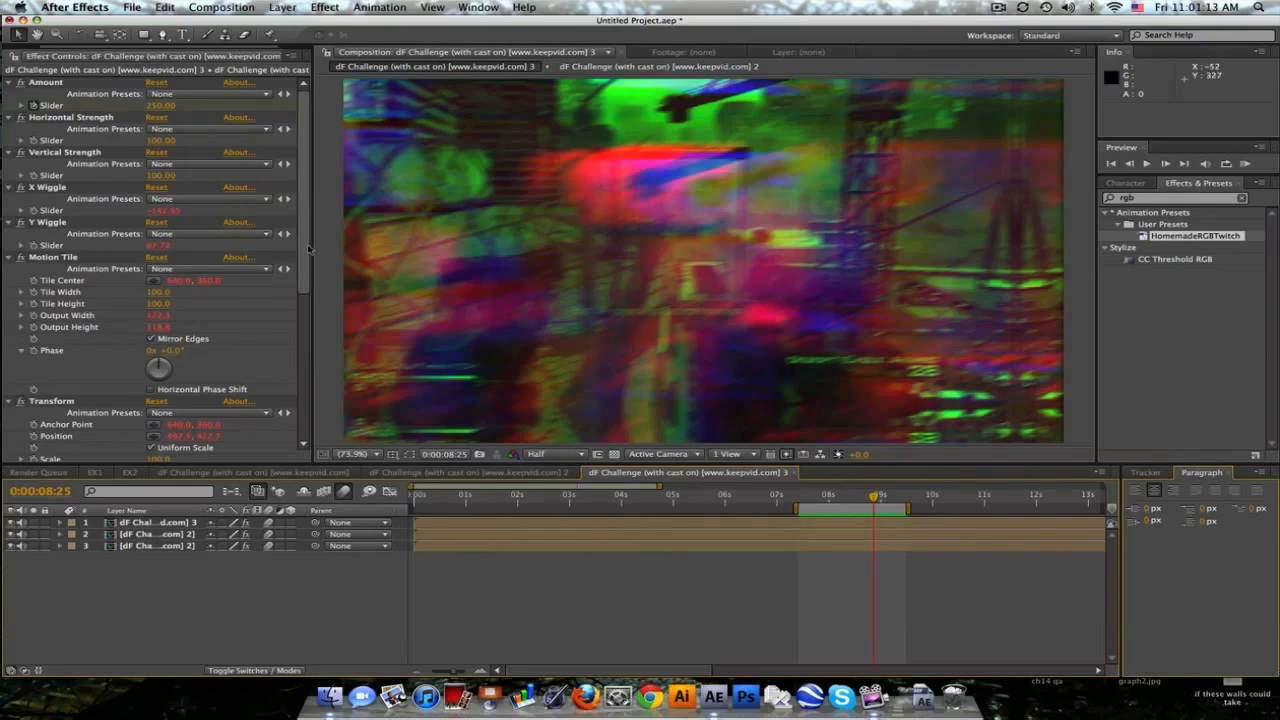
pyautogui.scroll(-3)
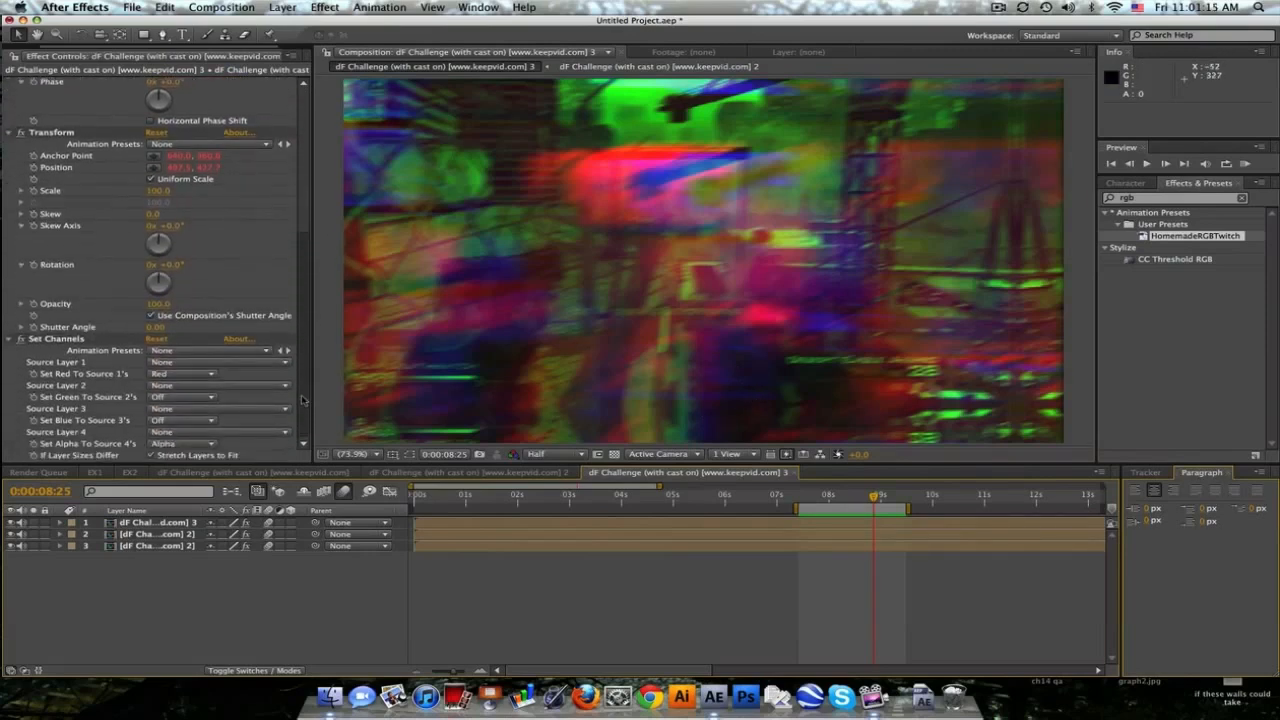
pyautogui.scroll(3)
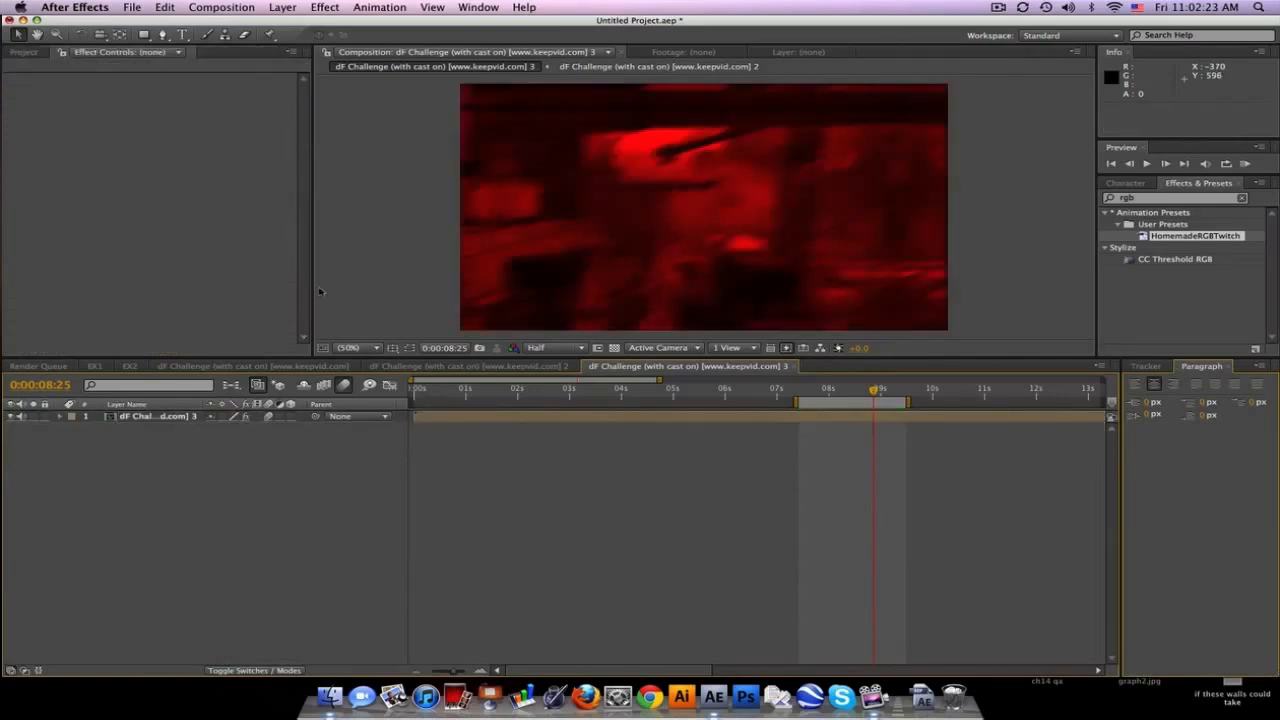
# - Apply the HomemadeRGBTwitch preset to the clip layer and scrub frames around the transition
pyautogui.click(156, 416)
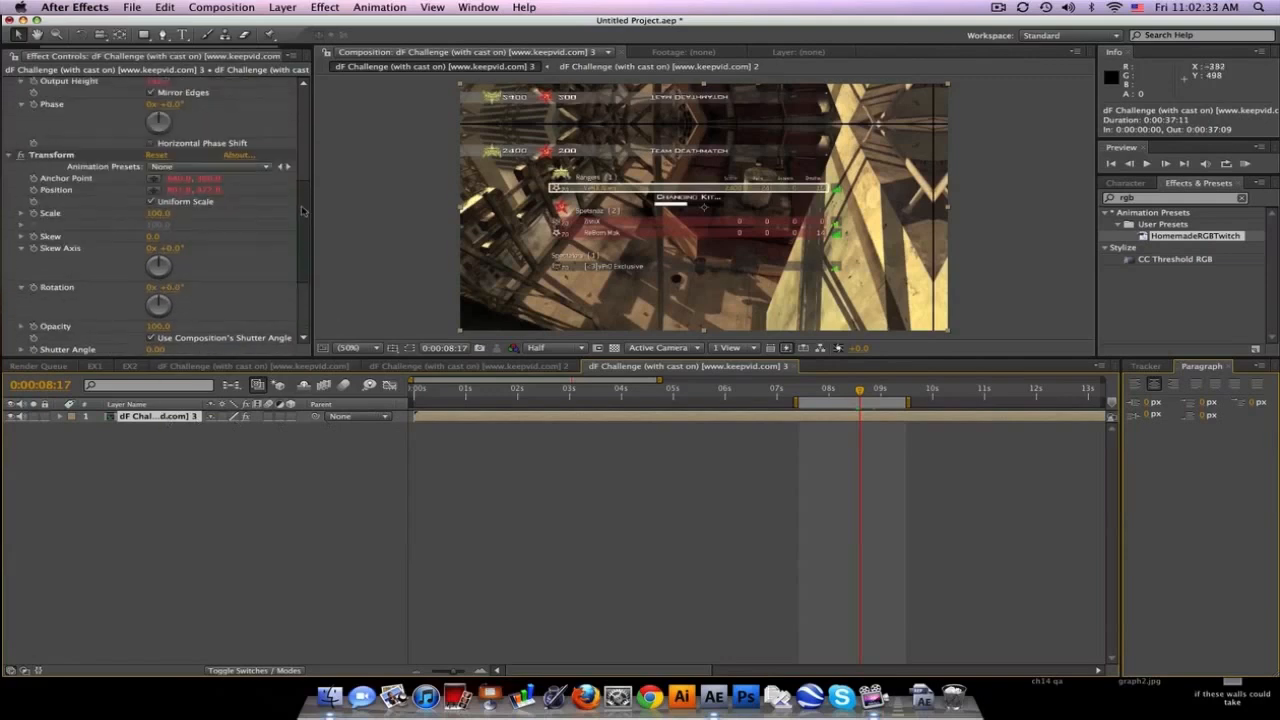
pyautogui.scroll(3)
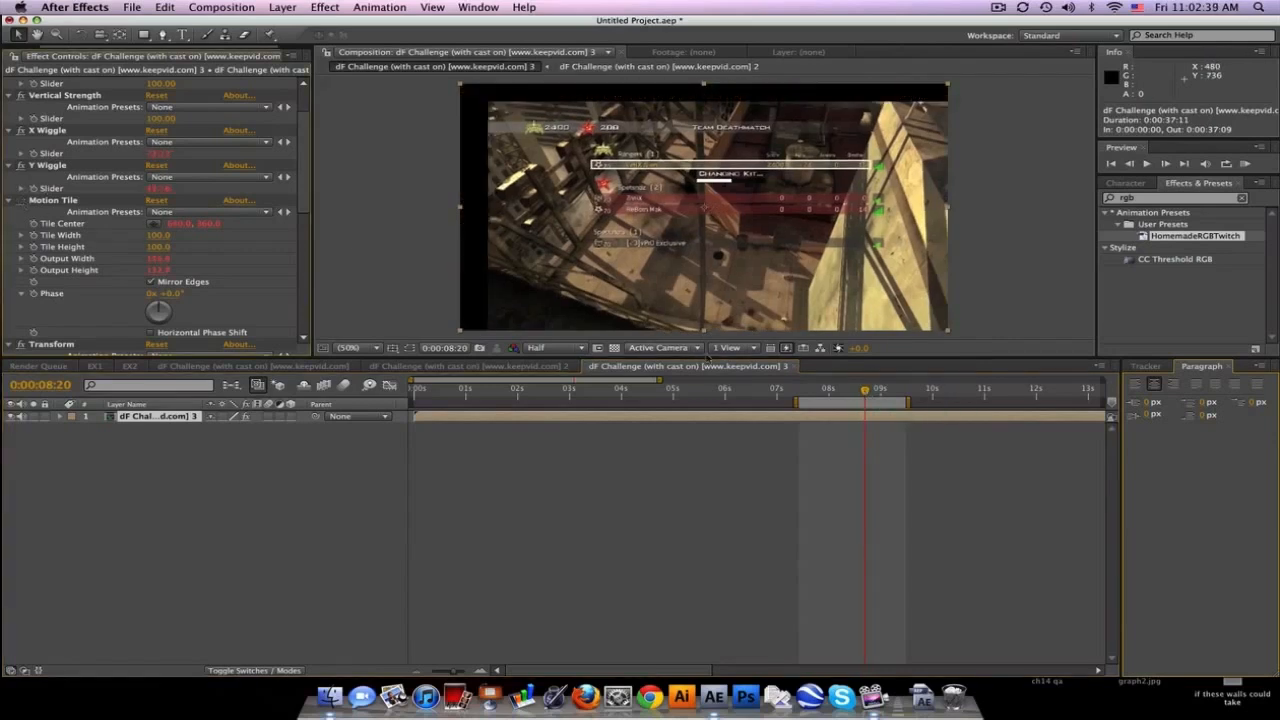
pyautogui.click(856, 388)
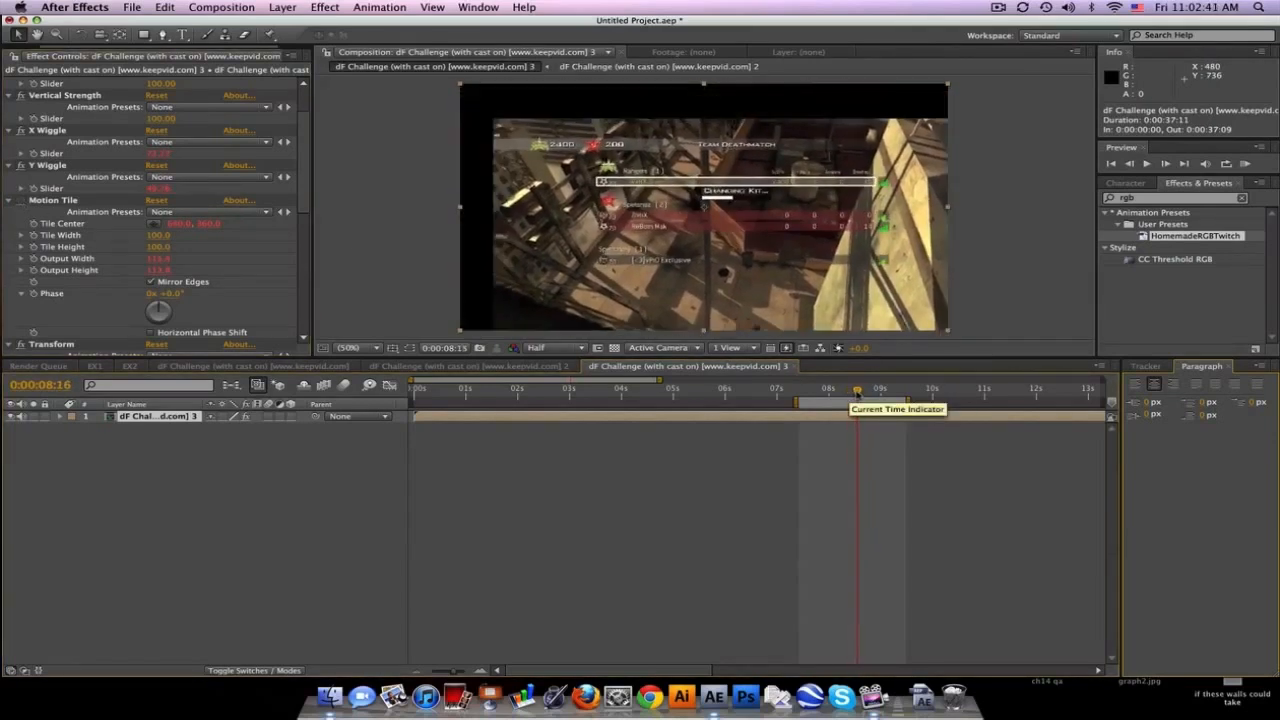
pyautogui.moveTo(858, 390); pyautogui.dragTo(868, 390)
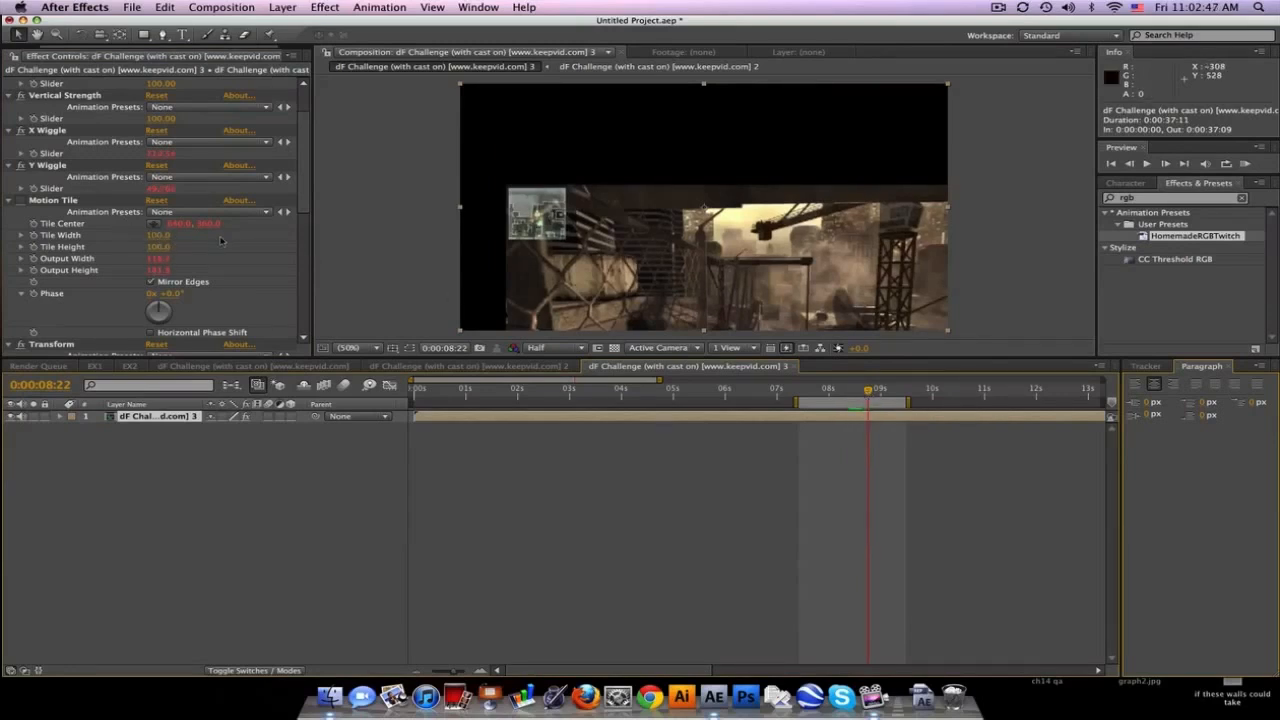
pyautogui.click(844, 388)
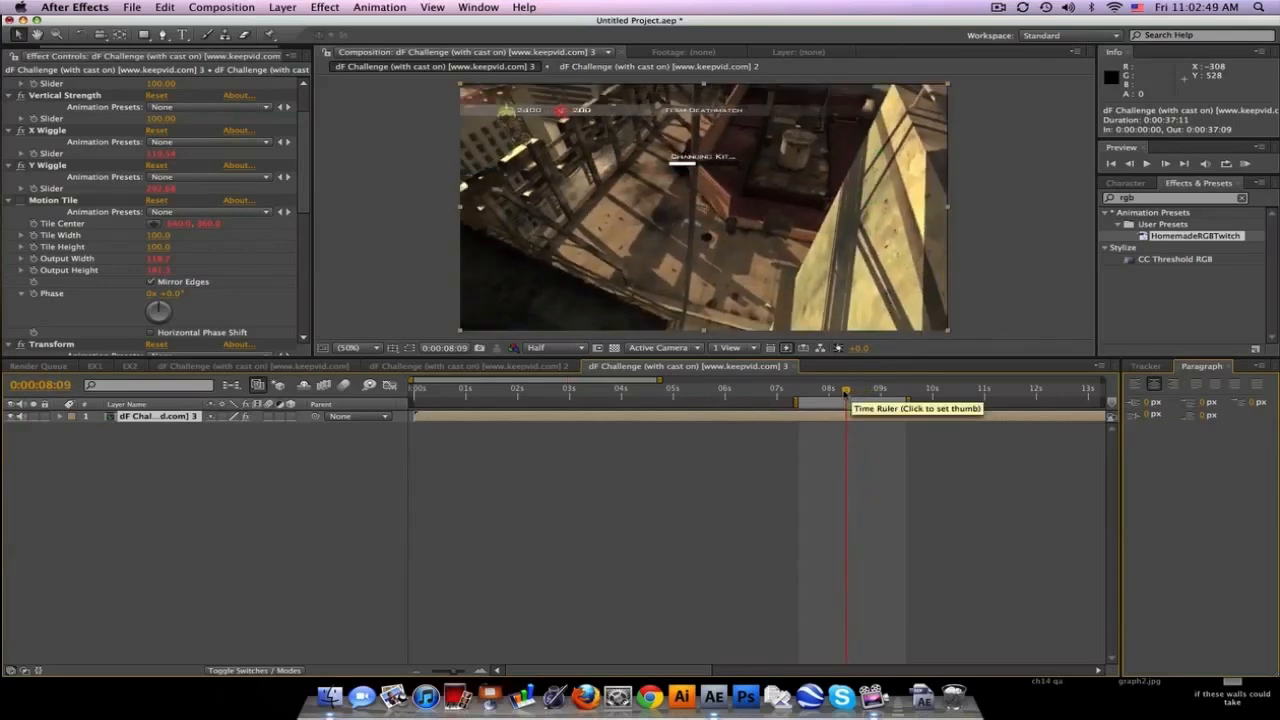
pyautogui.click(838, 388)
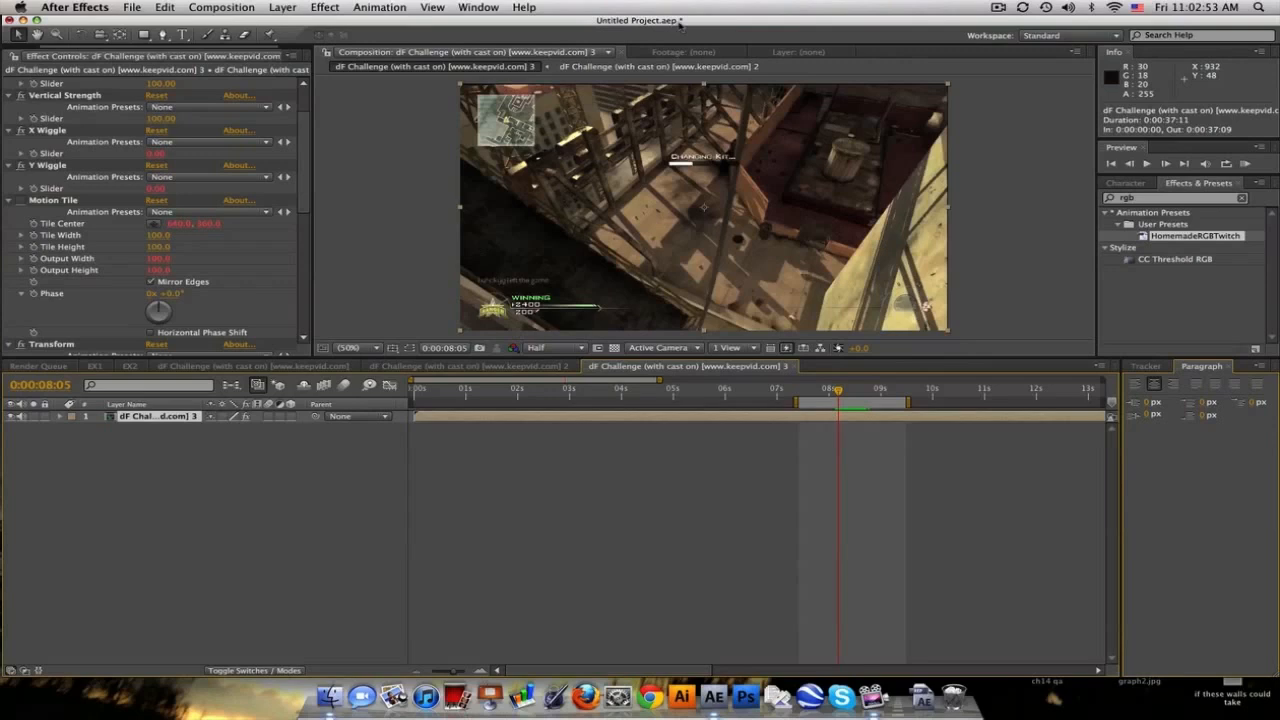
pyautogui.moveTo(344, 228)
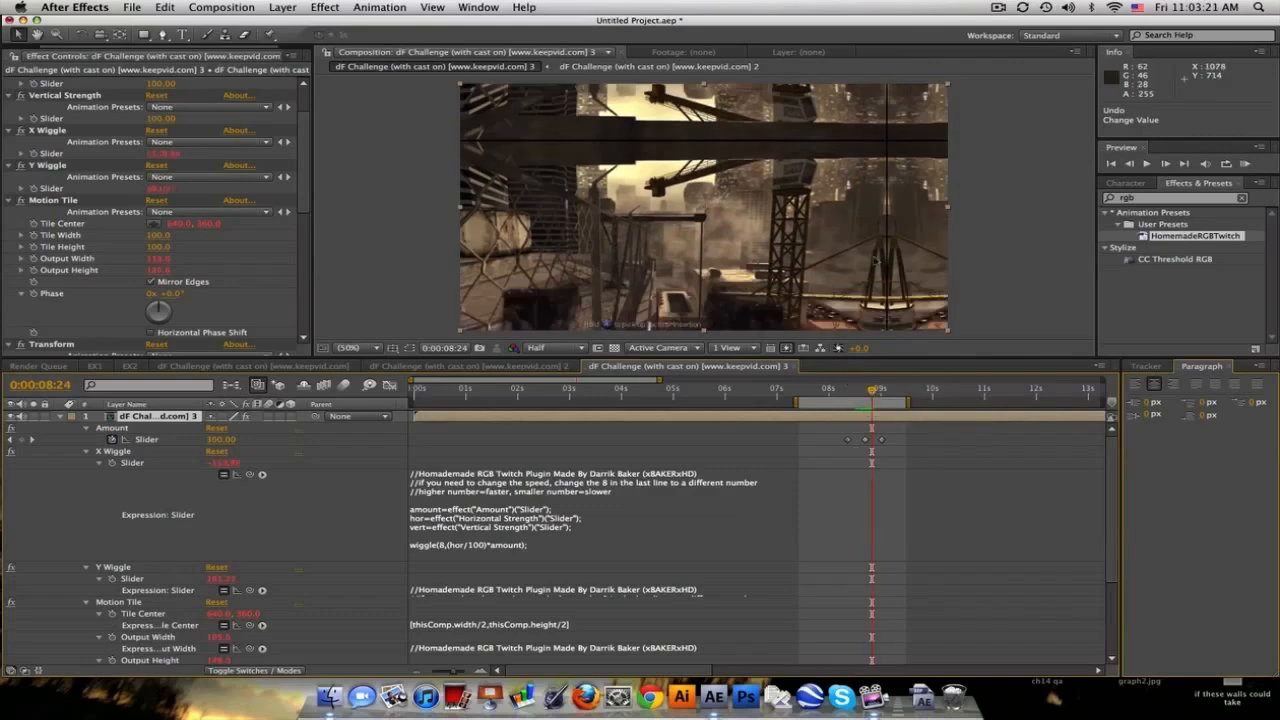
pyautogui.moveTo(910, 160)
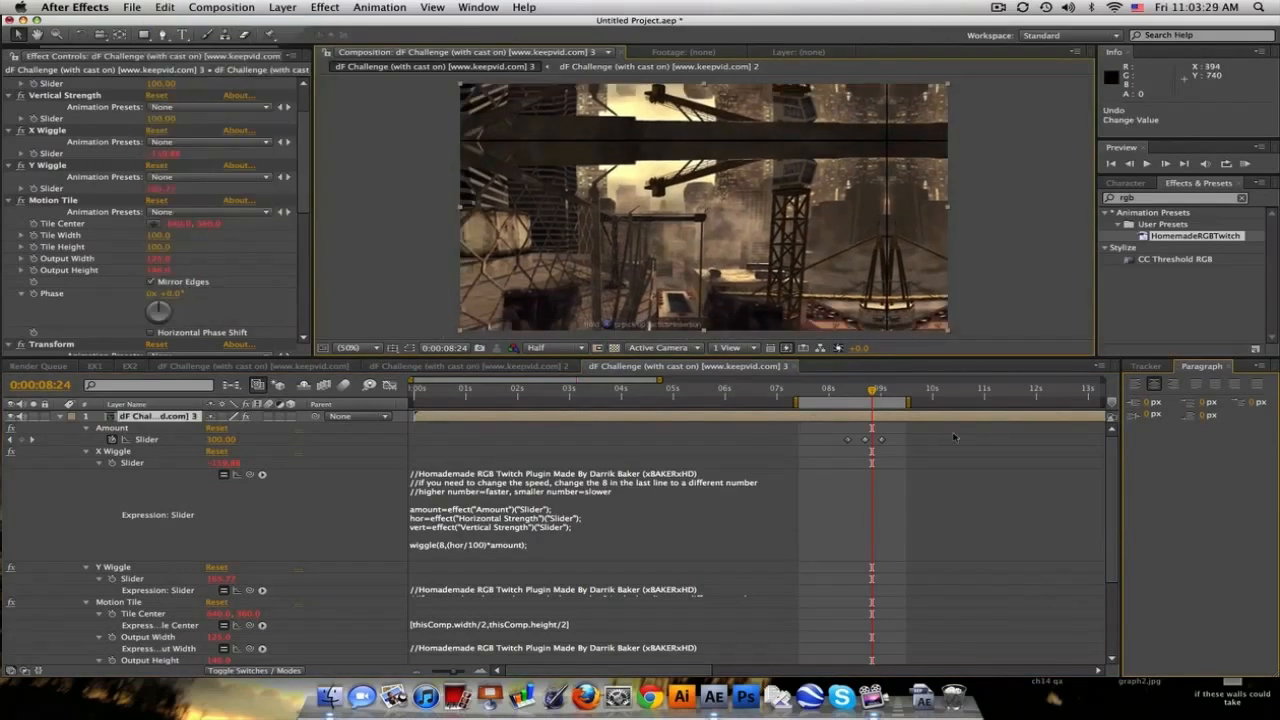
# - Scrub through the twitch transition to a mirrored tiled frame, then fold the layer's expressions away
pyautogui.click(878, 388)
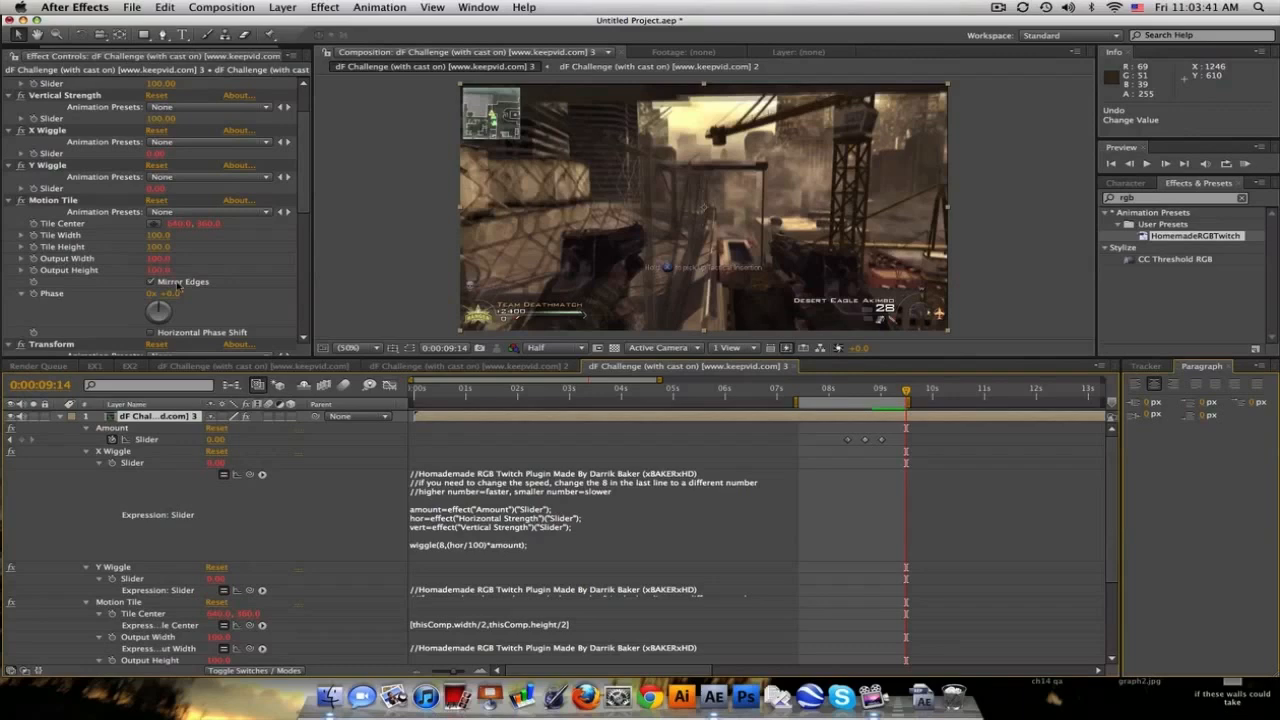
pyautogui.moveTo(906, 388); pyautogui.dragTo(888, 388)
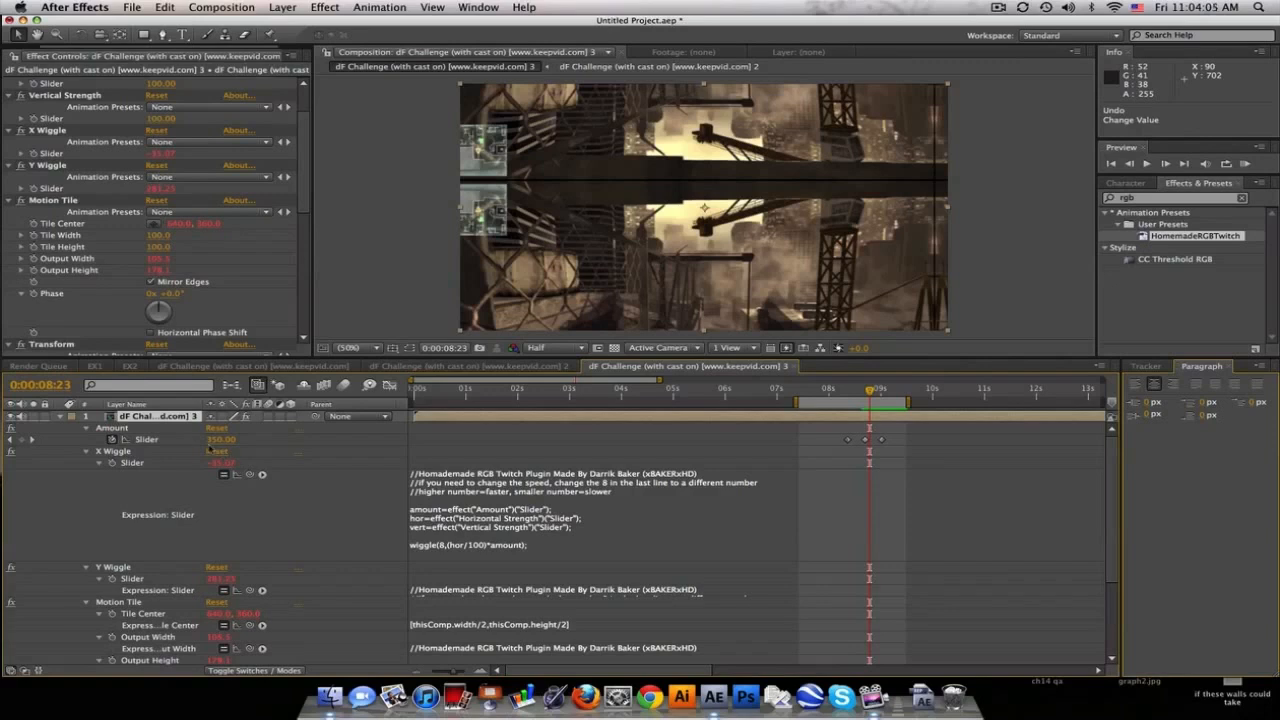
pyautogui.click(58, 416)
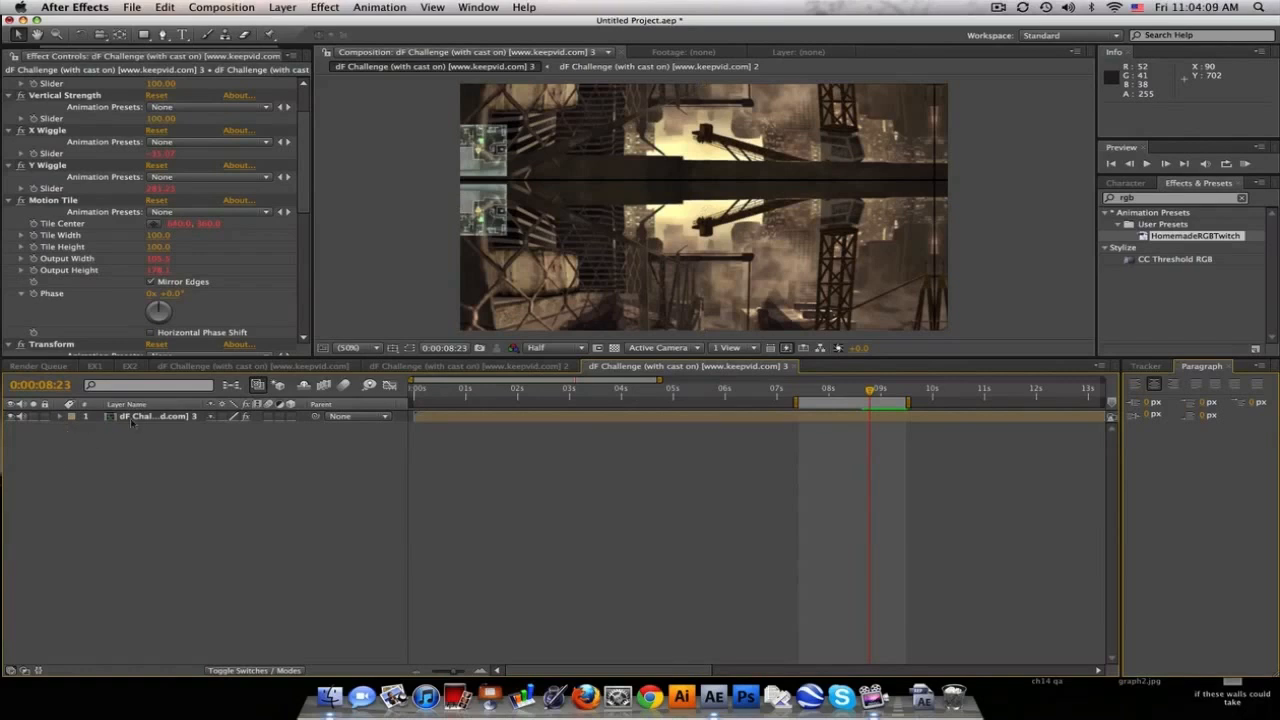
# - Apply the SynchronizerV3 preset to the clip layer, showing BPM, range and time offset
pyautogui.click(156, 416)
pyautogui.write('sync')
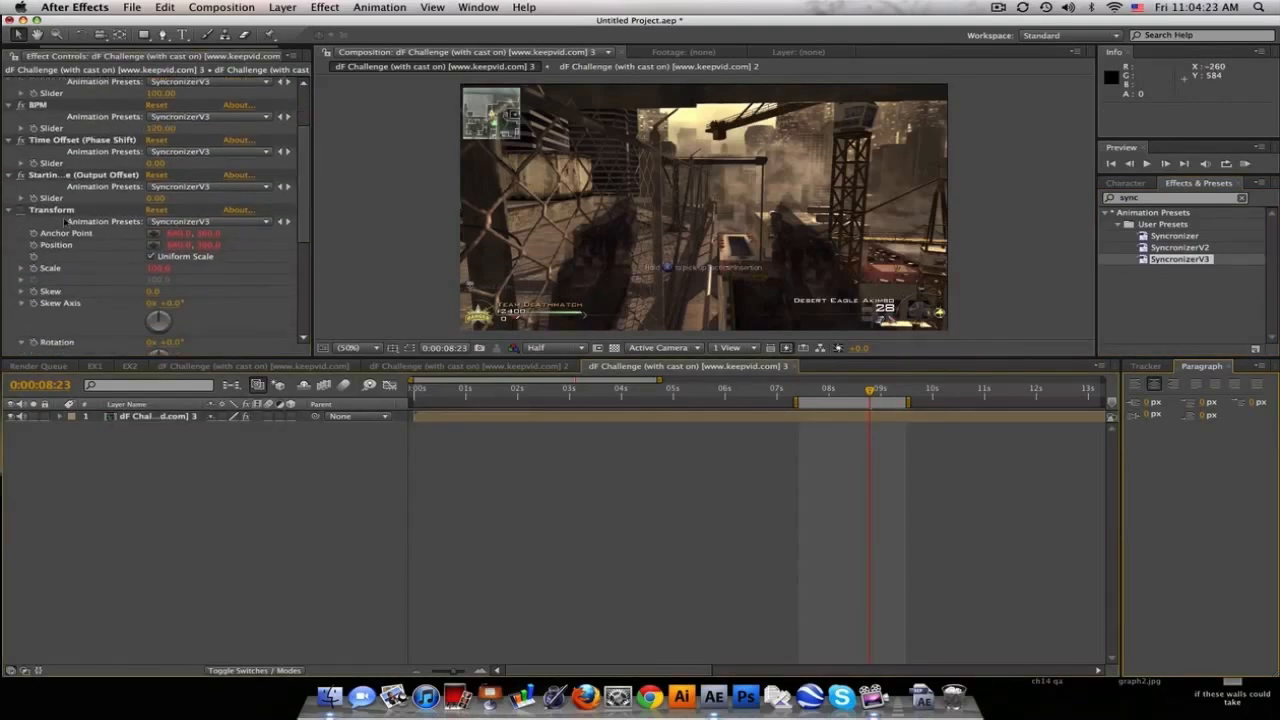
# - Scrub back and forth across the transition to preview the SynchronizerV3 effect
pyautogui.scroll(3)
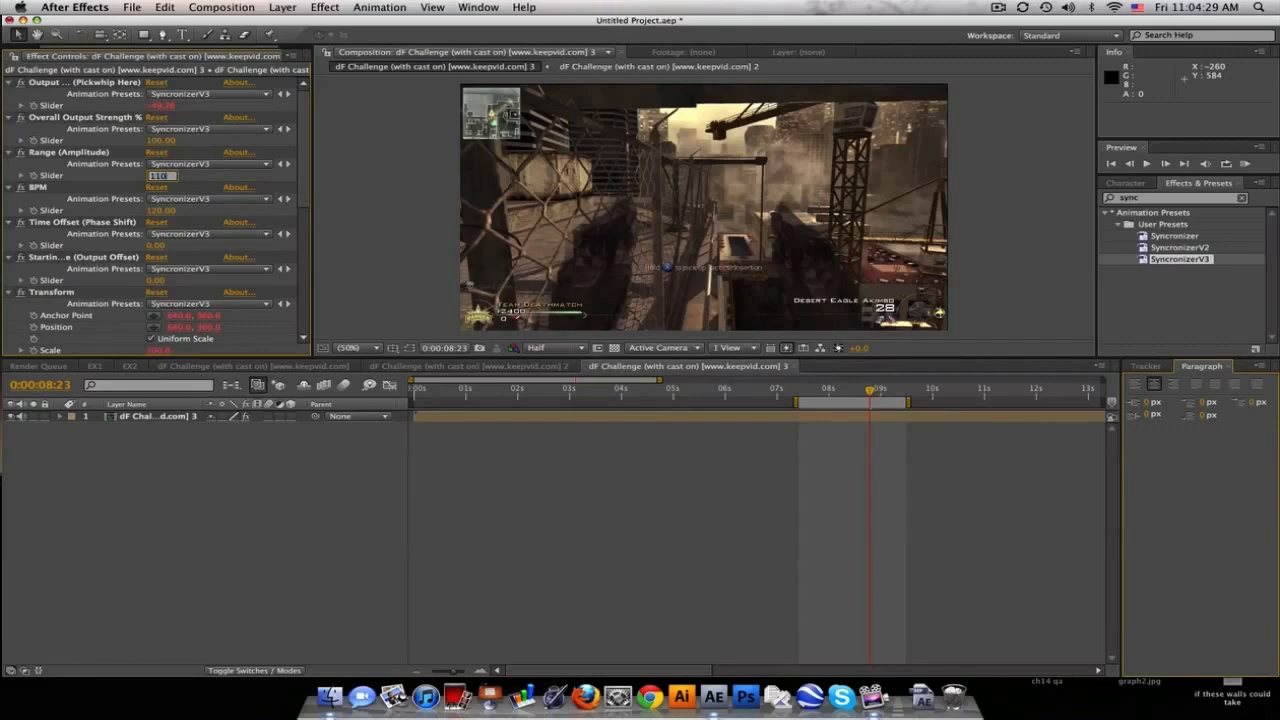
pyautogui.moveTo(878, 402); pyautogui.dragTo(844, 402)
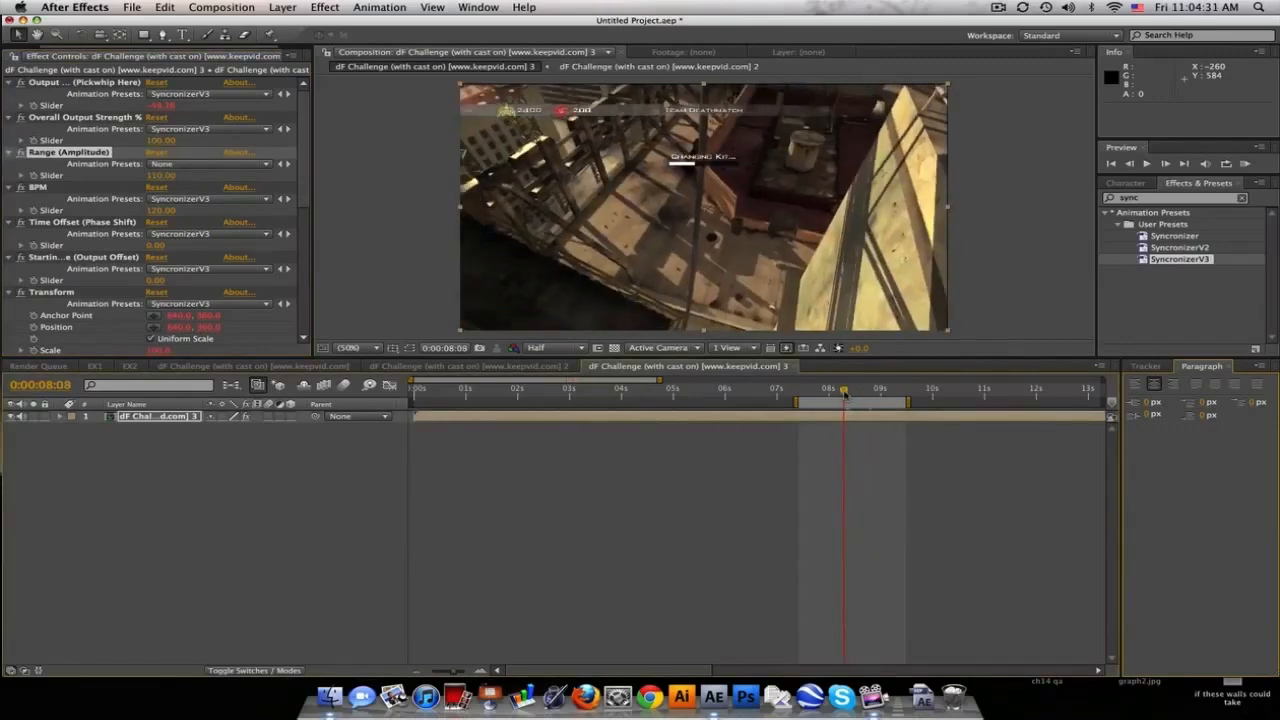
pyautogui.click(898, 388)
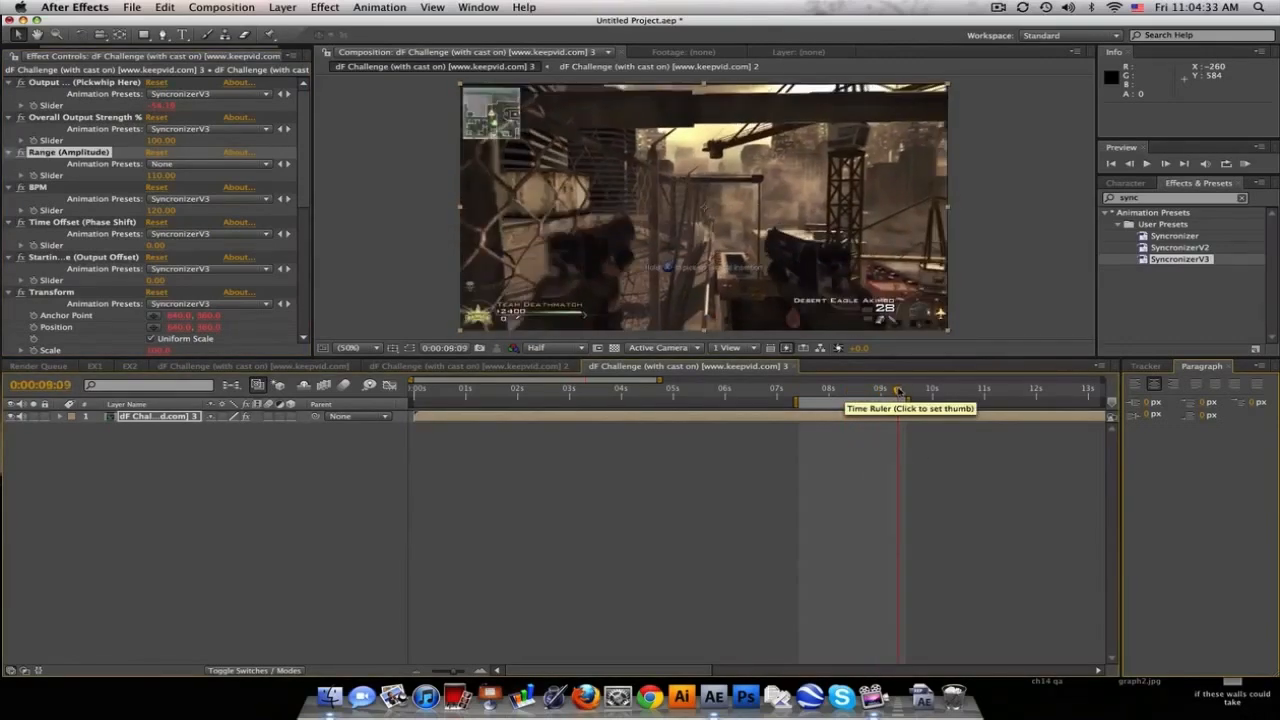
pyautogui.click(972, 388)
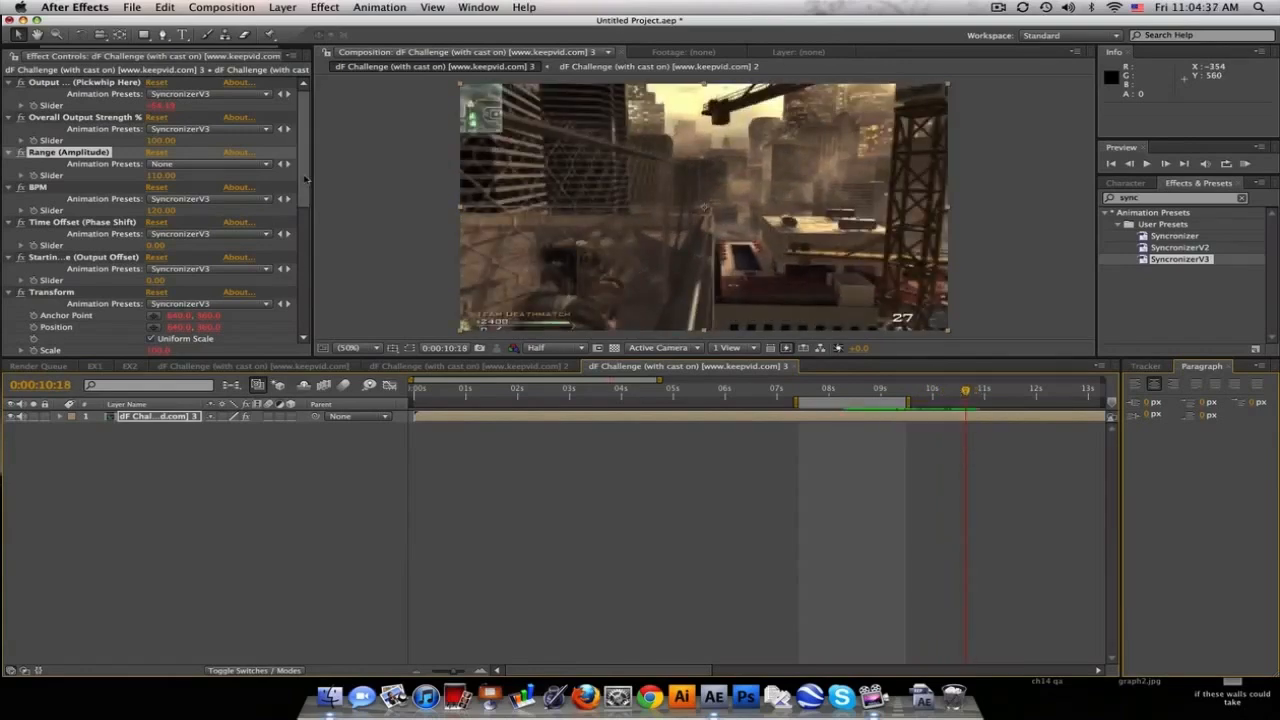
pyautogui.scroll(-3)
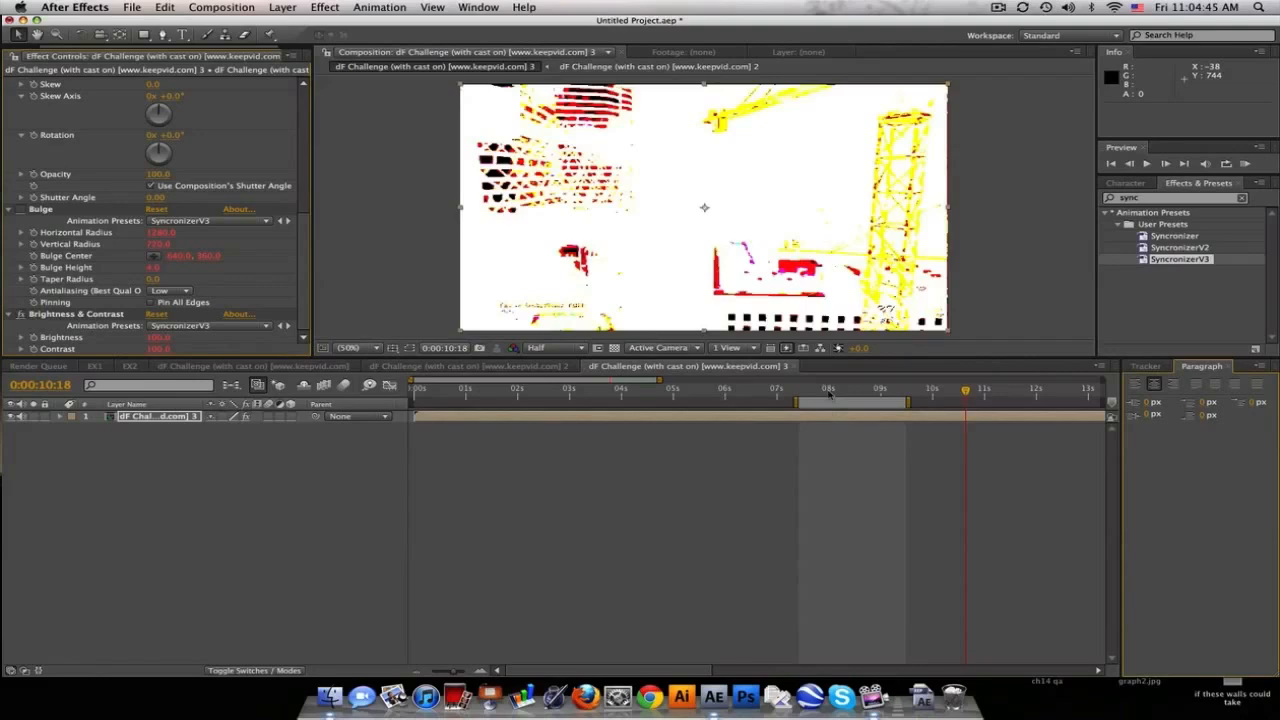
pyautogui.click(884, 388)
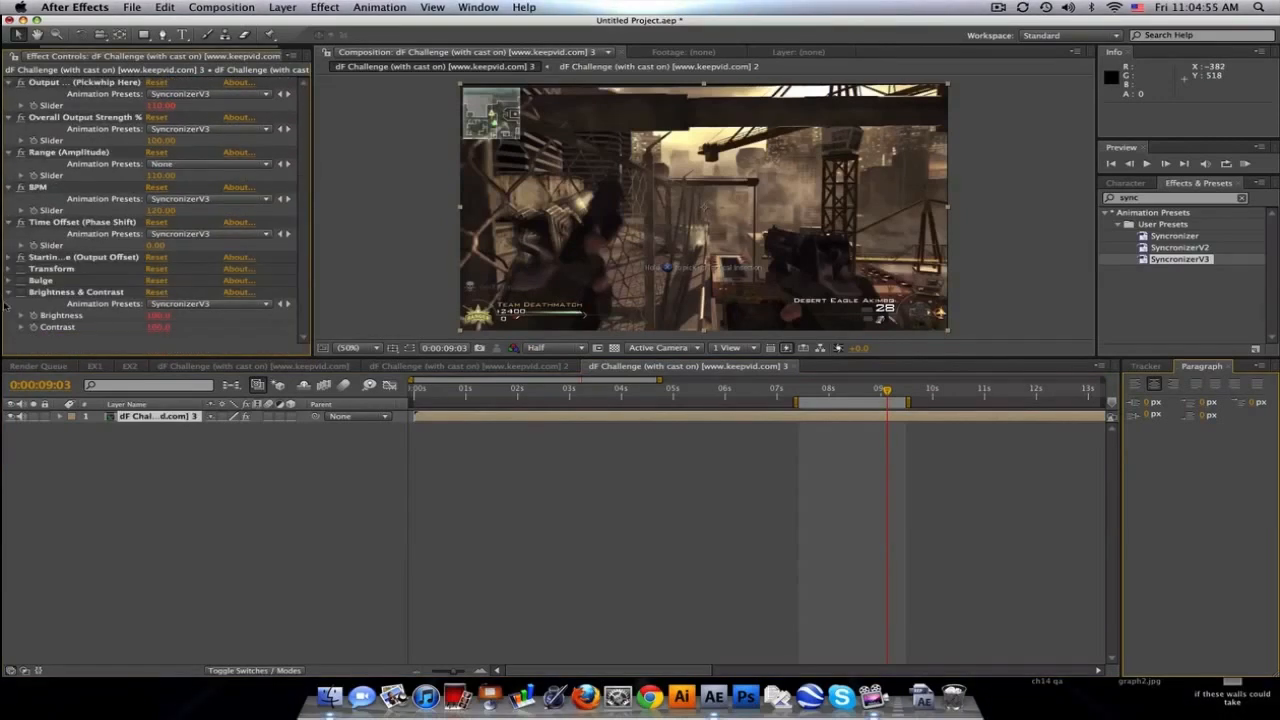
# - Fold the Transform, Bulge and Brightness & Contrast groups and clear the preset search
pyautogui.click(8, 292)
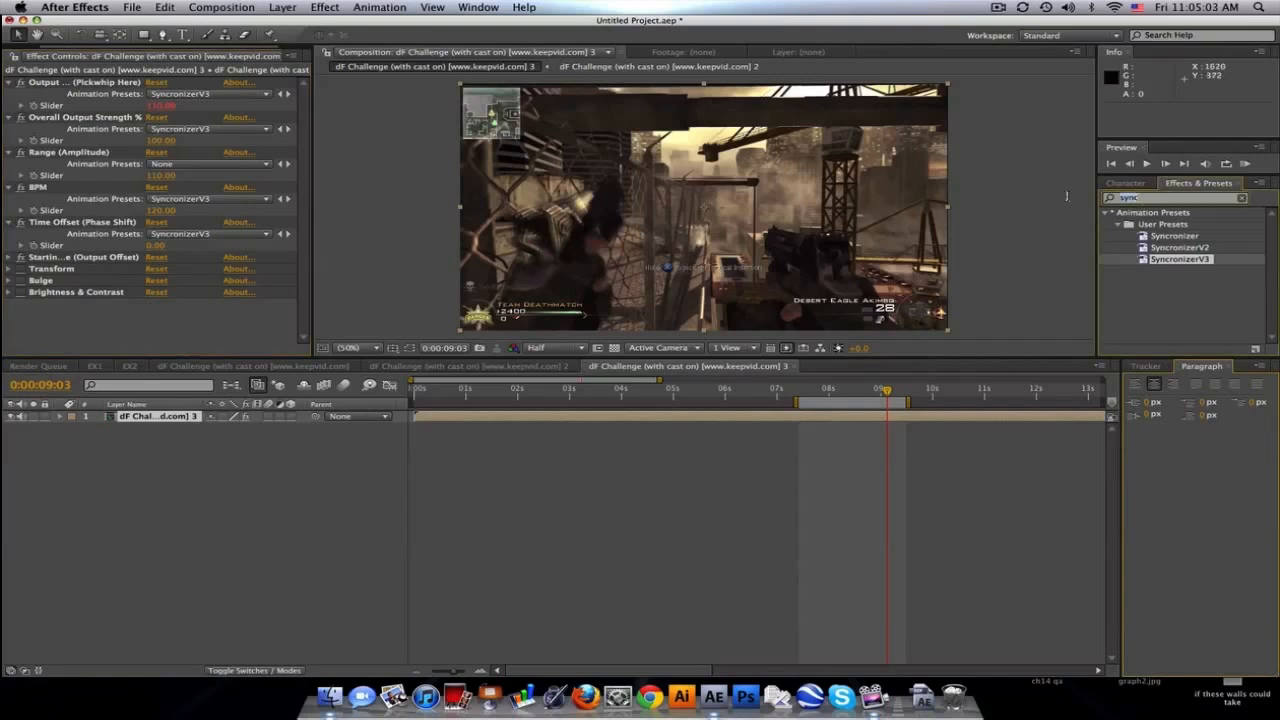
pyautogui.click(1240, 198)
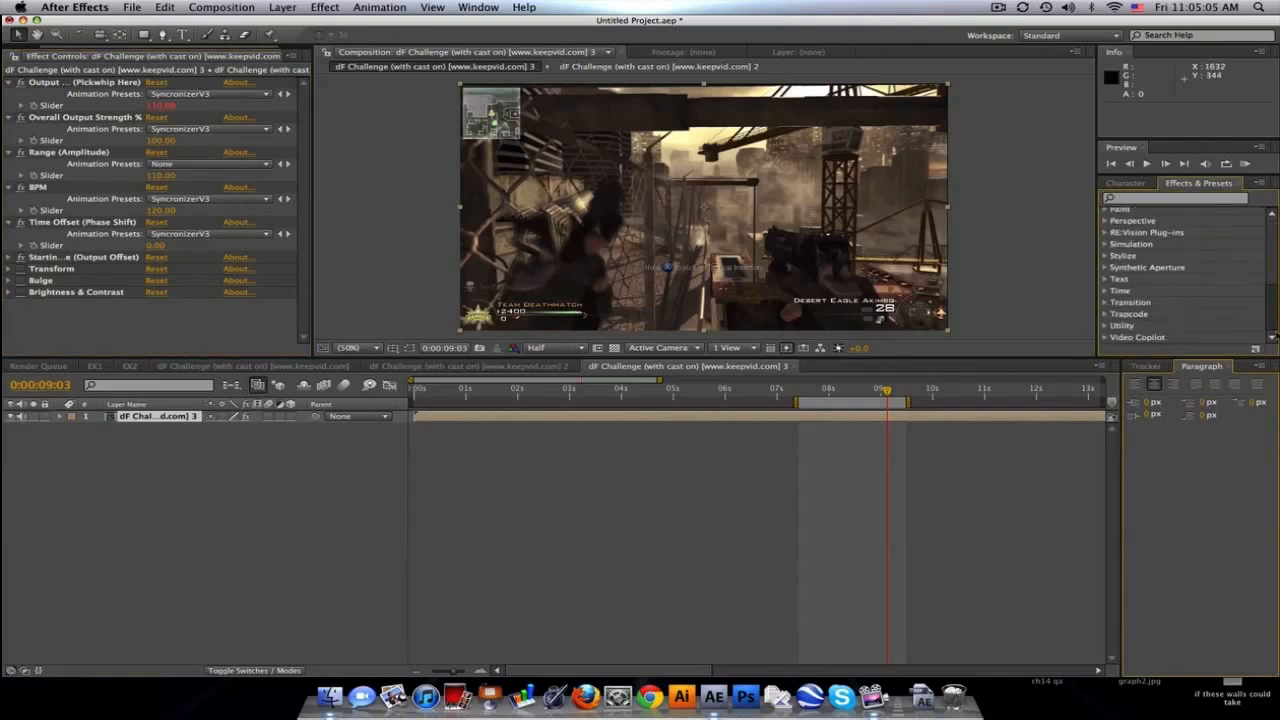